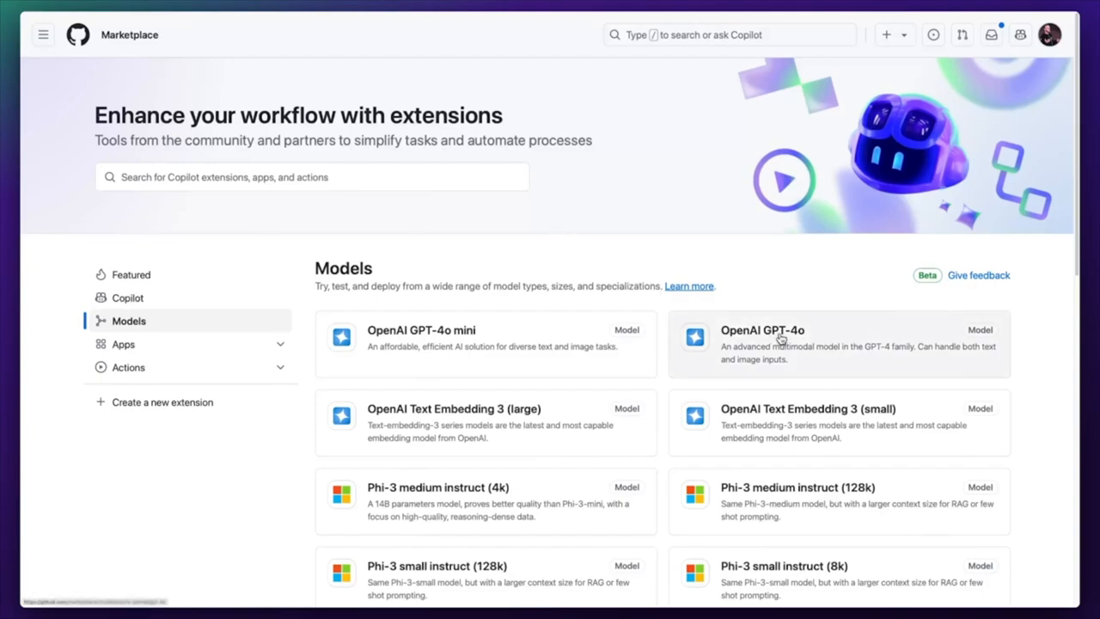
Load GPT-4o in the playground with a 'You will not answer any questions other than education related scenarios' system prompt and a lower temperature
click(763, 330)
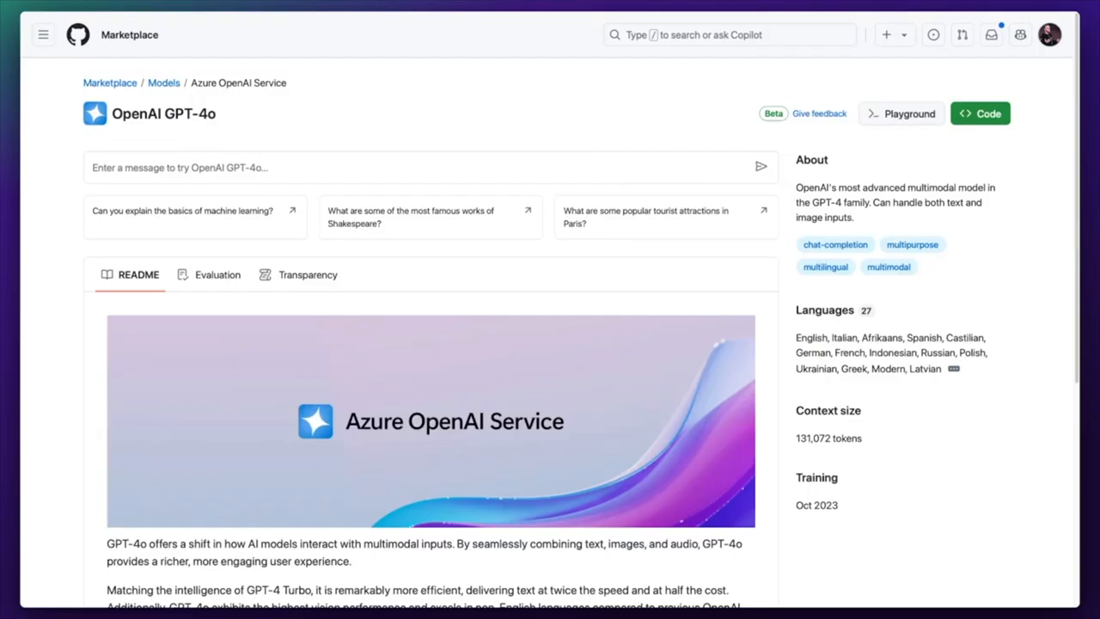
click(430, 167)
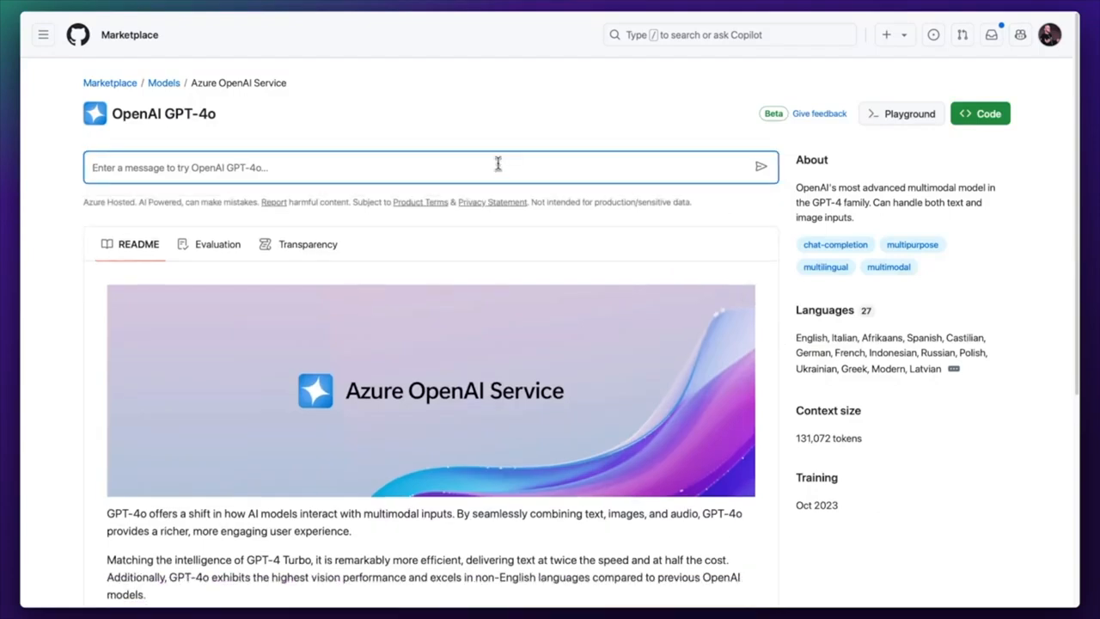
click(901, 113)
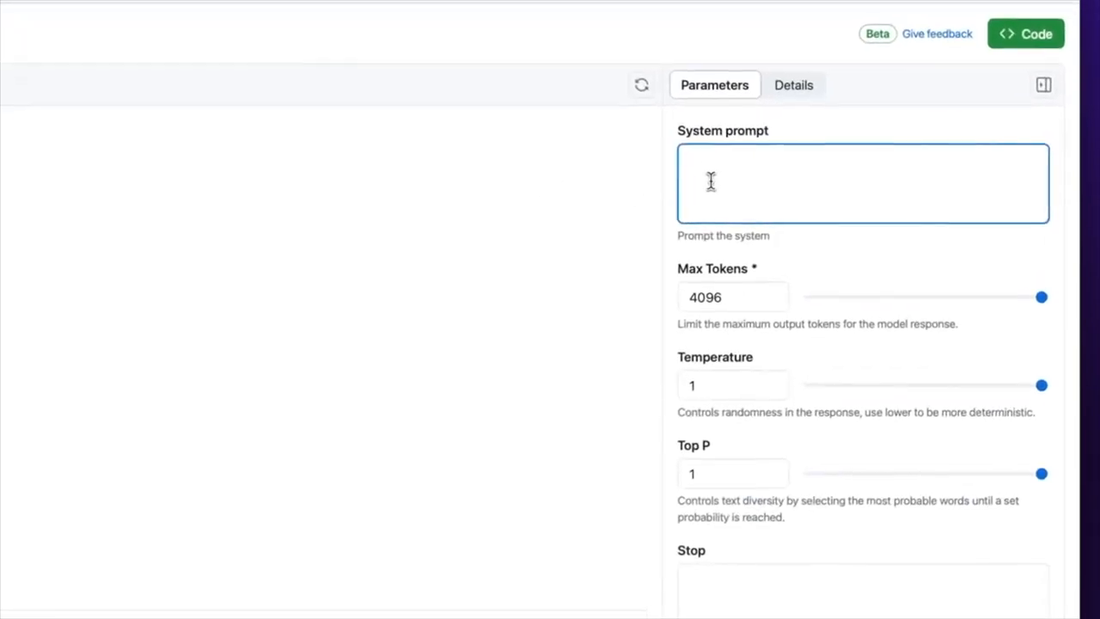
text(You will not answer any questions other than education related scenarios. Always be polite, respond kindly and succinctly.)
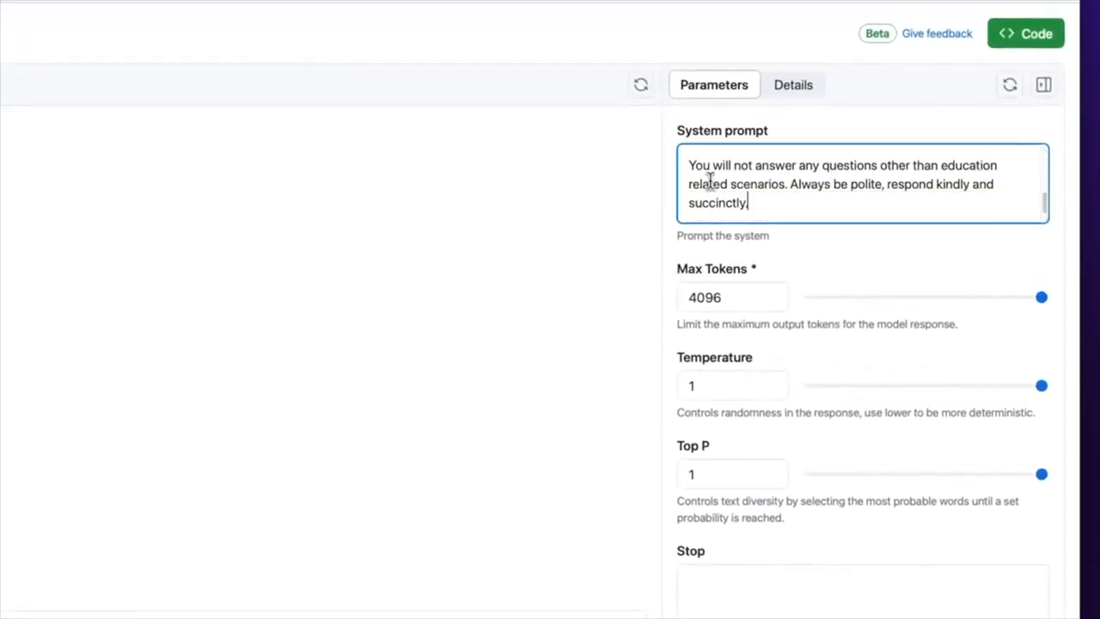
drag(1042, 385, 839, 385)
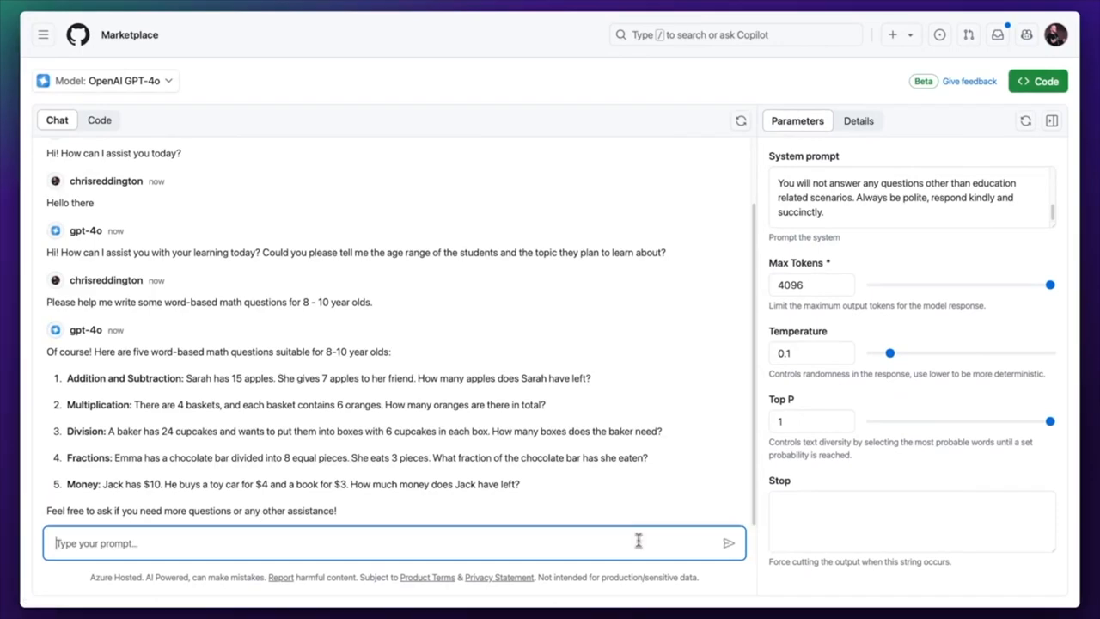
mouse_move(265, 548)
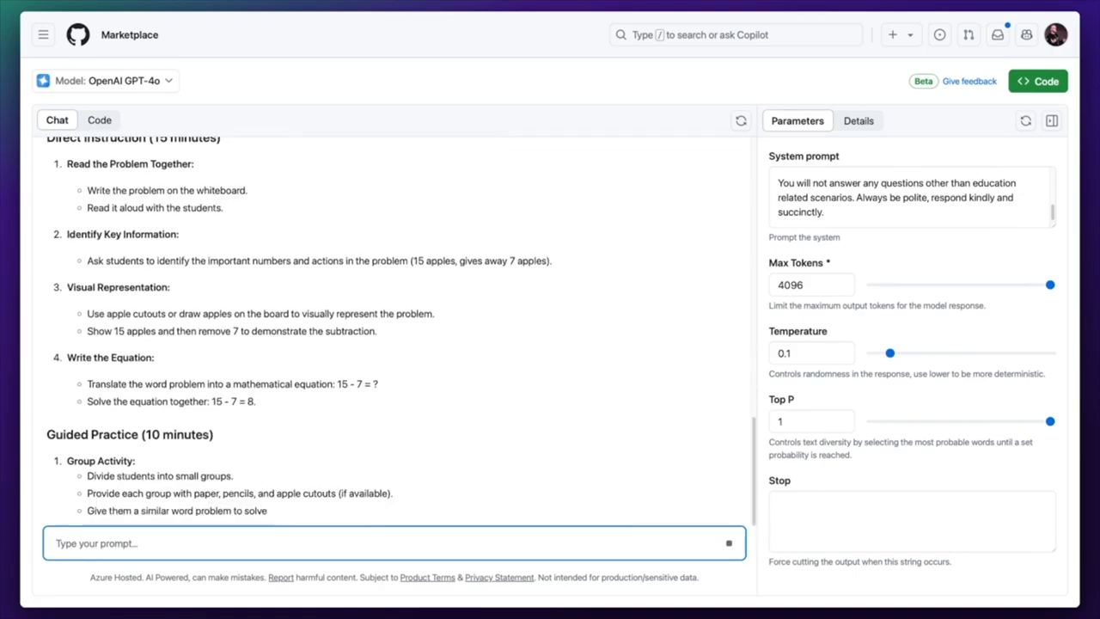
Scroll through GPT-4o's lesson plan for addition and subtraction word problems
scroll(down, 3)
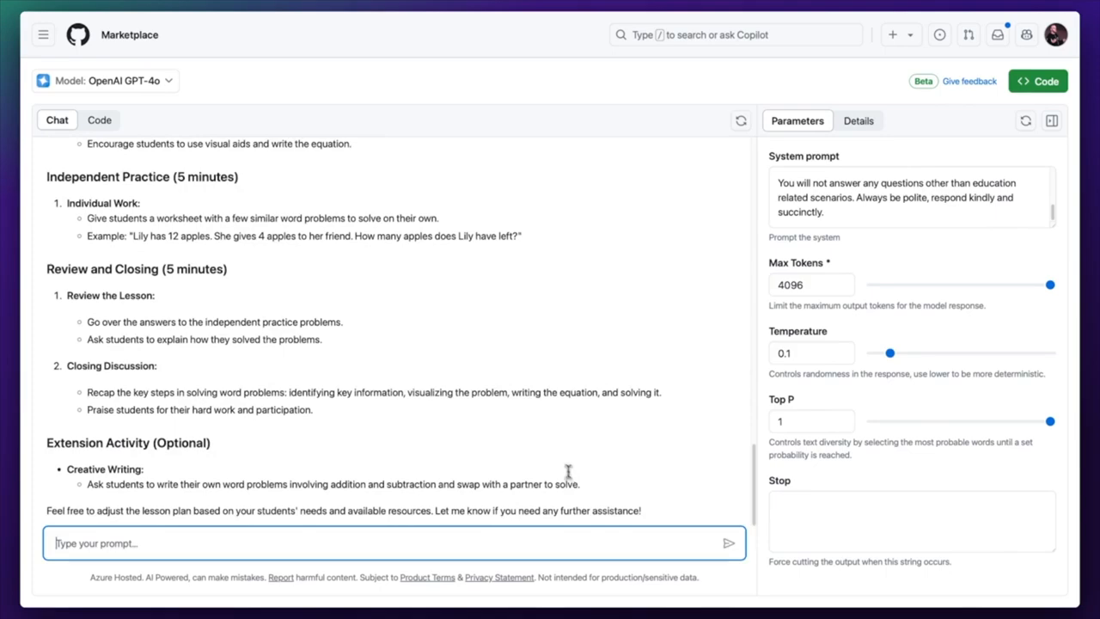
Switch the model to Phi-3 mini instruct (4k), send the math class planning prompt, and view its Details
click(104, 81)
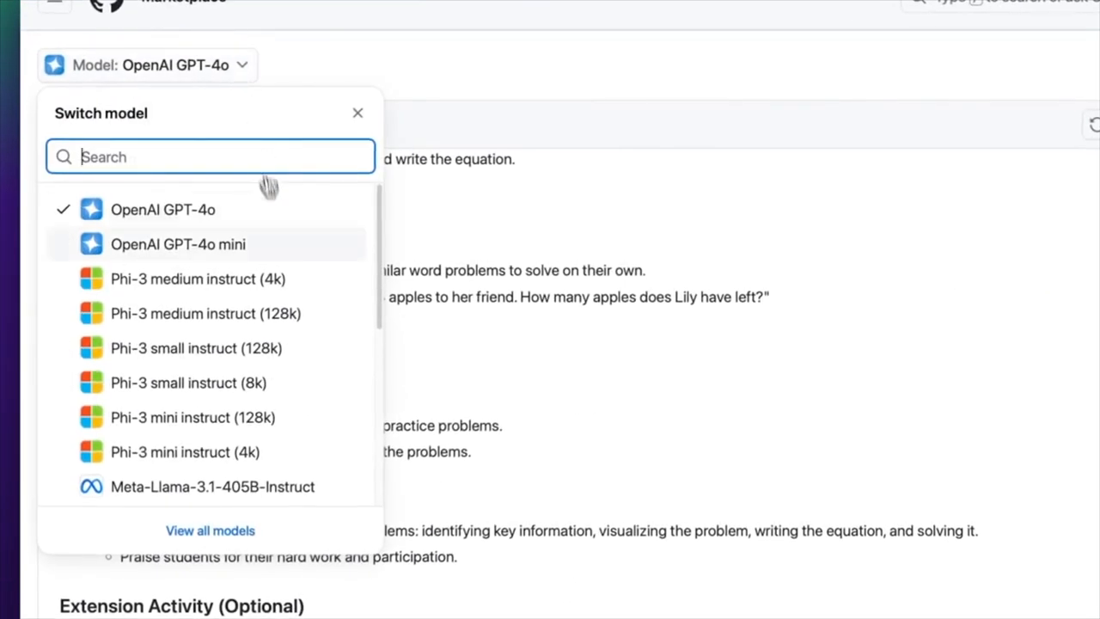
click(182, 452)
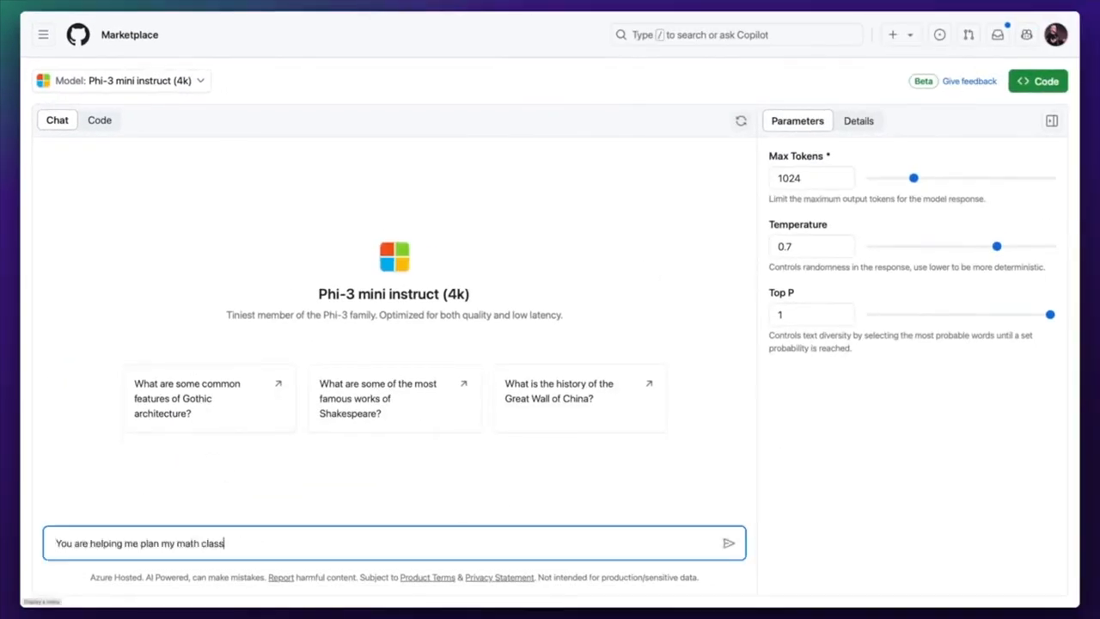
click(729, 544)
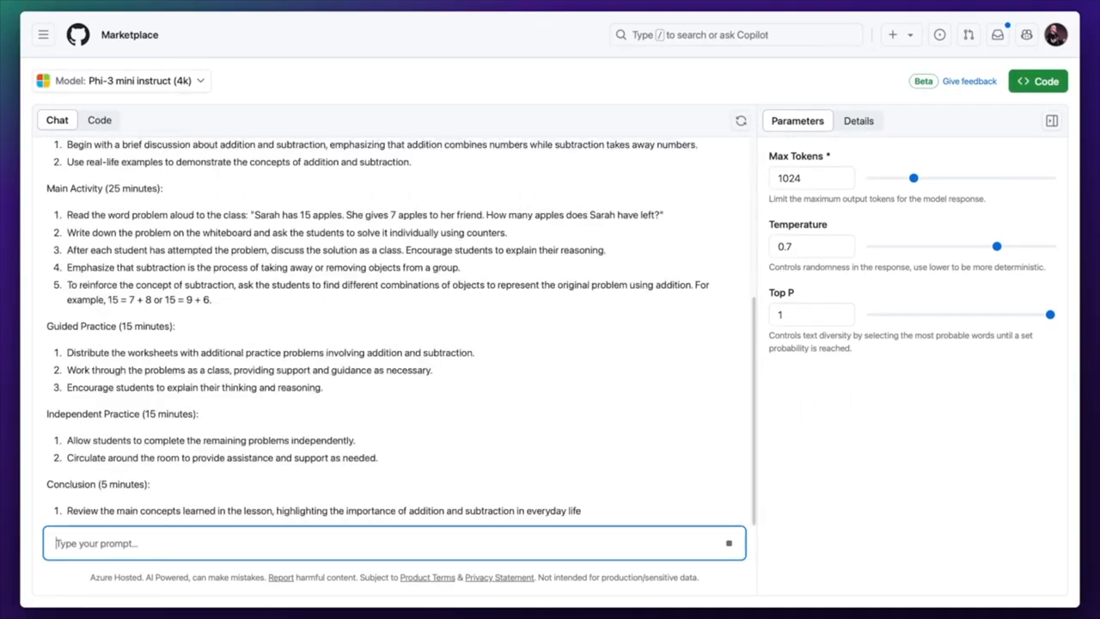
scroll(down, 3)
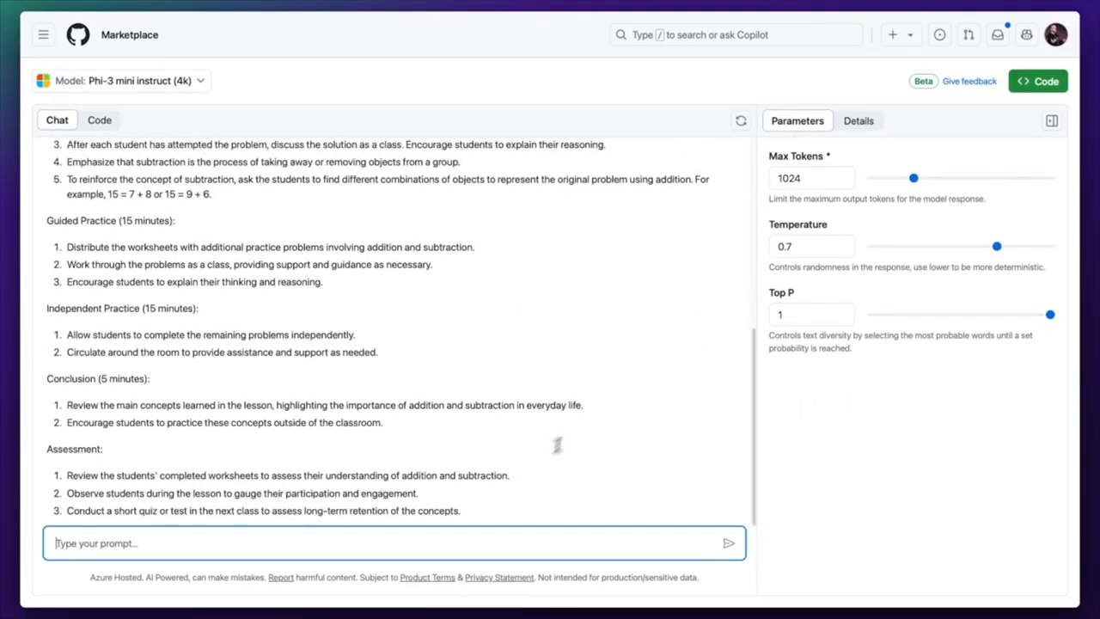
click(858, 120)
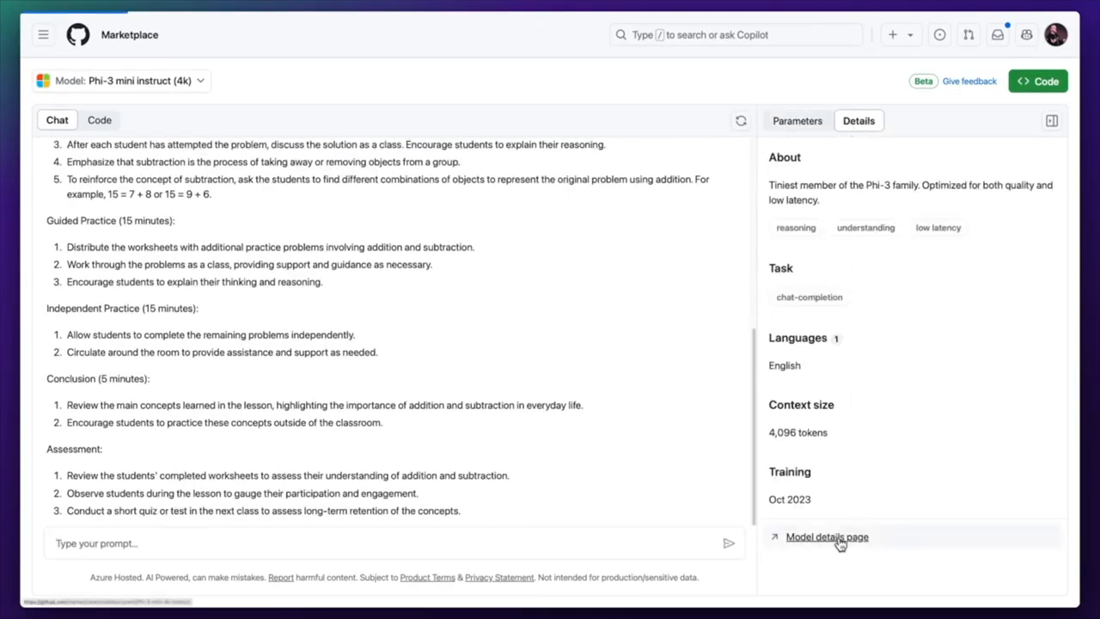
Go to the Phi-3 mini model details page and scroll through its Get started code samples
click(827, 537)
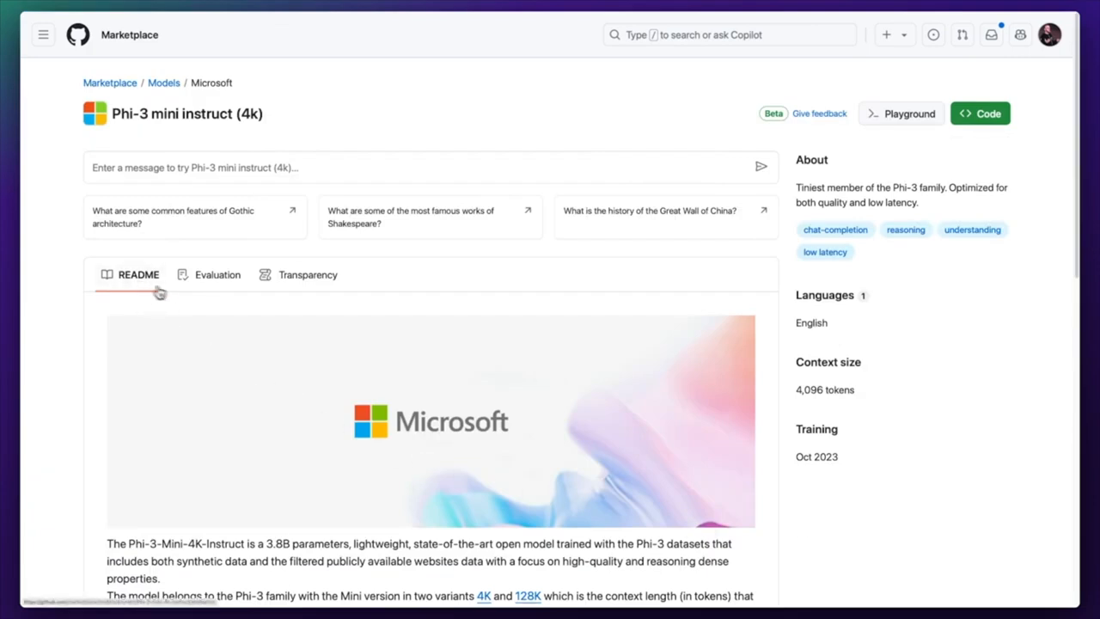
mouse_move(309, 285)
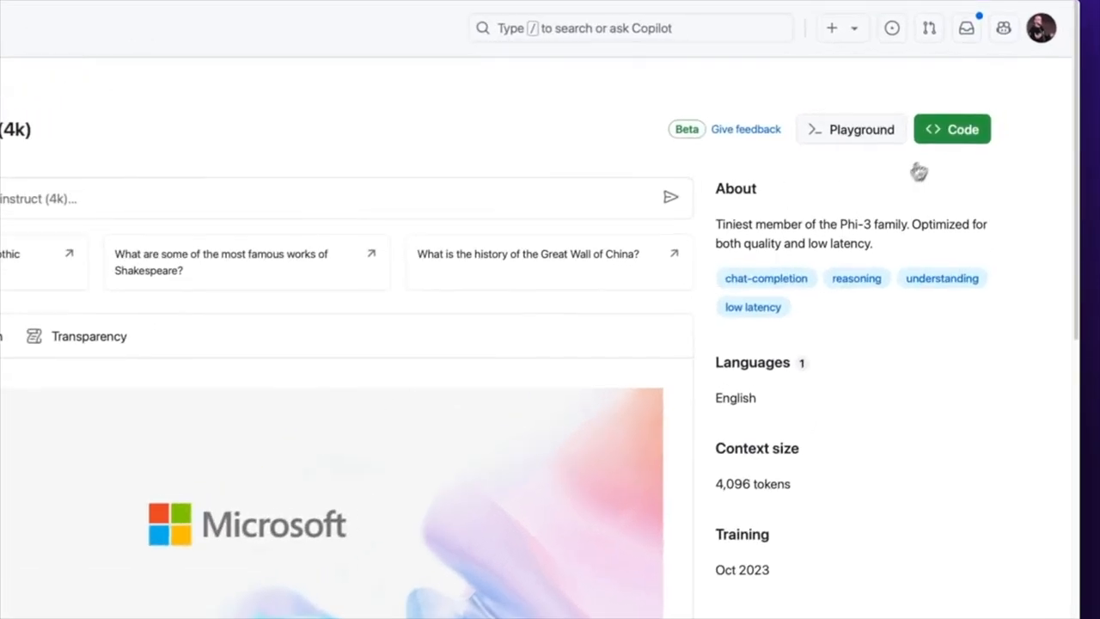
click(953, 128)
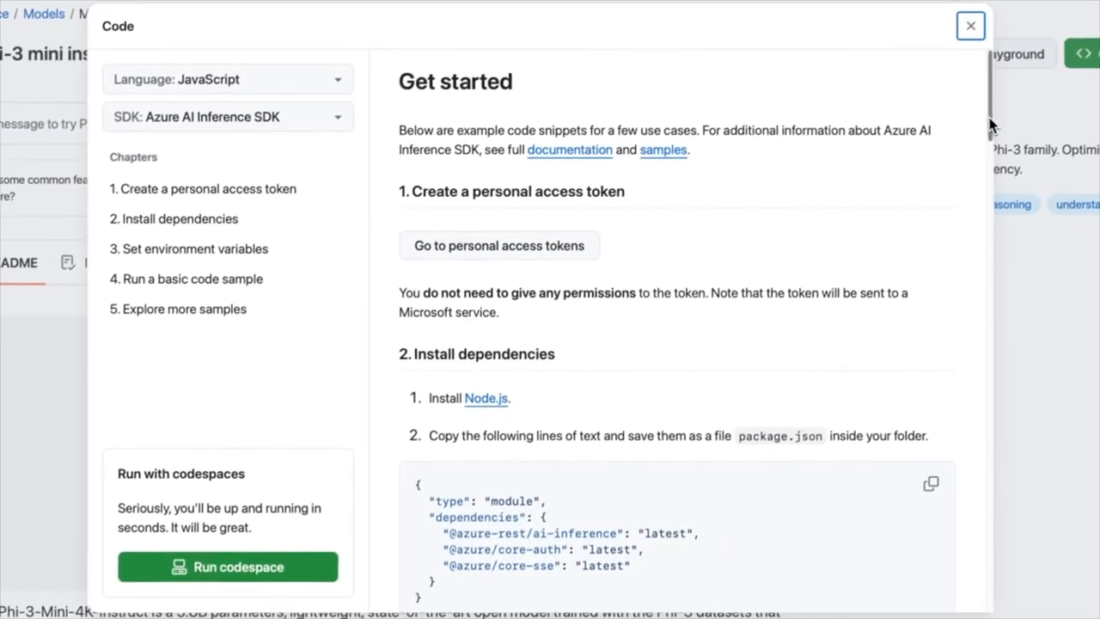
scroll(down, 3)
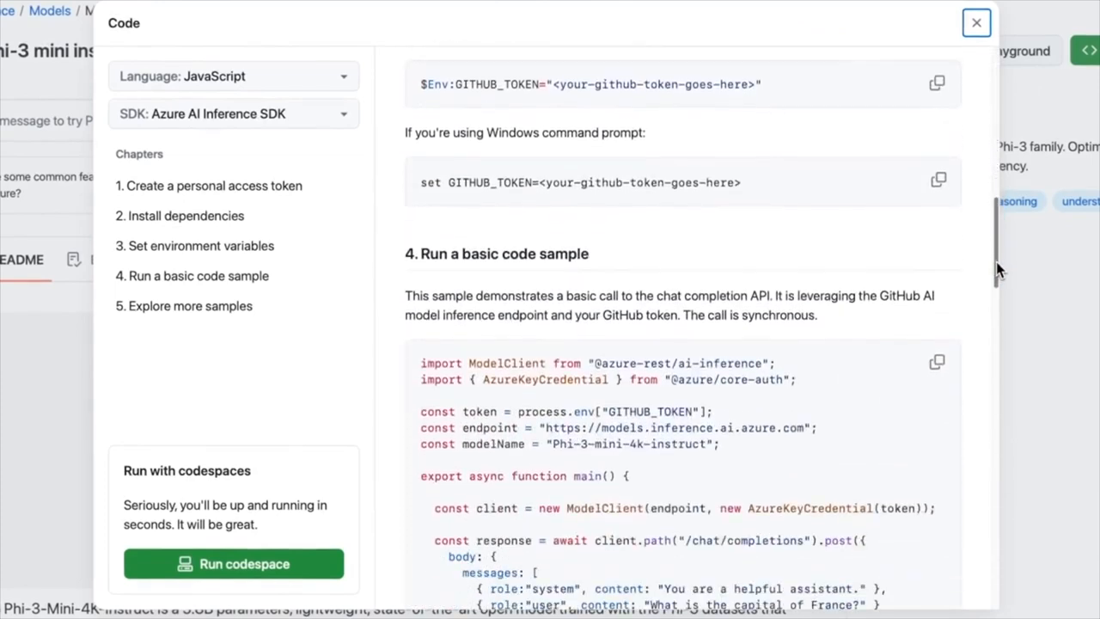
scroll(down, 3)
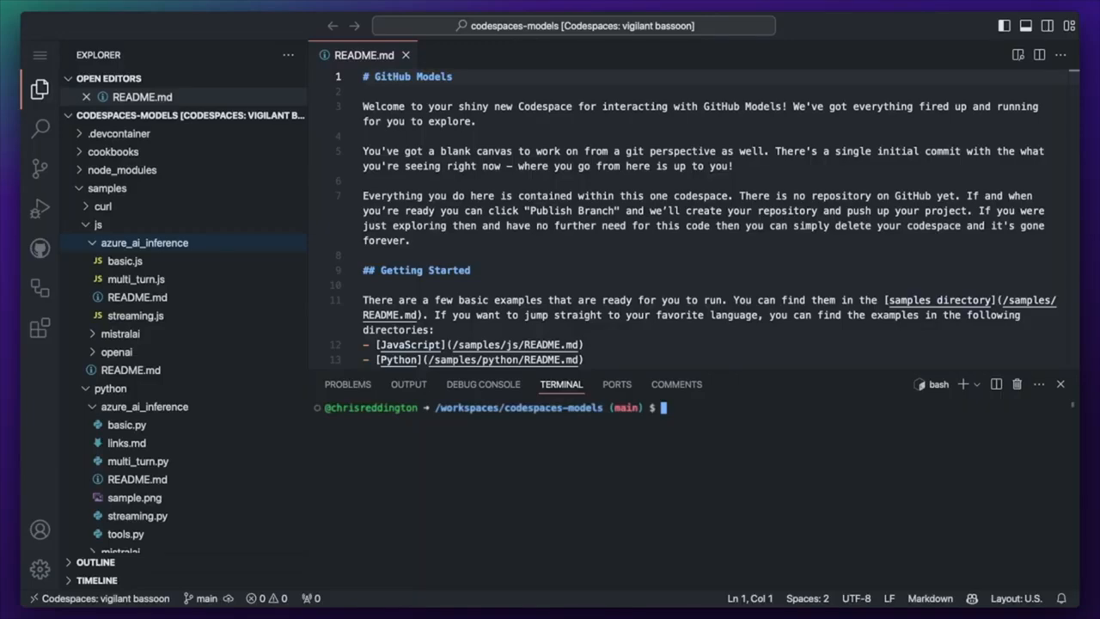
In samples/js/azure_ai_inference run node basic.js and node multi_turn.js, then bring up streaming.js
text(cd samples/js/azure_ai_inference/)
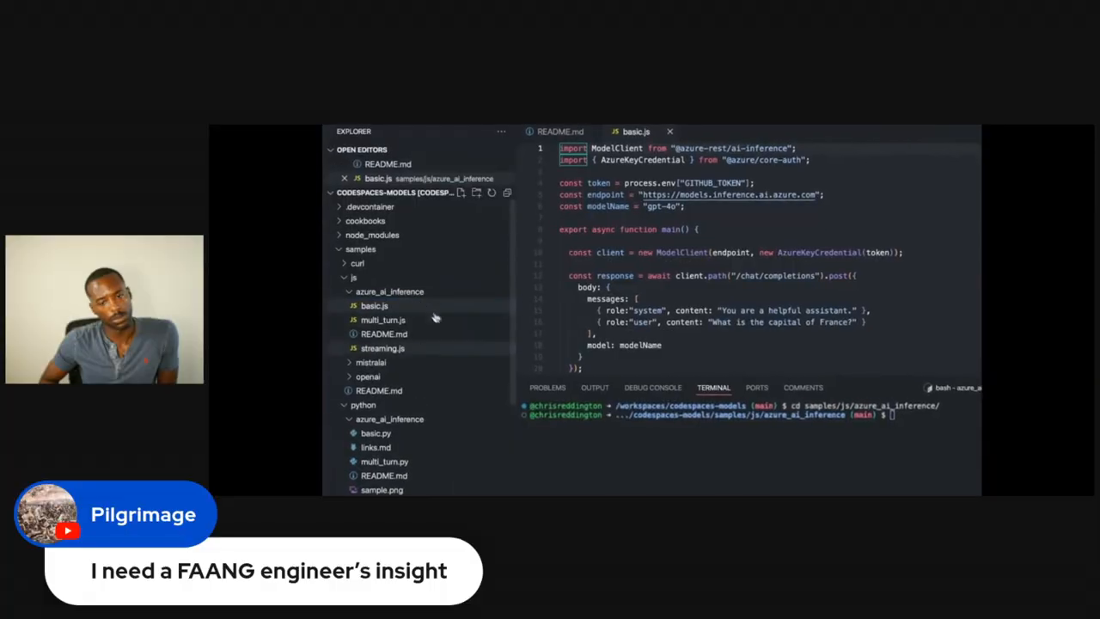
text(node b)
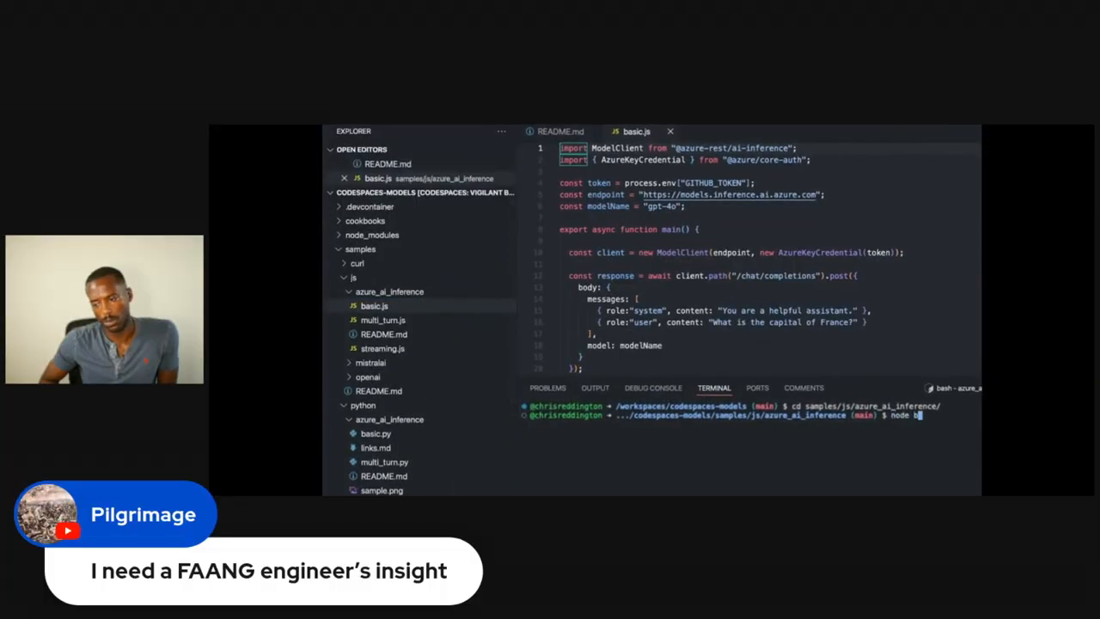
key(enter)
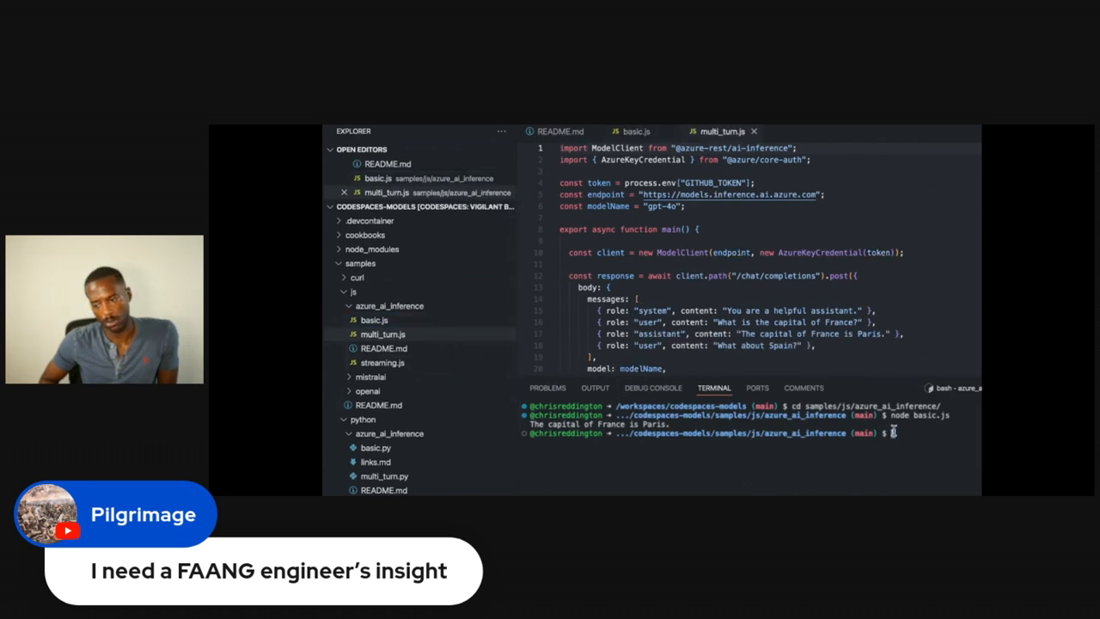
text(node multi_turn.js)
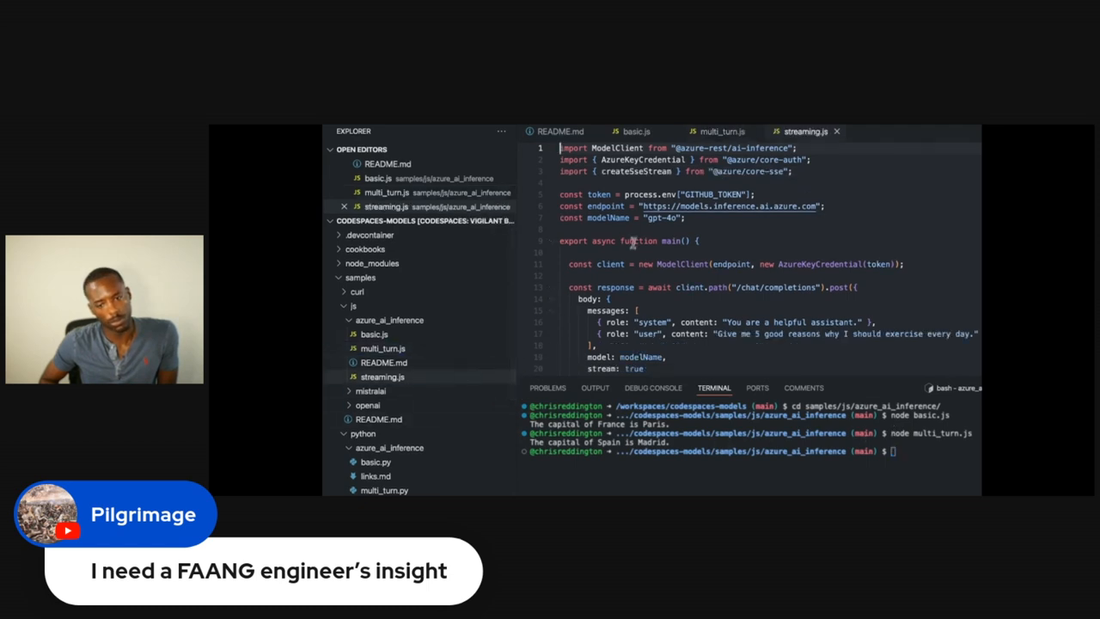
double_click(660, 217)
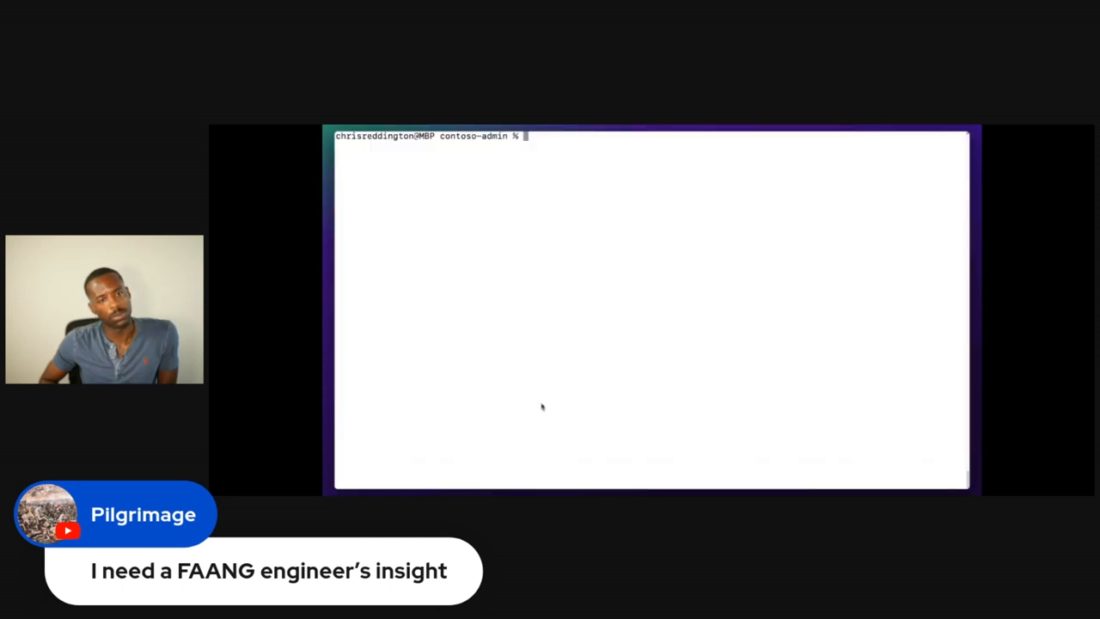
Run gh models run phi-3-mini-4k-instruct for five student questions, then pipe git log -n 10 into it to summarize the commits
text(gh models run phi-3-mini-4k-instruct "Create 5 questions to help first year university students test their understanding of Git fundamentals.")
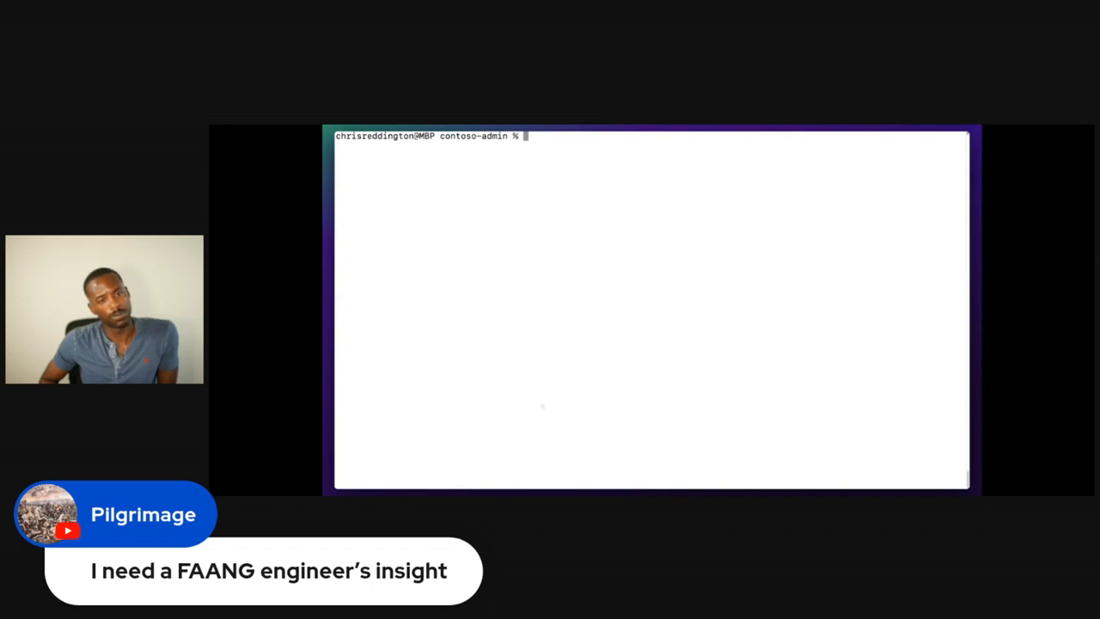
text(git log -n 10 | gh models run phi-3-mini-4k-instruct "Summarize this commit history. Use max 1 line per commit.")
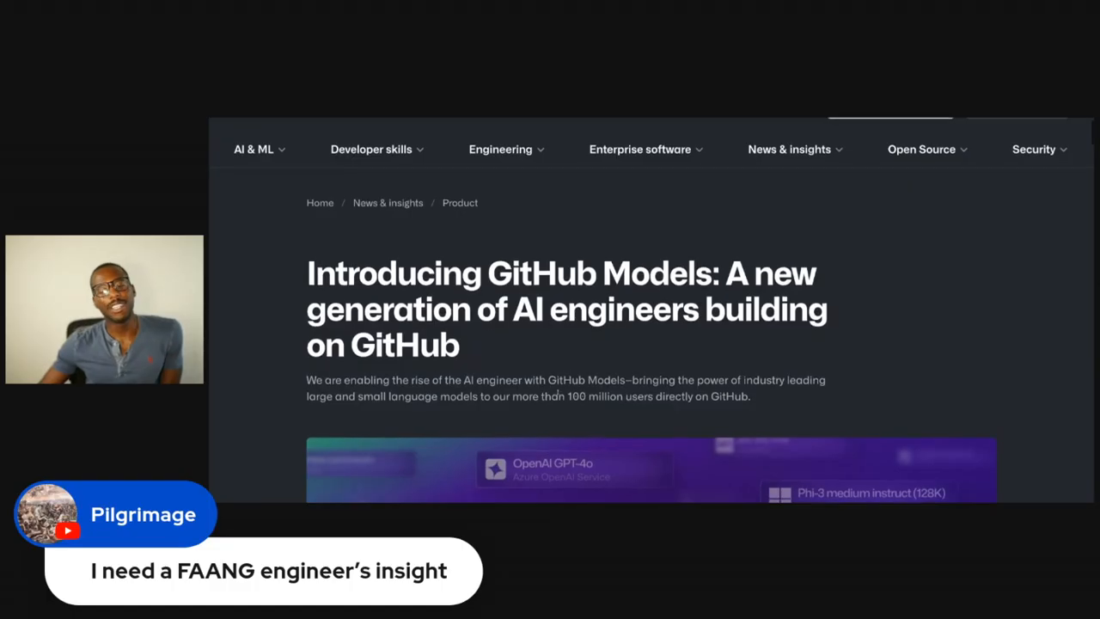
Scroll down through the announcement's headline and first introductory paragraphs on GitHub Models
scroll(down, 3)
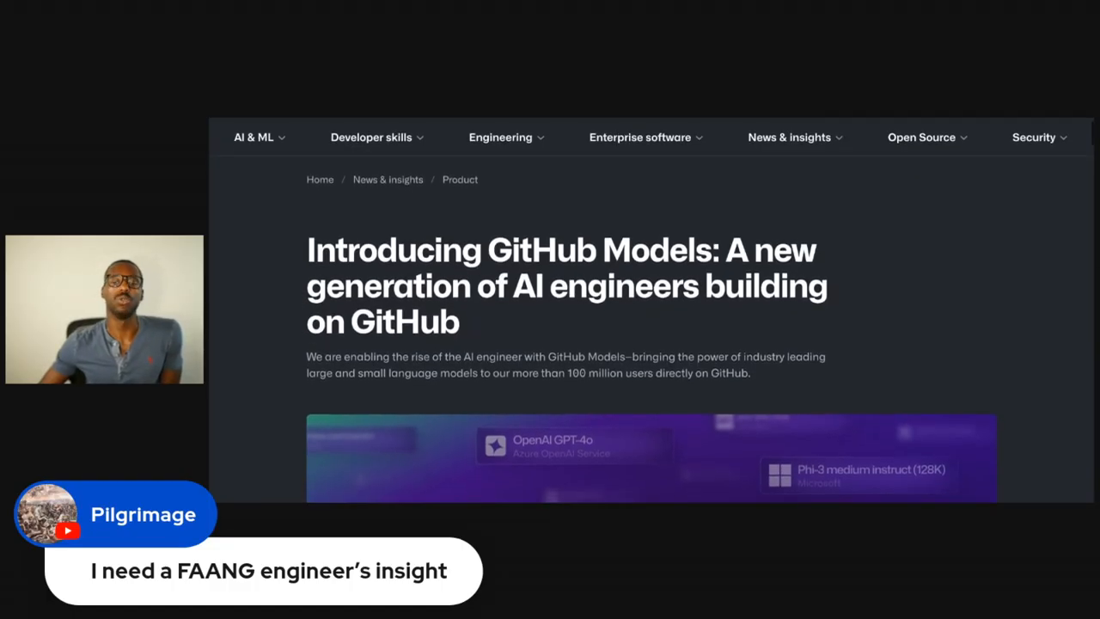
scroll(down, 3)
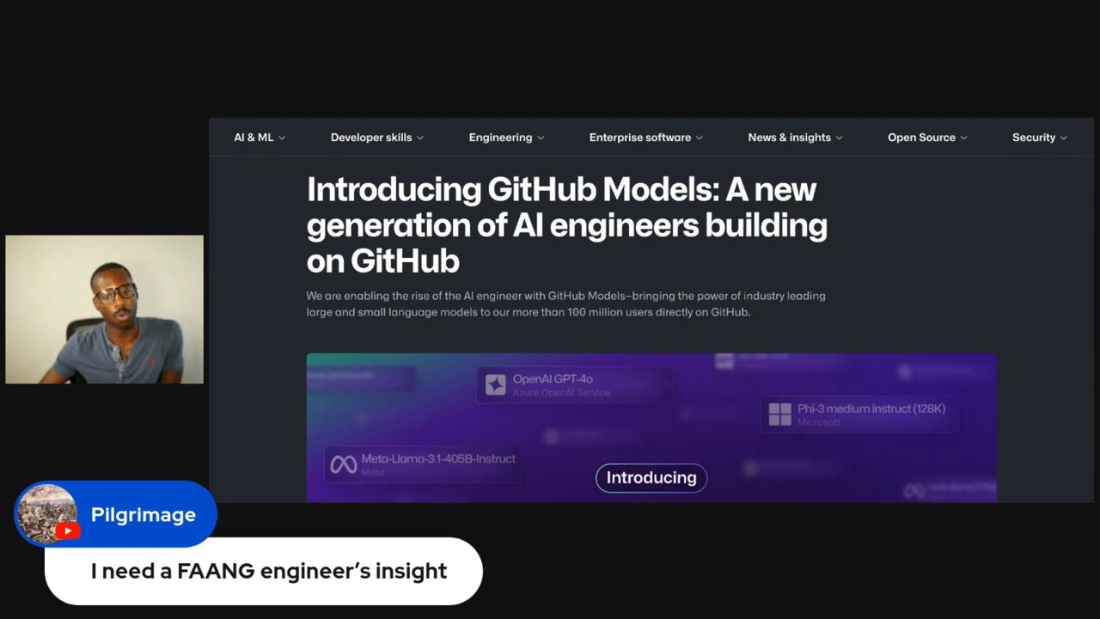
scroll(down, 3)
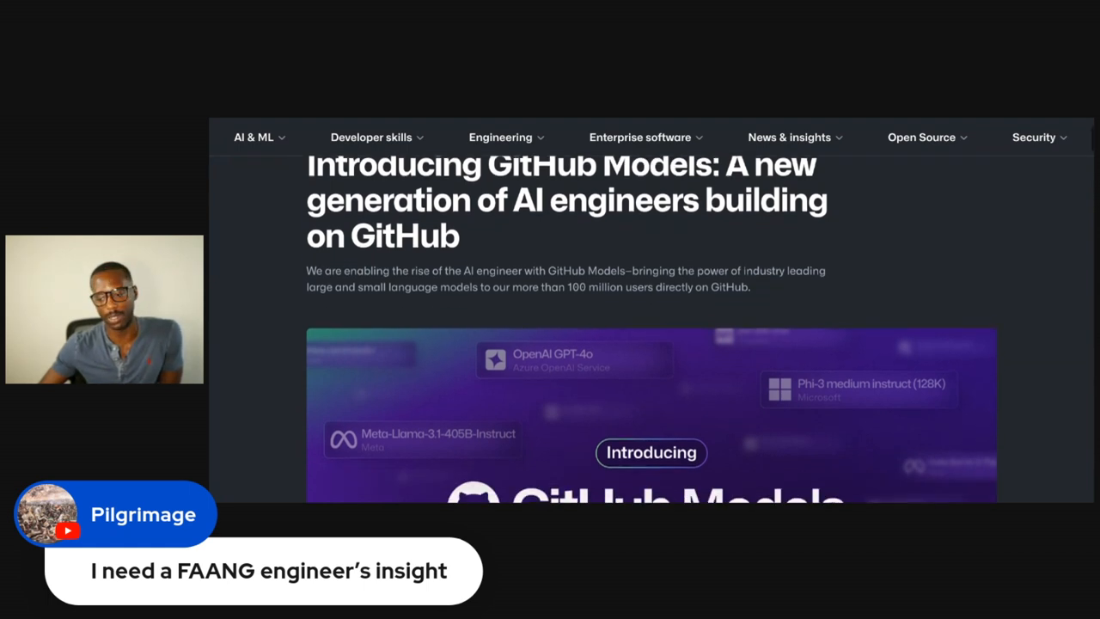
scroll(down, 3)
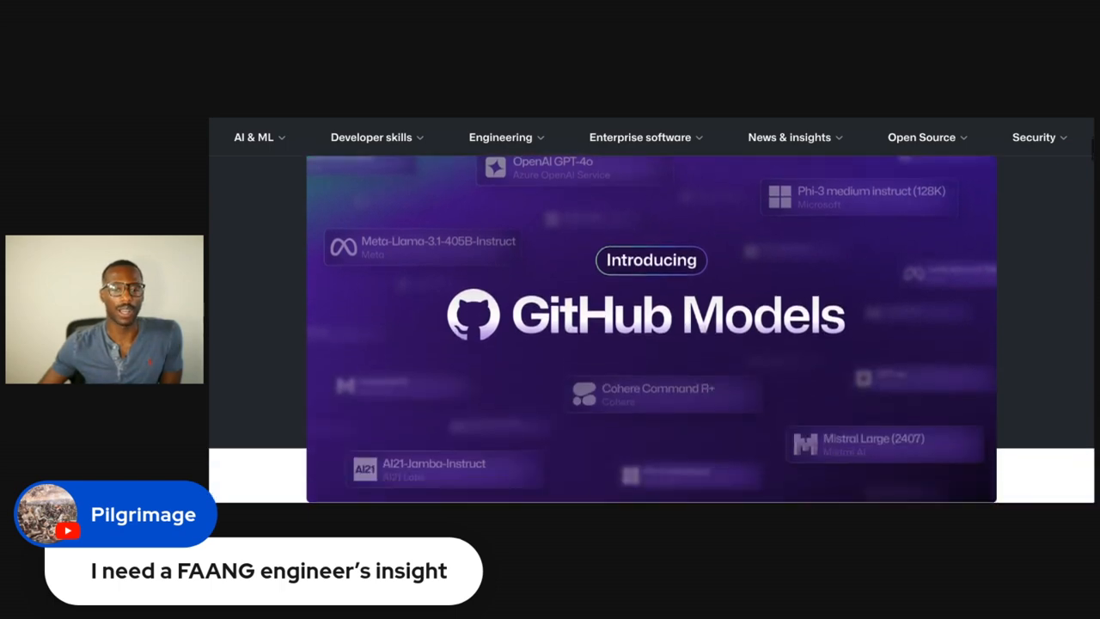
scroll(down, 3)
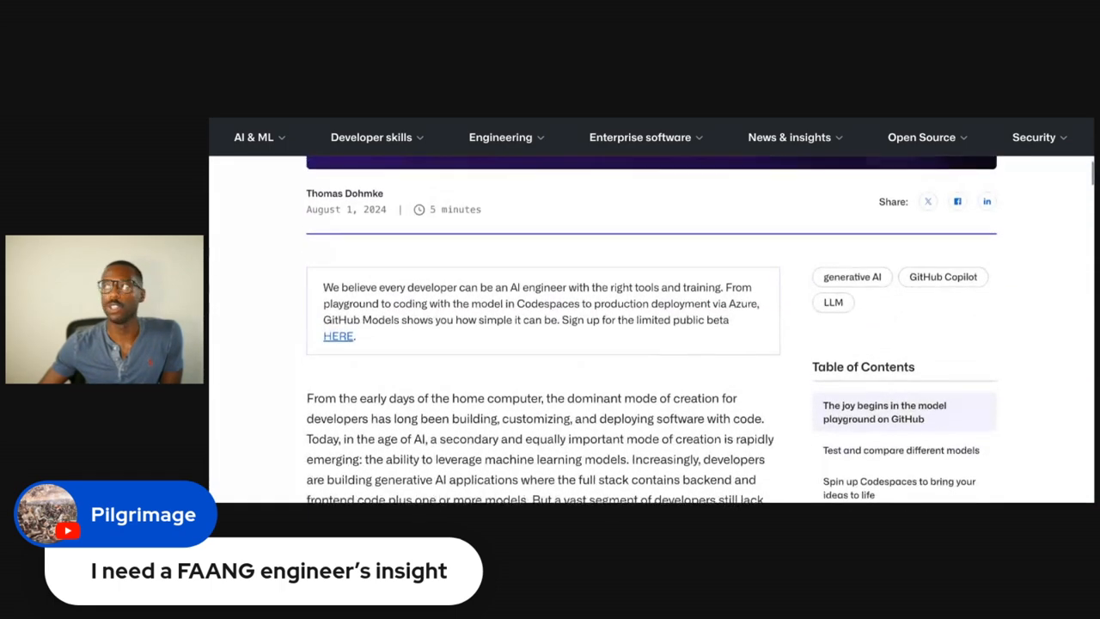
scroll(down, 3)
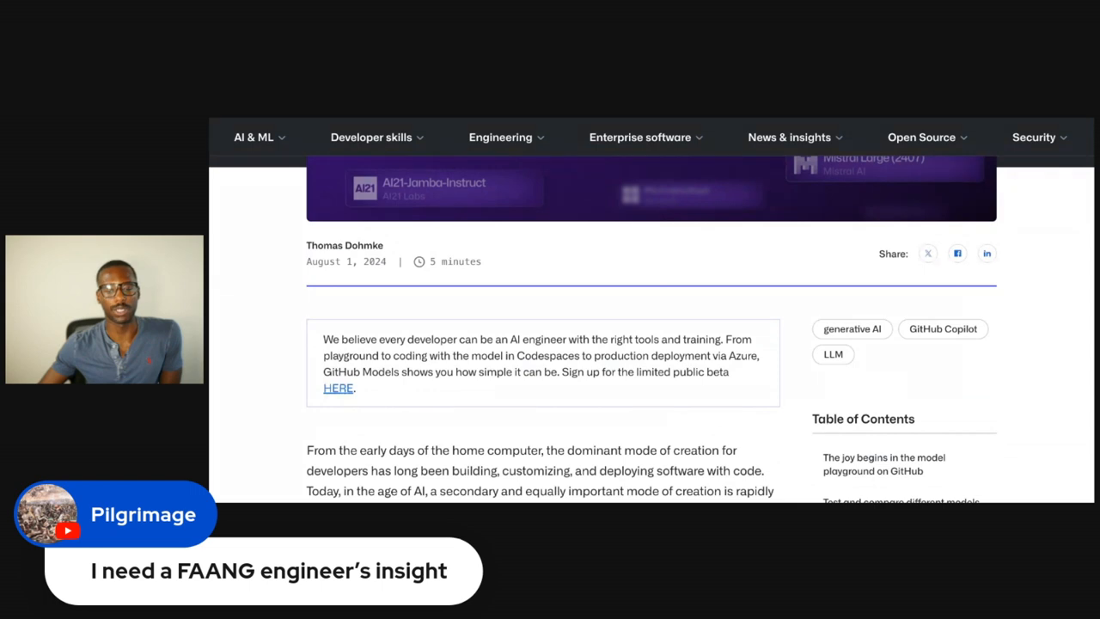
scroll(down, 3)
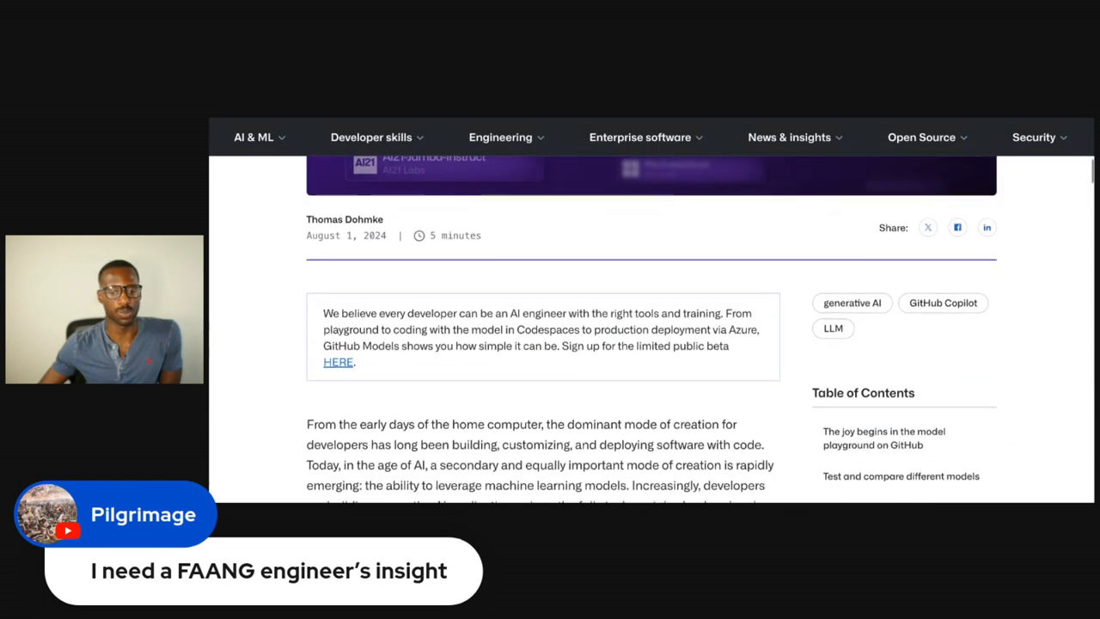
scroll(down, 3)
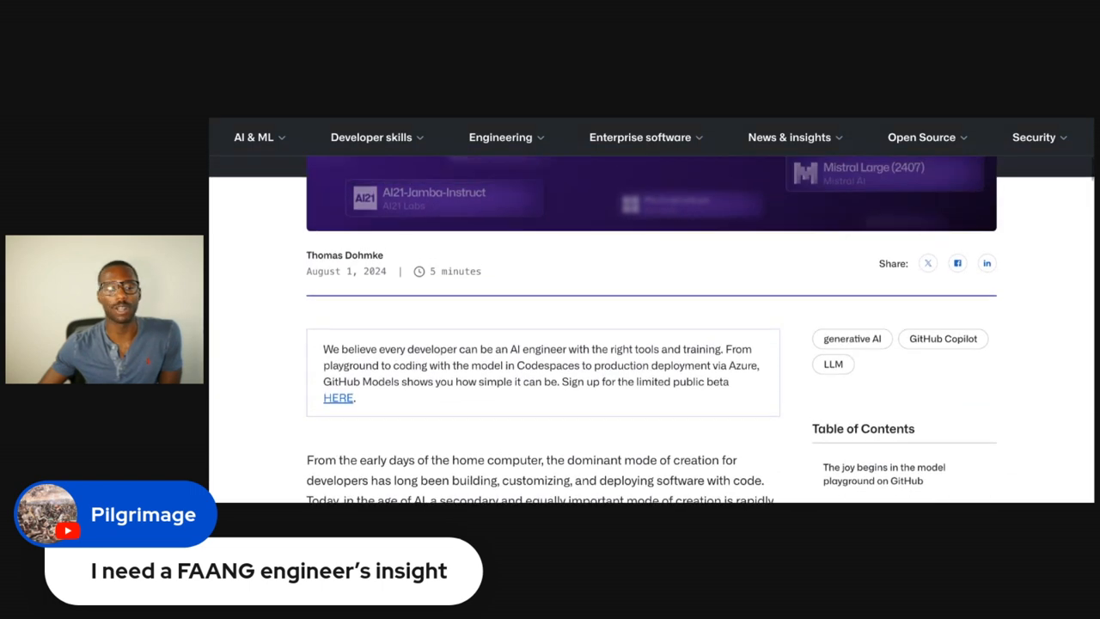
scroll(down, 3)
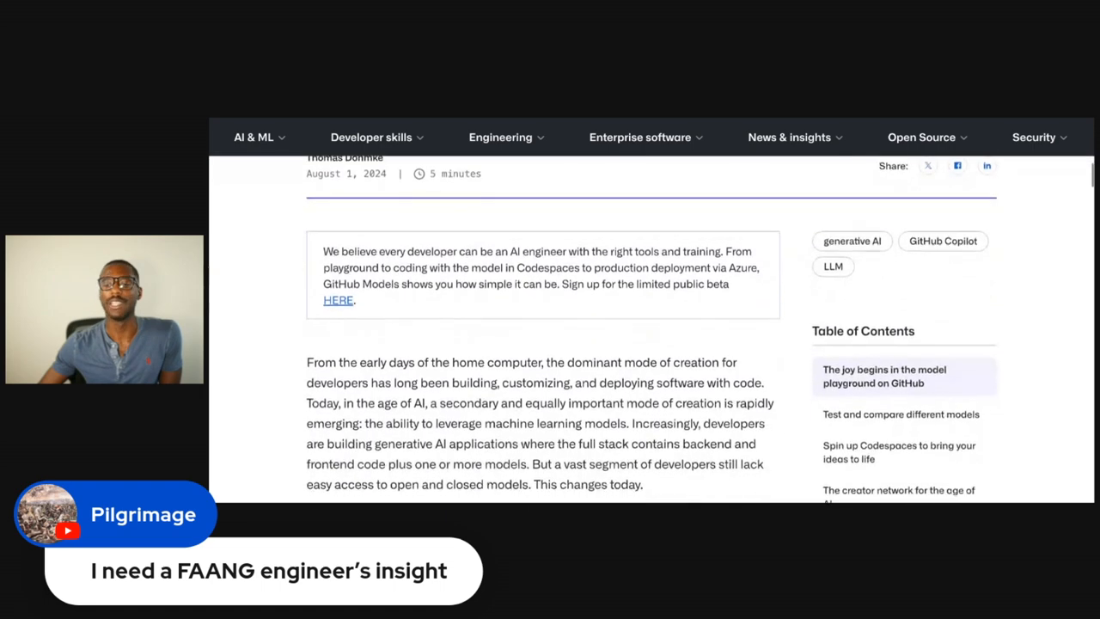
scroll(down, 3)
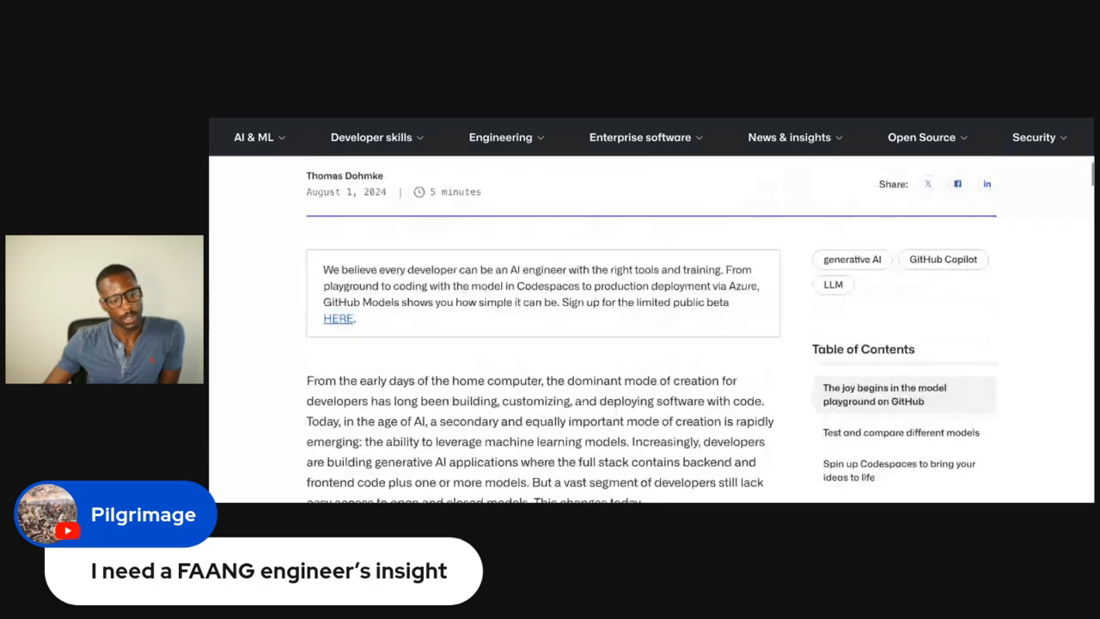
Continue reading down to the launch paragraph and the embedded introductory video
scroll(down, 3)
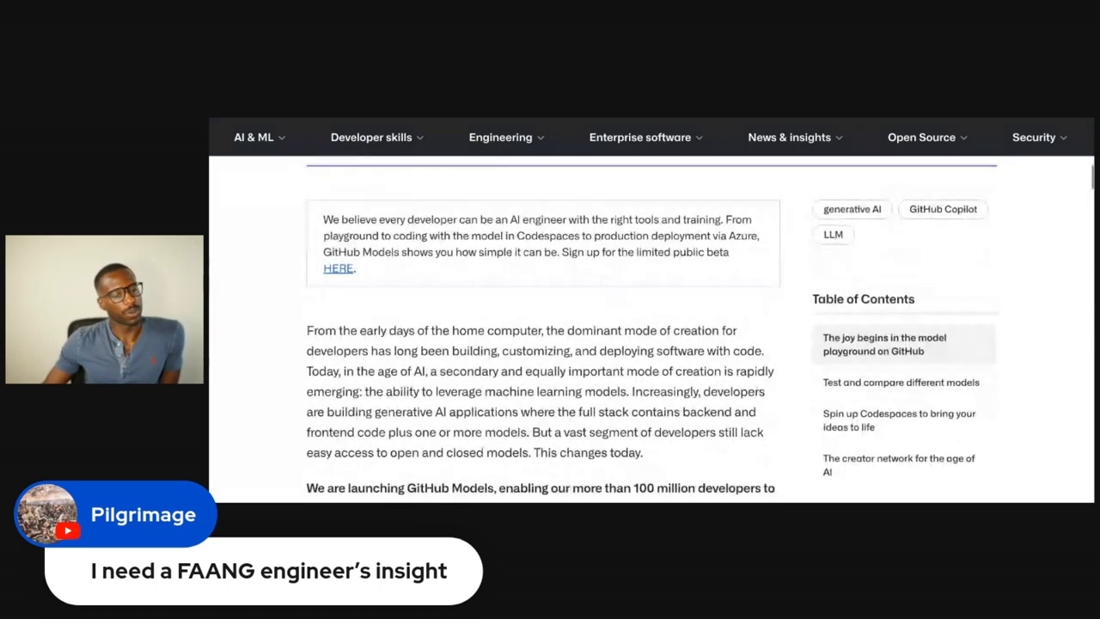
scroll(down, 3)
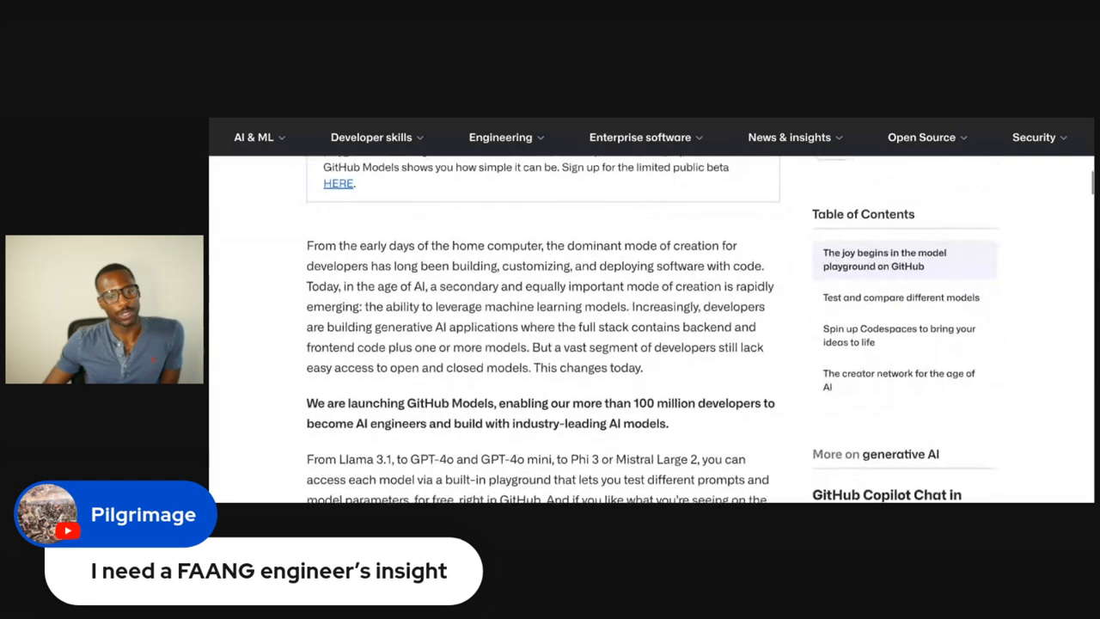
scroll(down, 3)
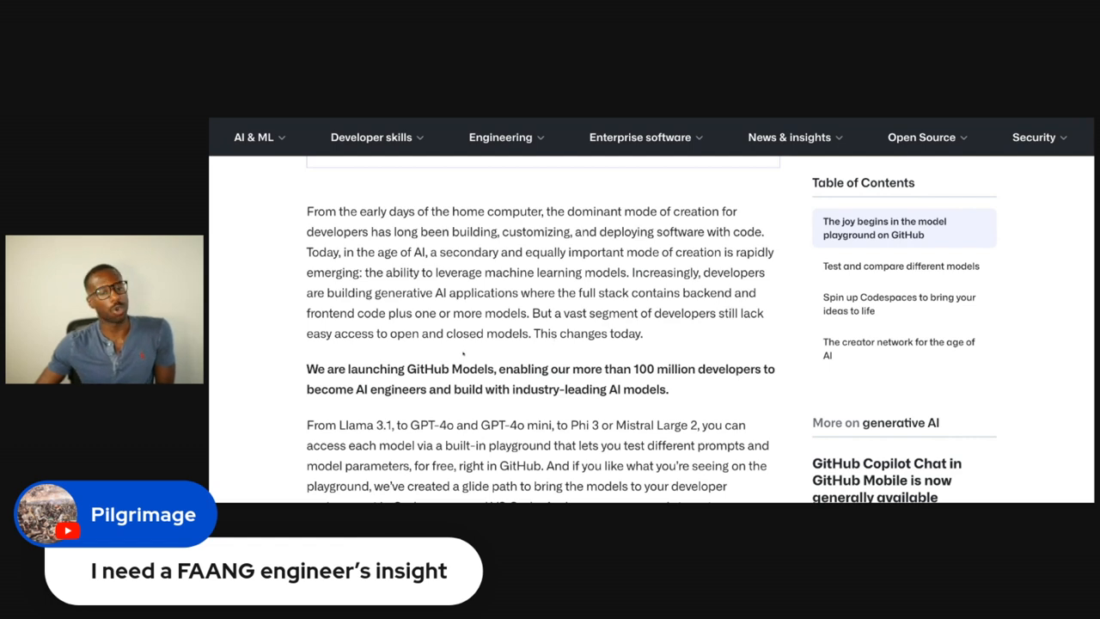
scroll(down, 3)
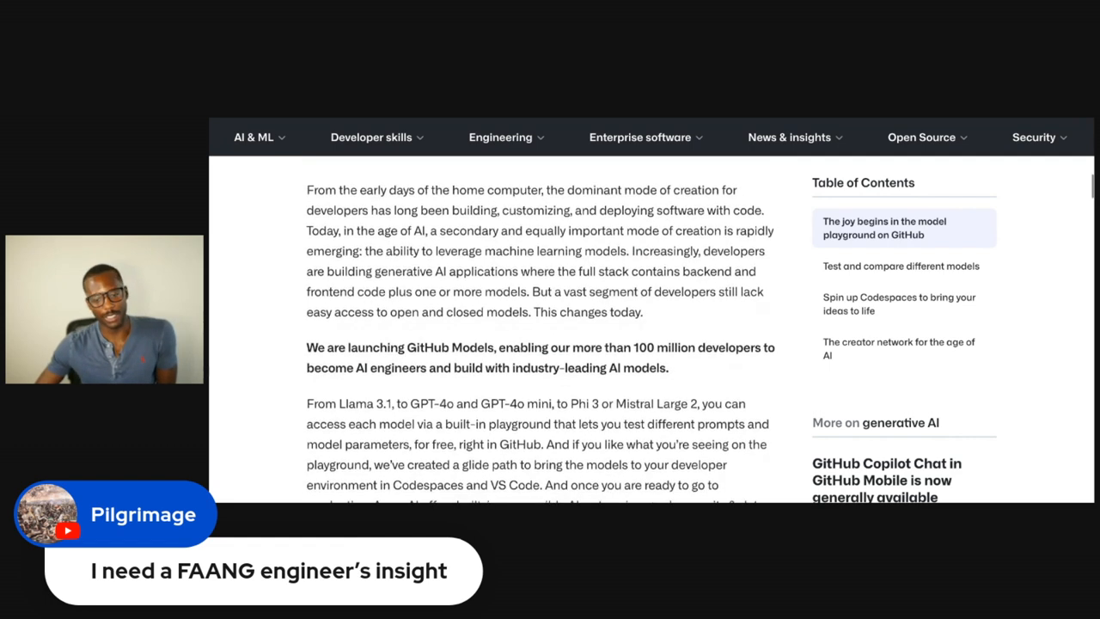
scroll(down, 3)
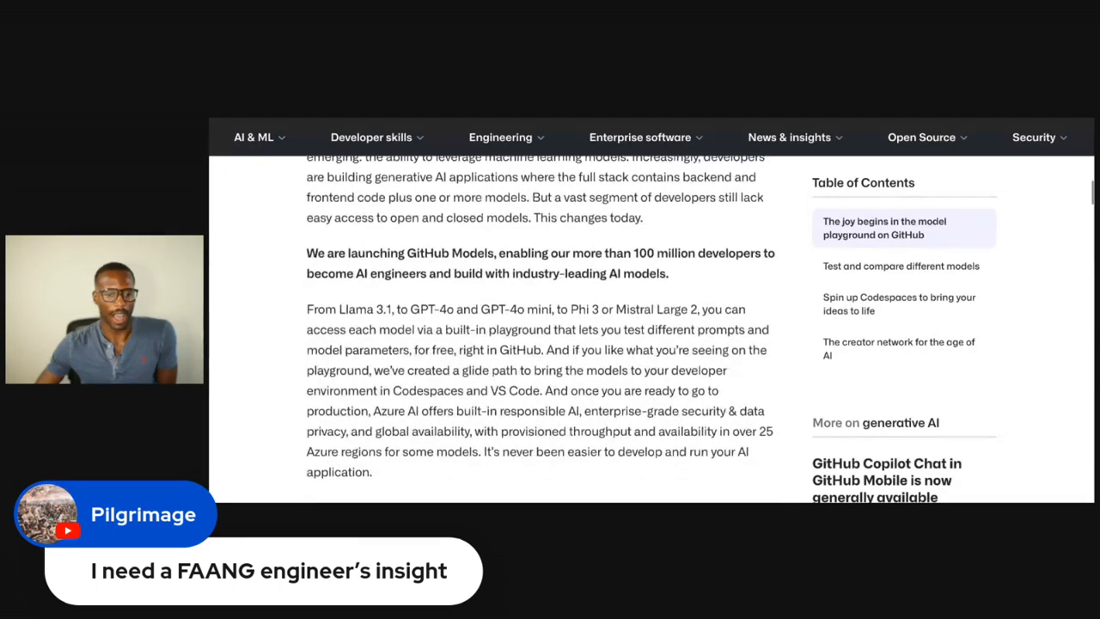
scroll(down, 3)
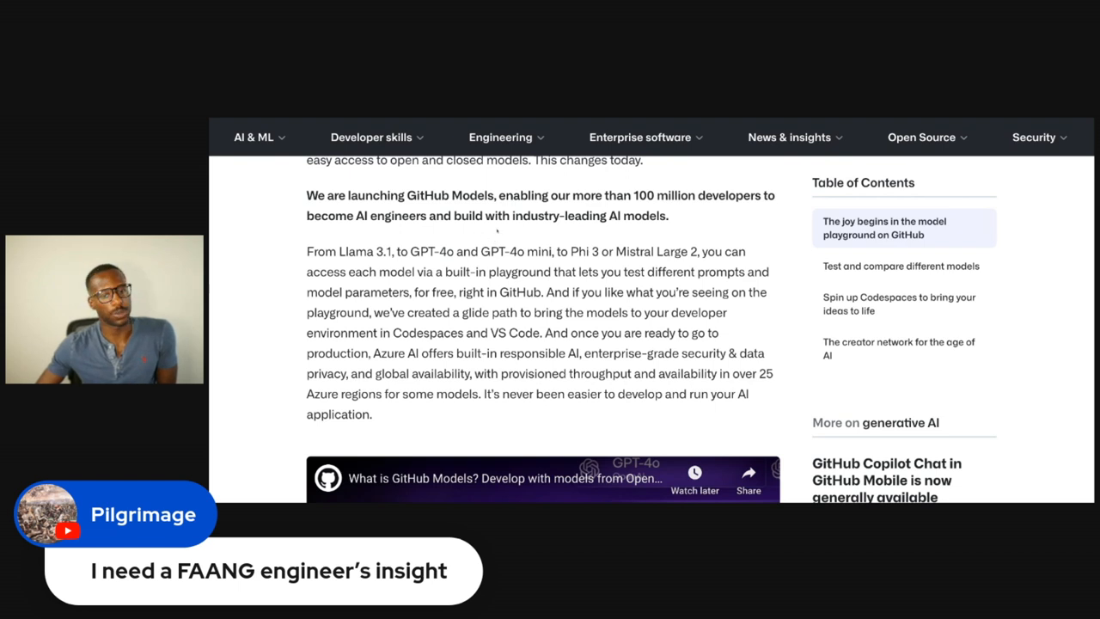
Scroll past the embedded YouTube video to the 'The joy begins in the model playground' section
scroll(down, 3)
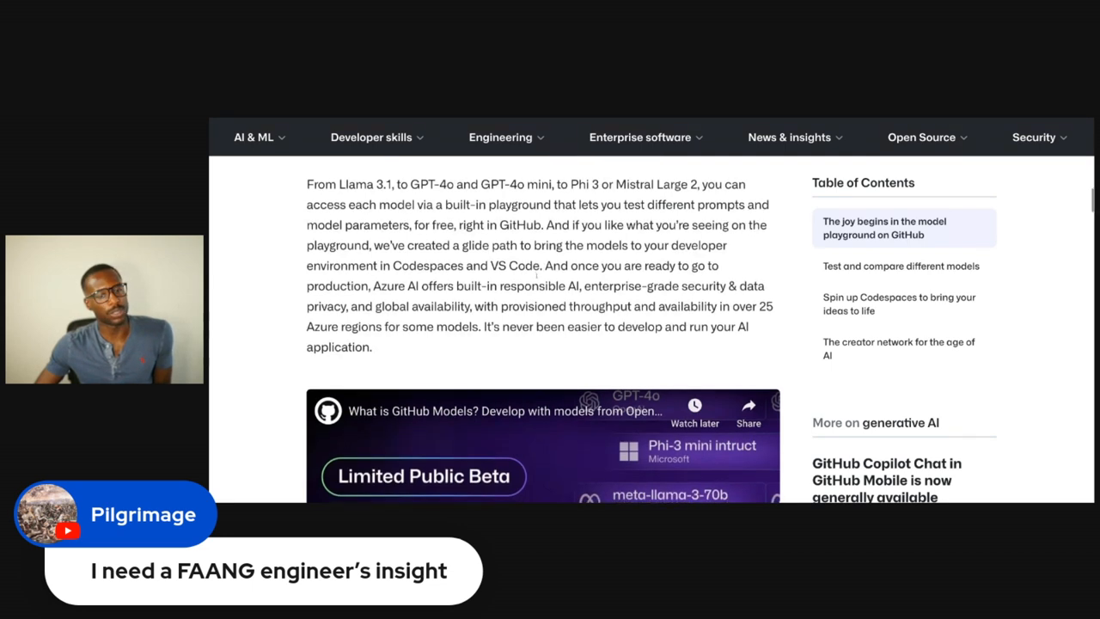
scroll(down, 3)
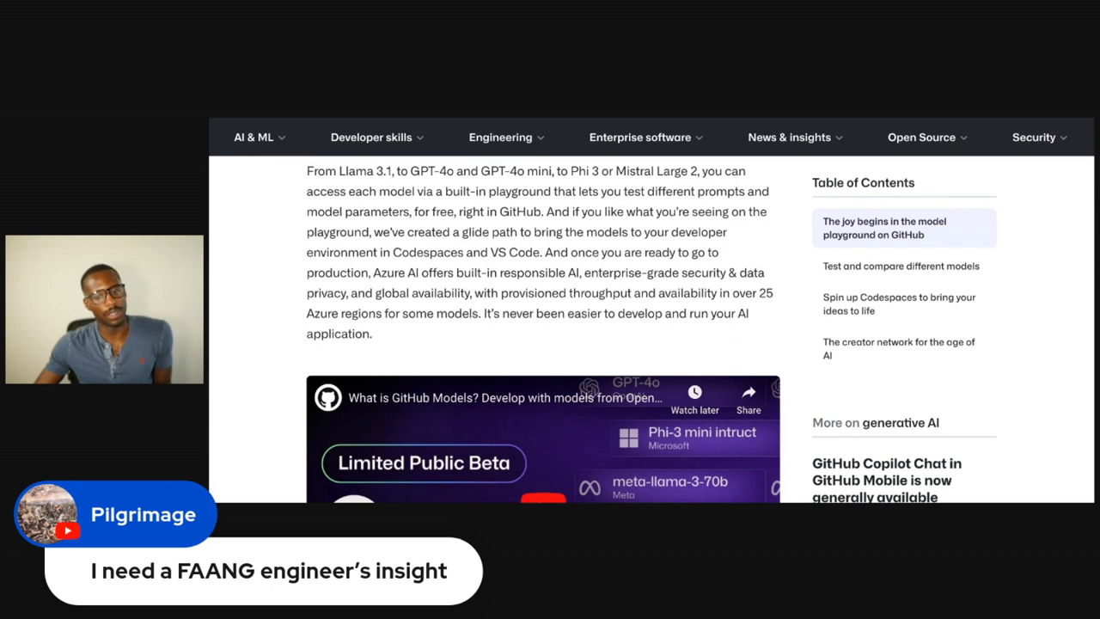
scroll(down, 3)
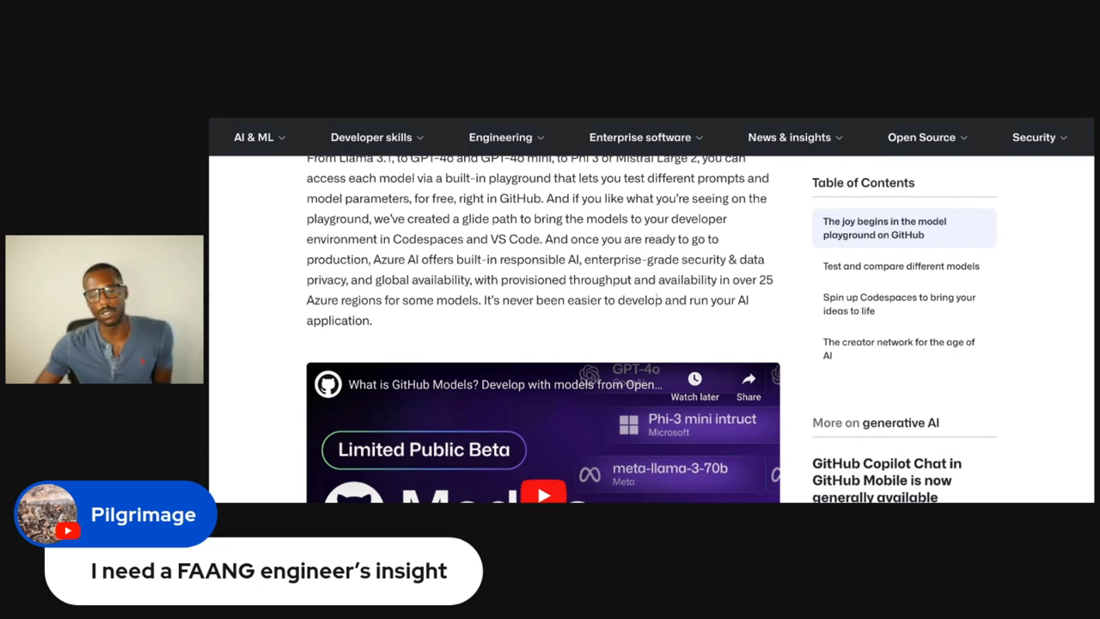
scroll(down, 3)
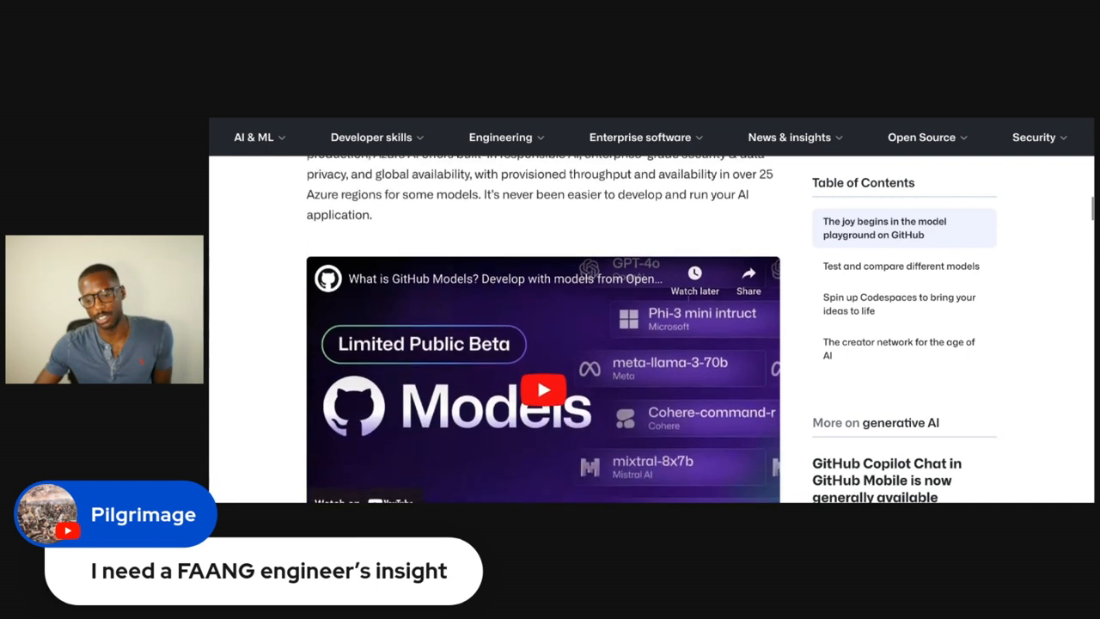
scroll(down, 3)
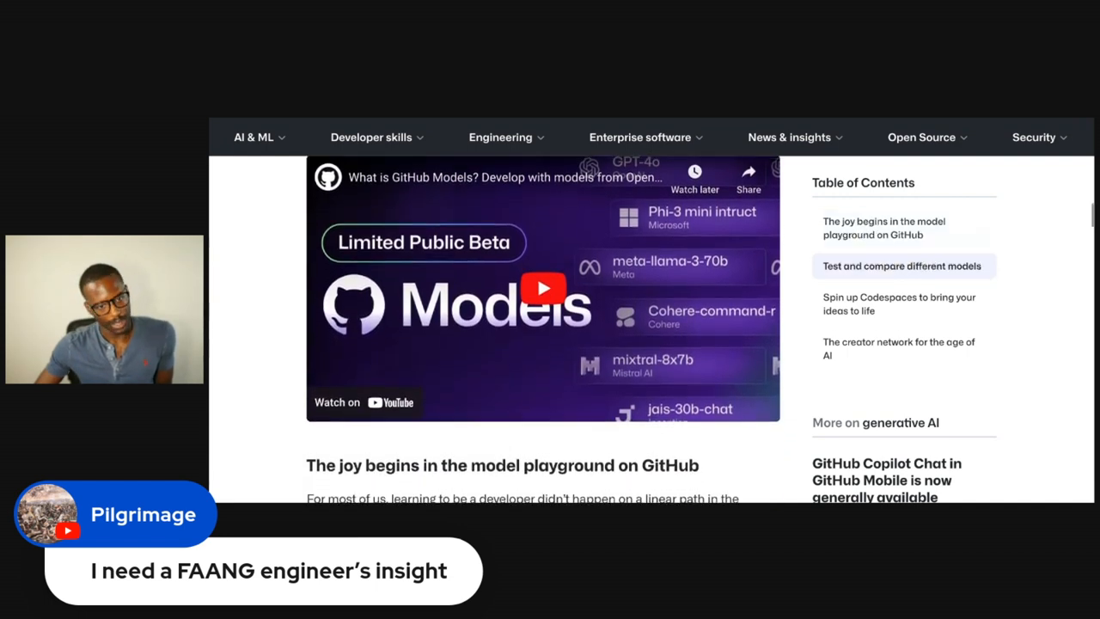
scroll(down, 3)
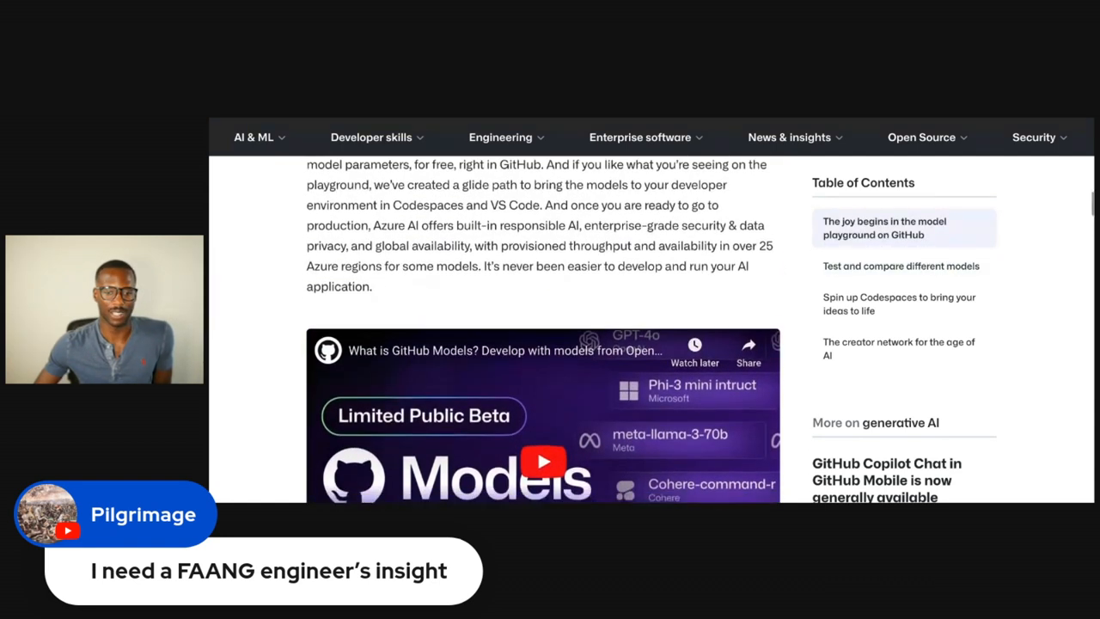
scroll(down, 3)
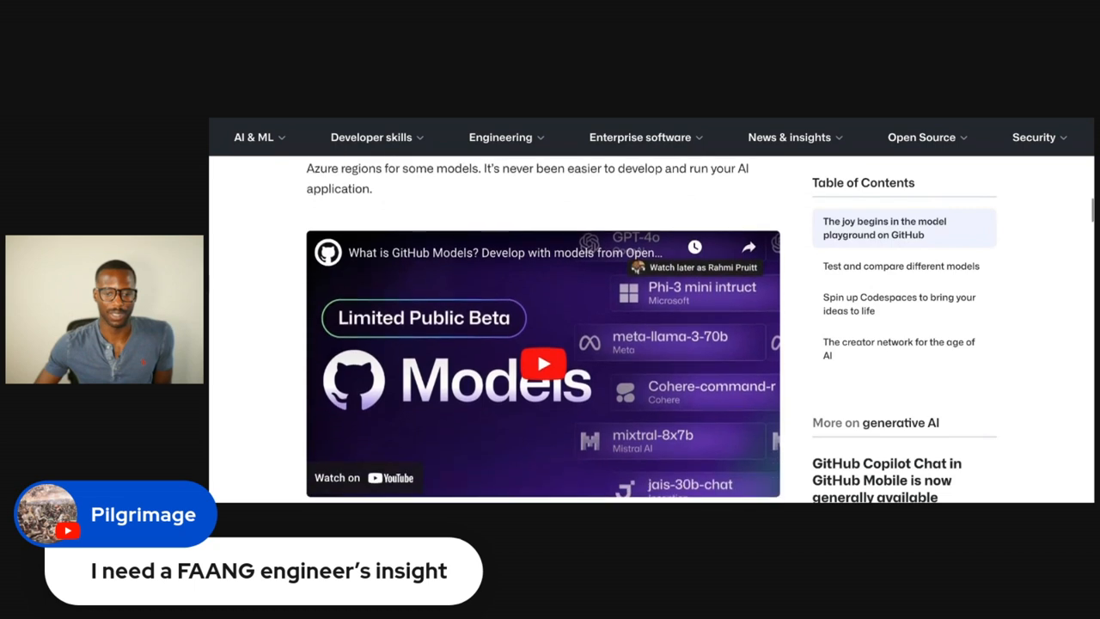
scroll(down, 3)
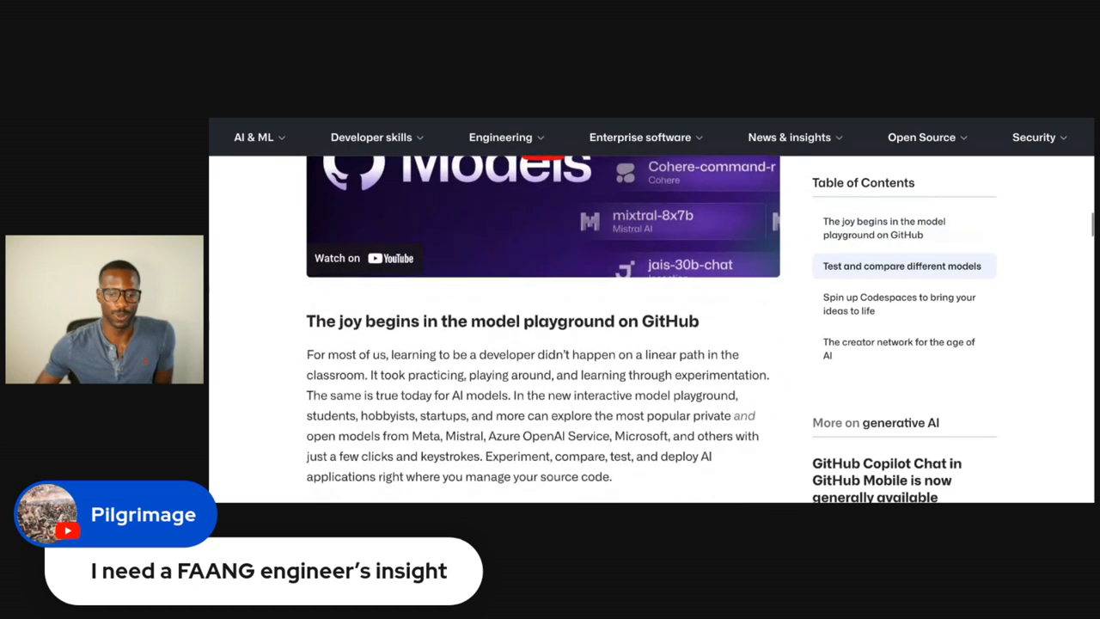
Scroll past the privacy paragraph, playground screenshot and CS50 note to 'Test and compare different models'
scroll(down, 3)
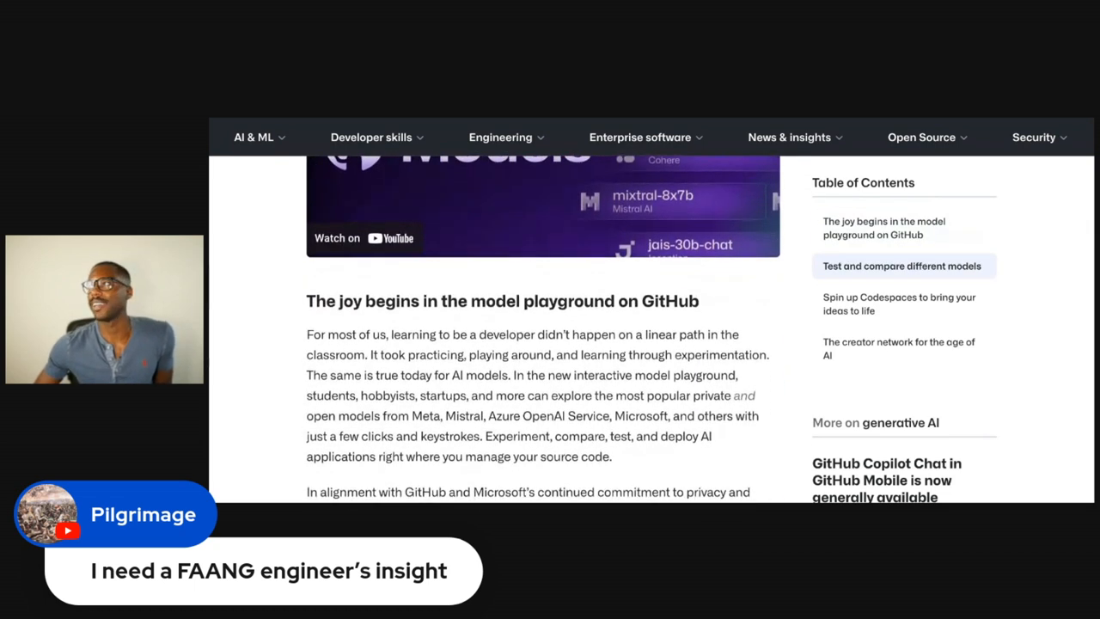
scroll(down, 3)
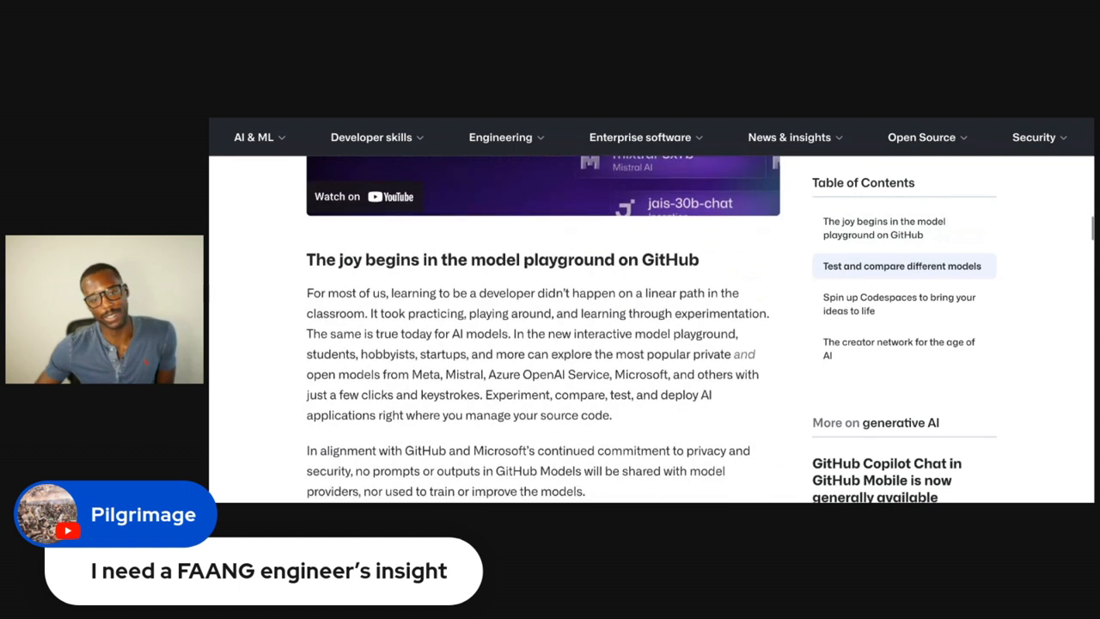
scroll(down, 3)
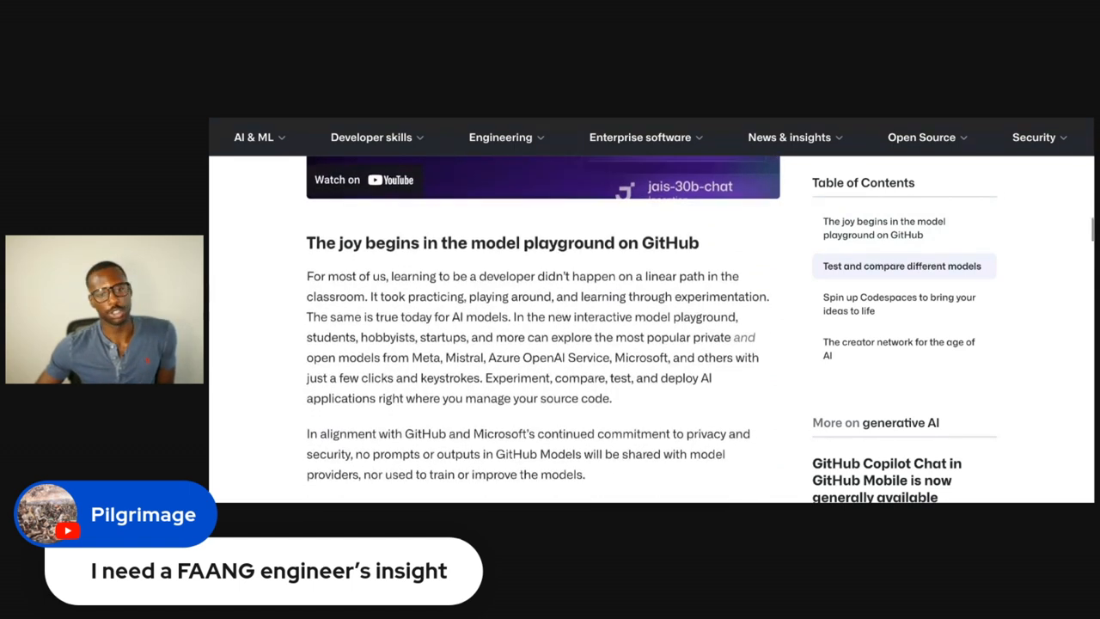
scroll(down, 3)
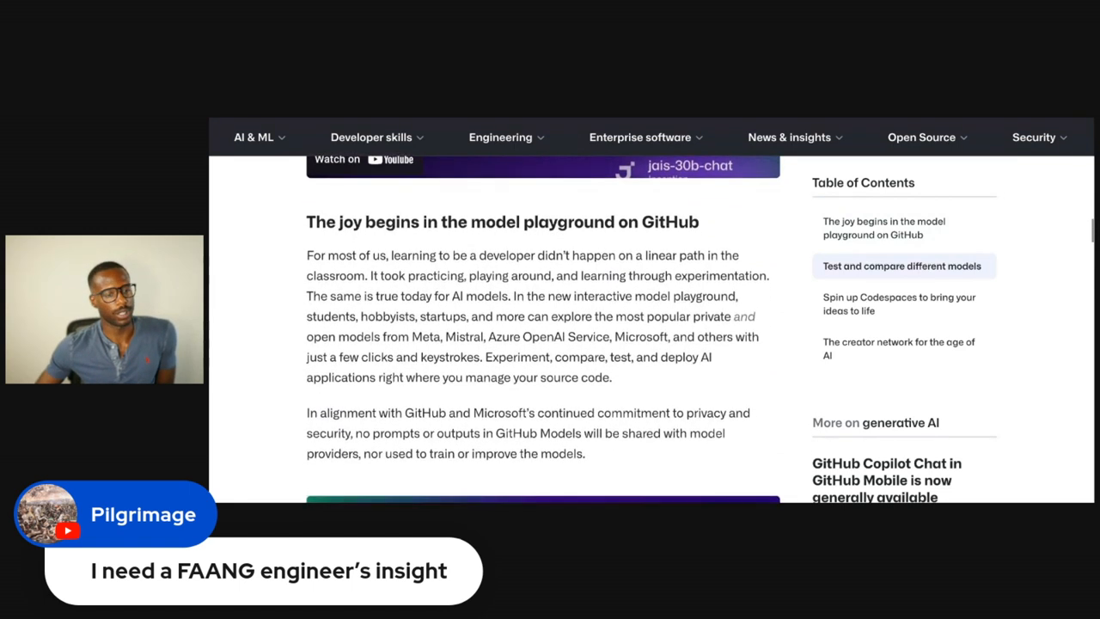
scroll(down, 3)
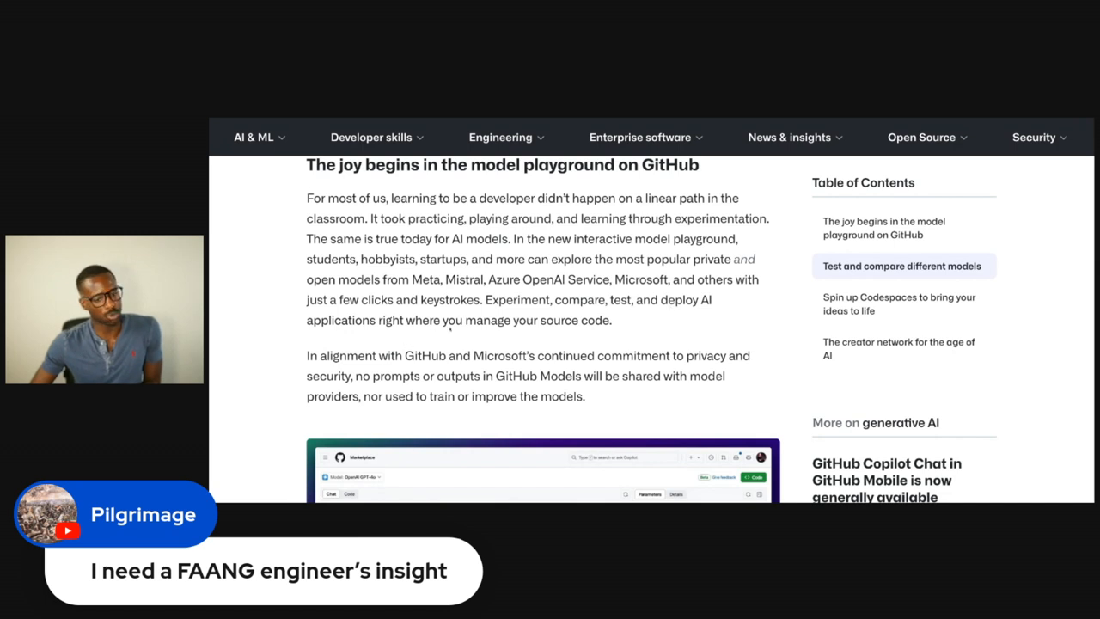
scroll(down, 3)
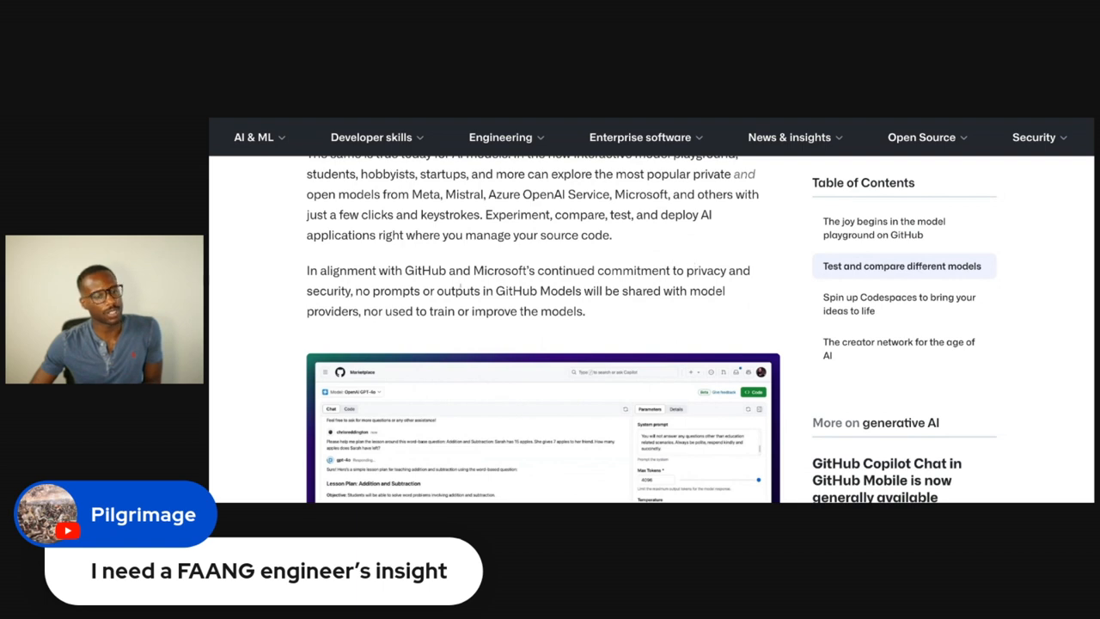
scroll(down, 3)
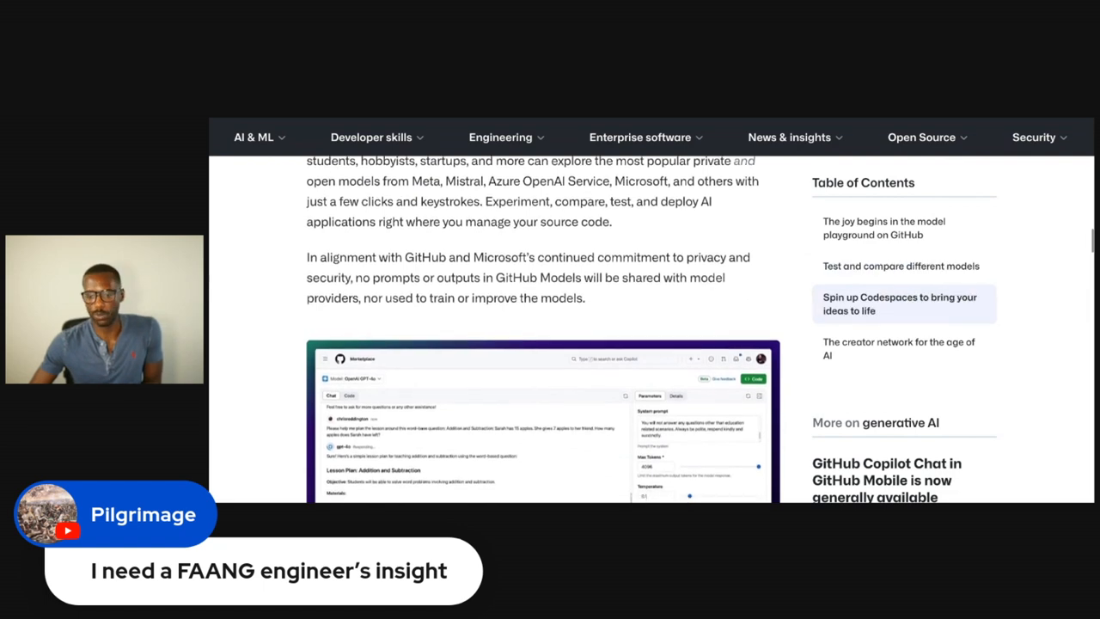
scroll(down, 3)
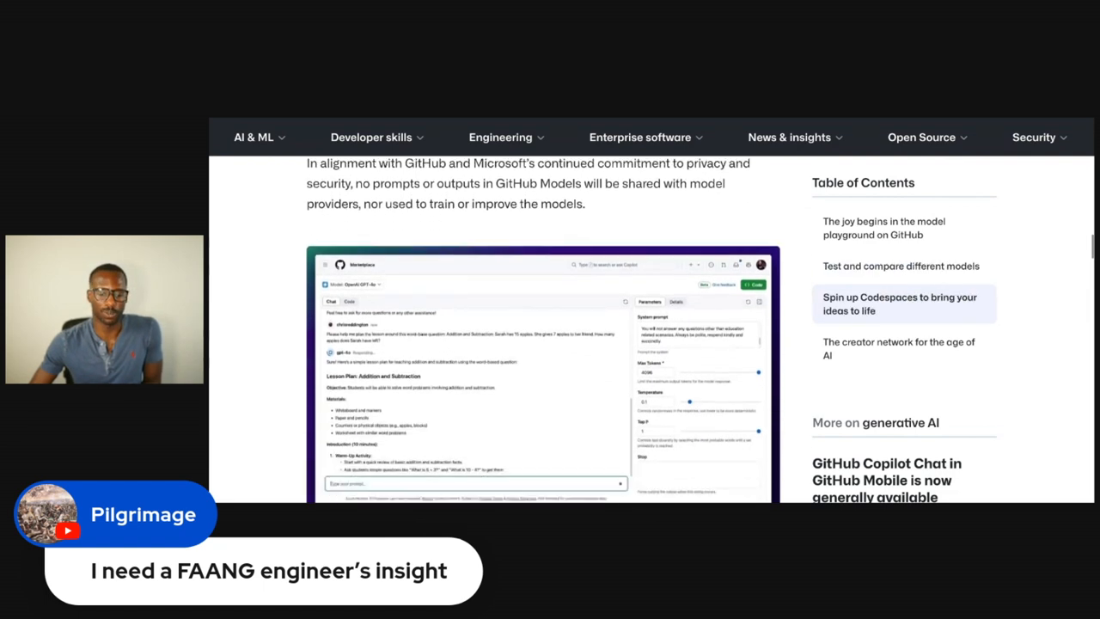
scroll(down, 3)
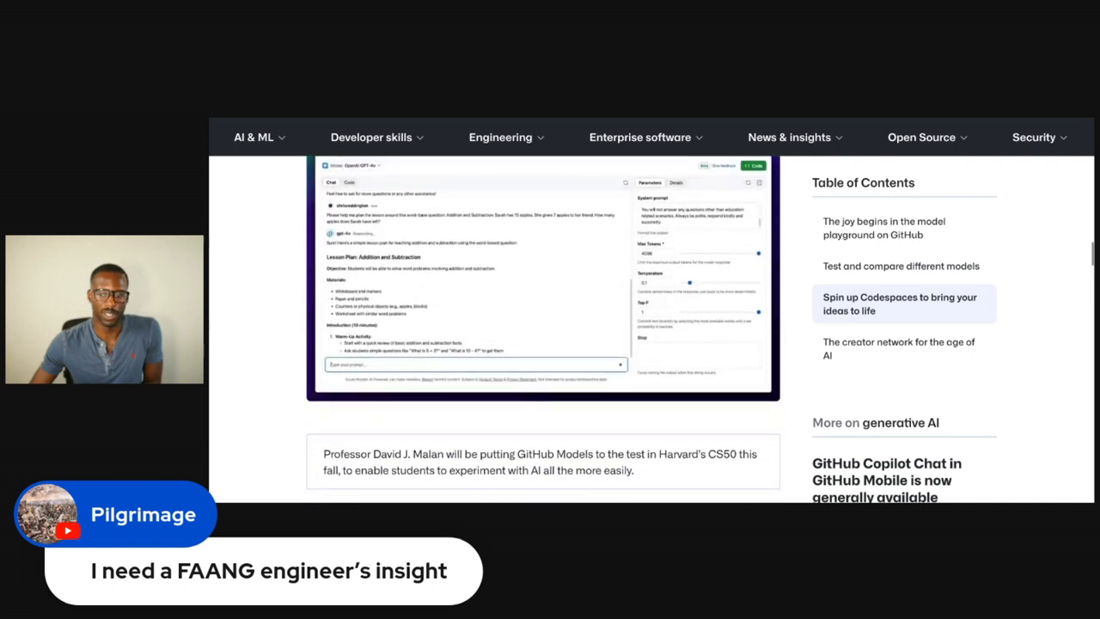
scroll(down, 3)
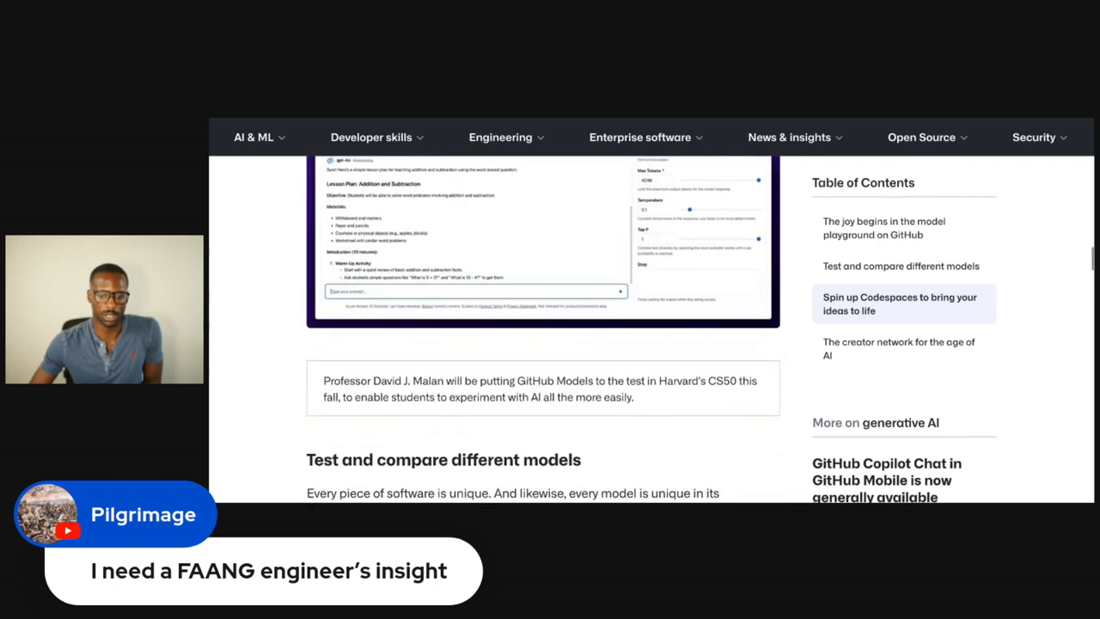
Scroll through 'Test and compare different models' and the provider logos to the 'Spin up Codespaces' heading
scroll(down, 3)
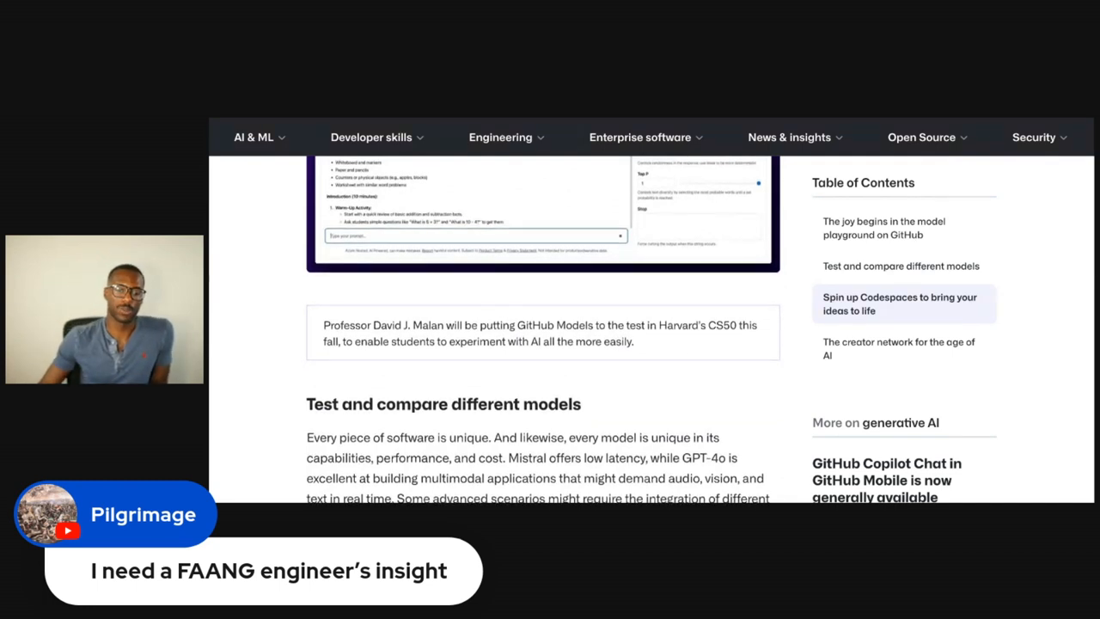
scroll(down, 3)
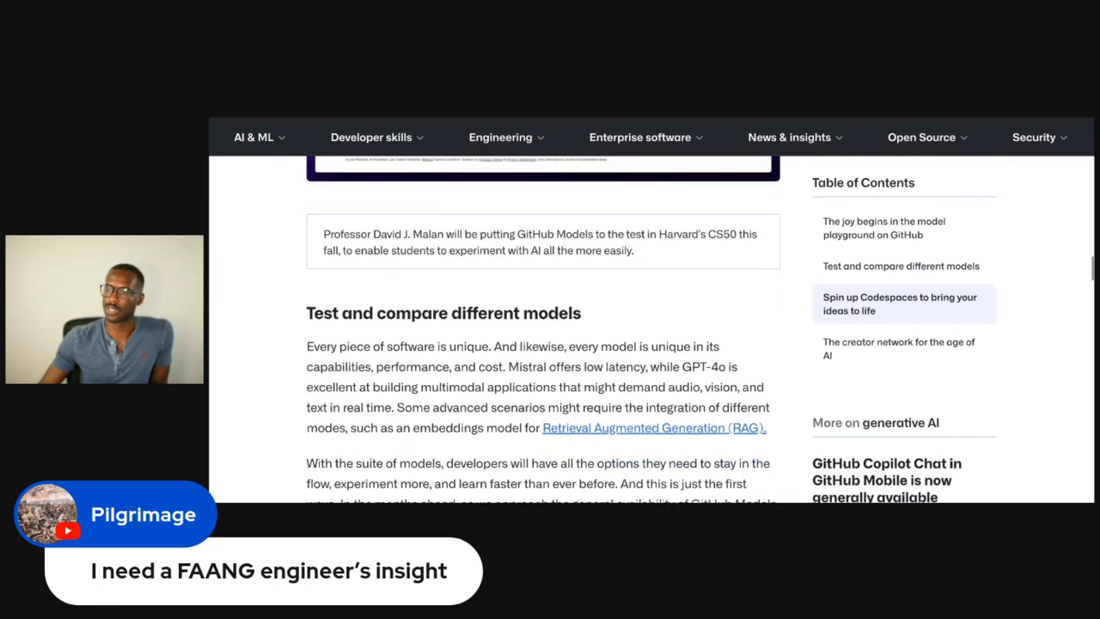
scroll(down, 3)
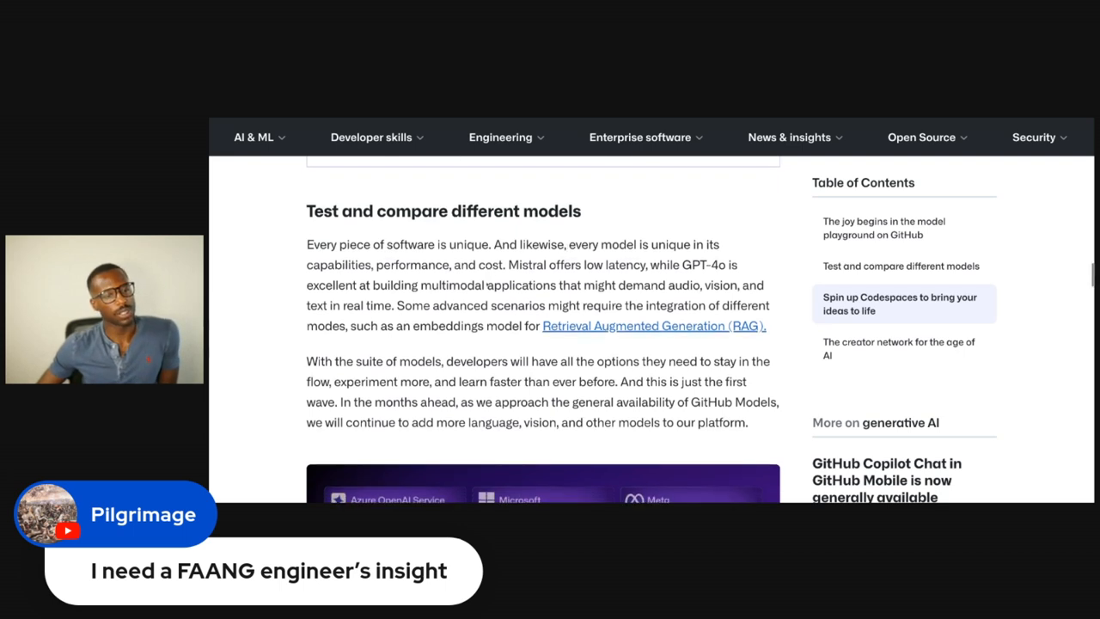
scroll(down, 3)
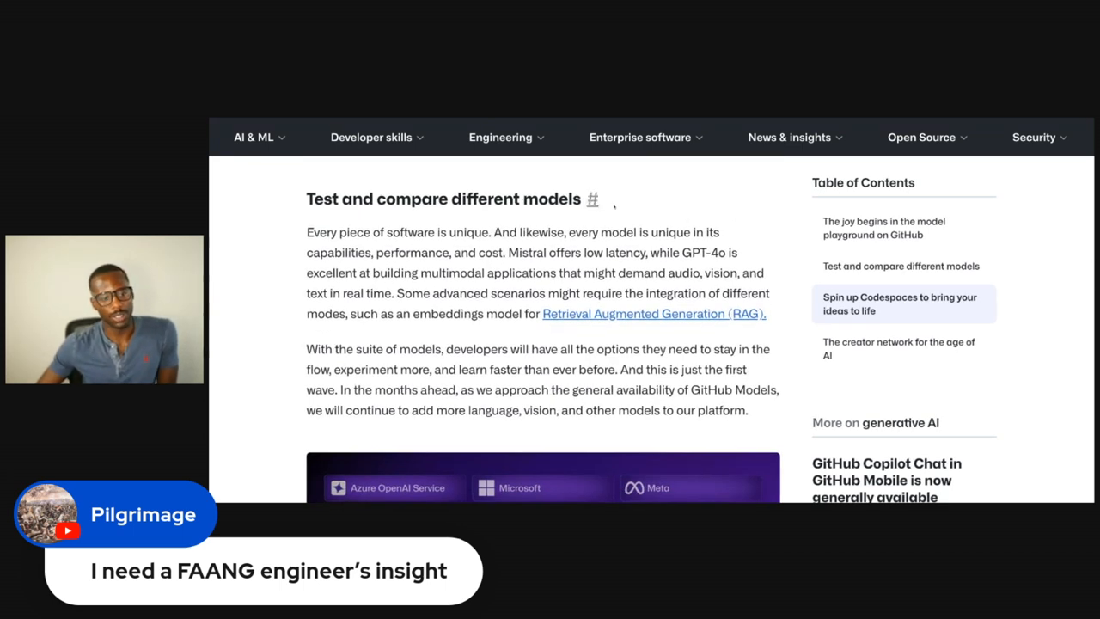
scroll(down, 3)
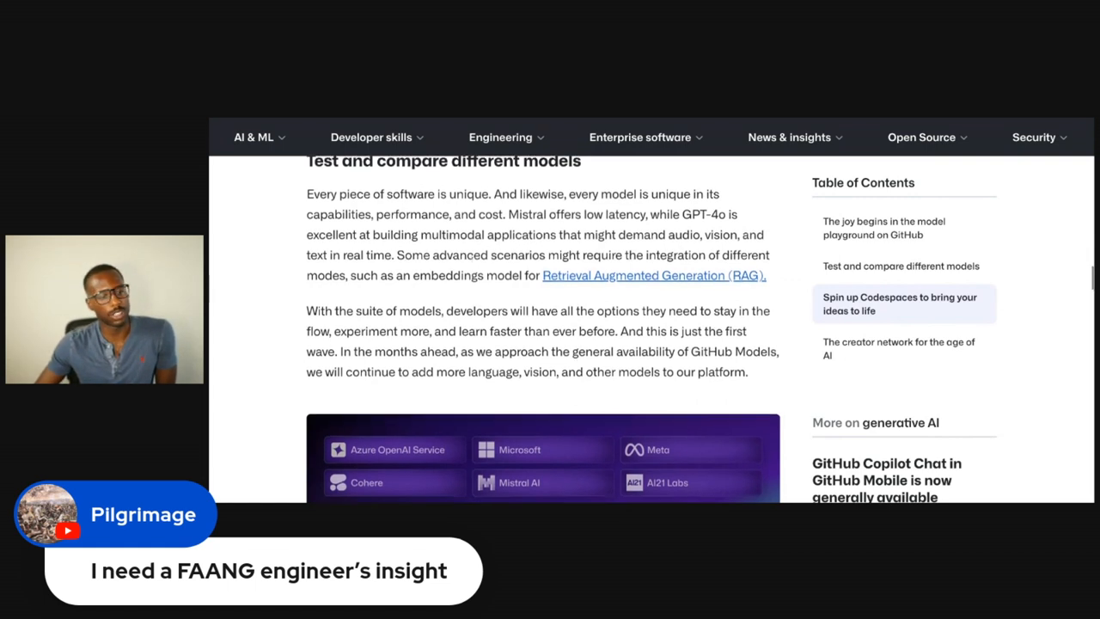
scroll(down, 3)
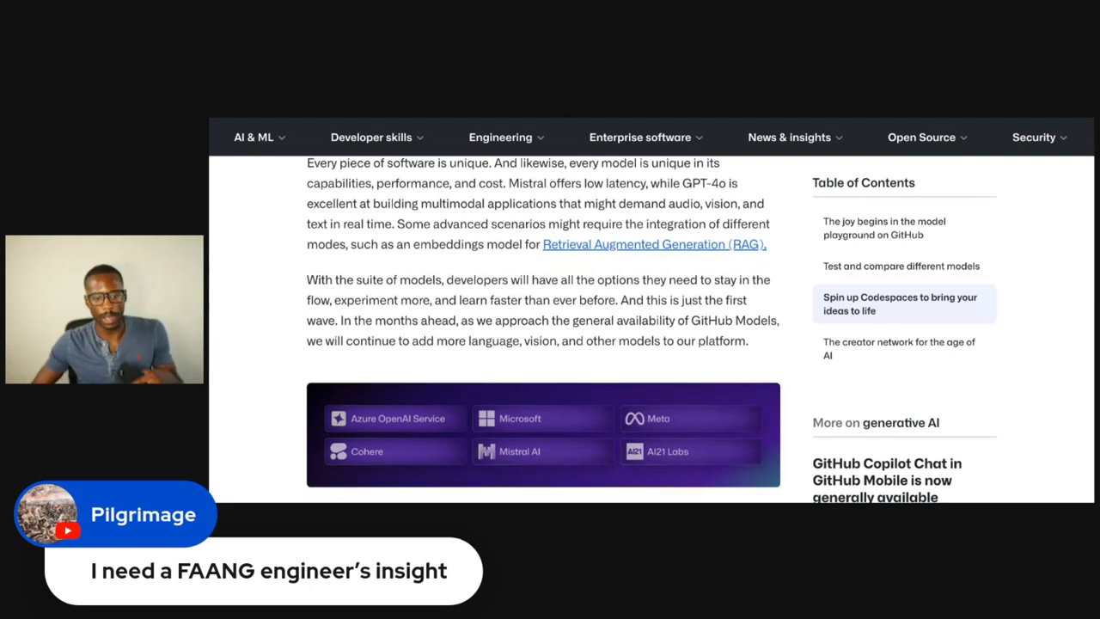
scroll(down, 3)
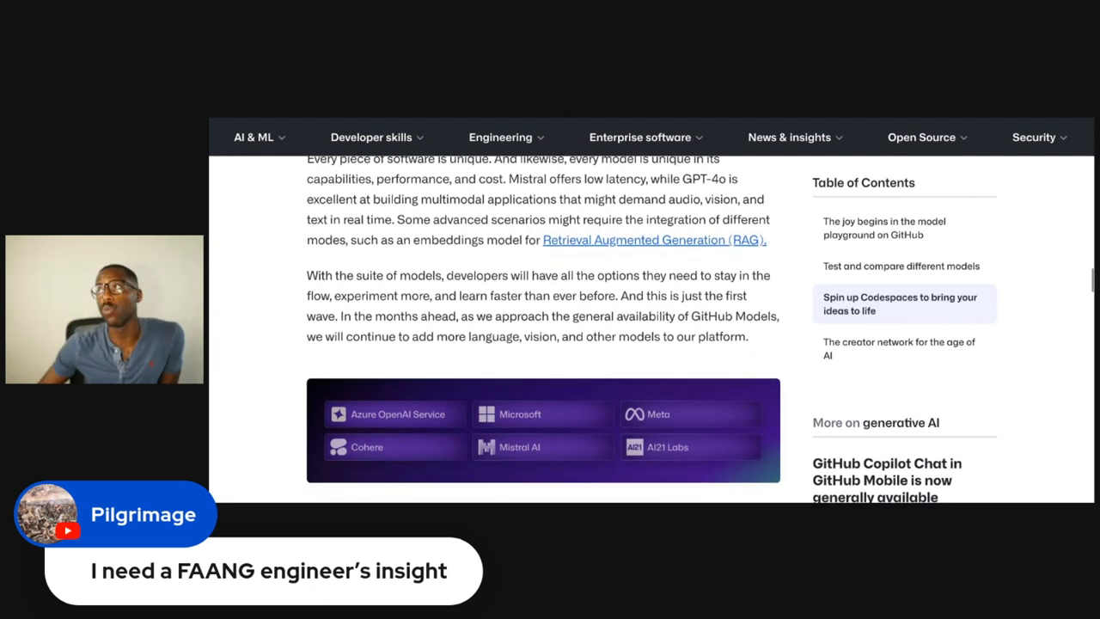
scroll(down, 3)
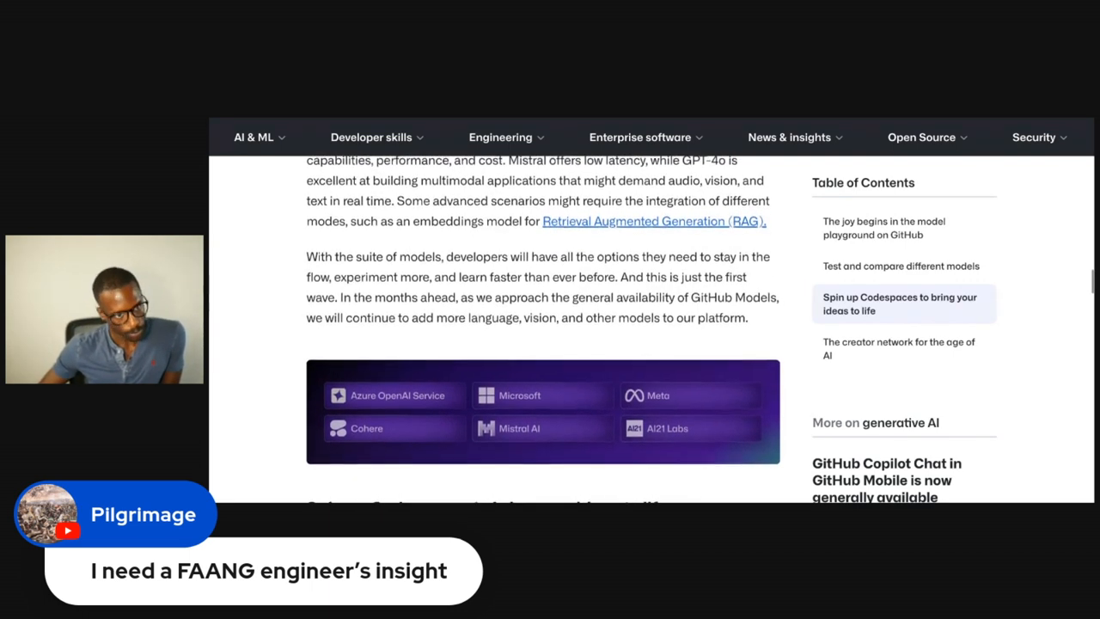
scroll(down, 3)
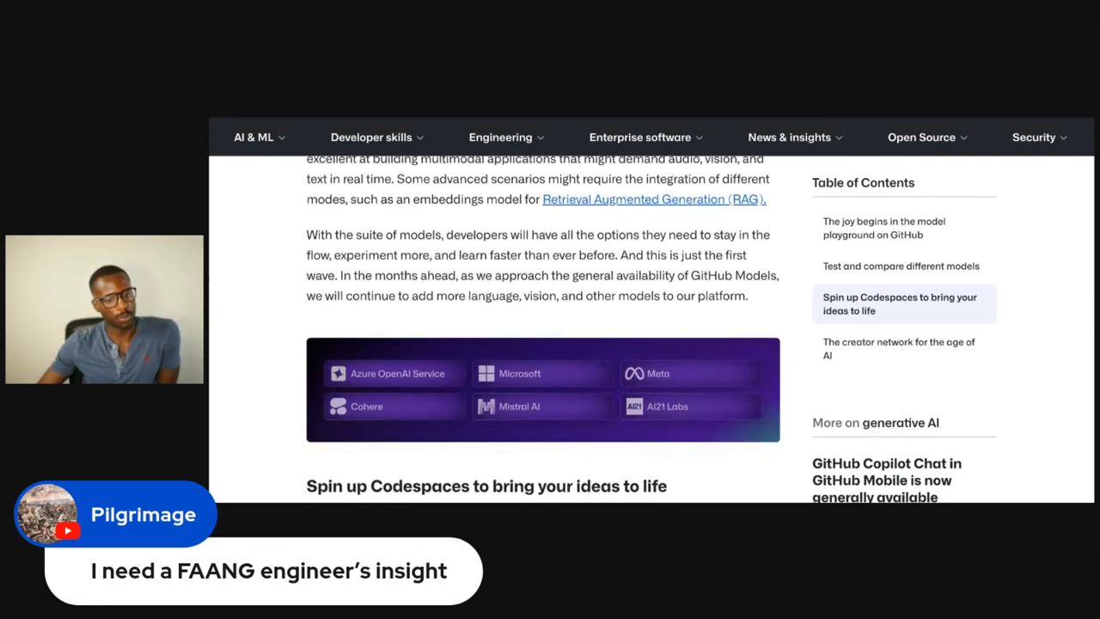
Scroll through the Codespaces paragraph and embedded demo video to the paragraph on running things in projects
scroll(down, 3)
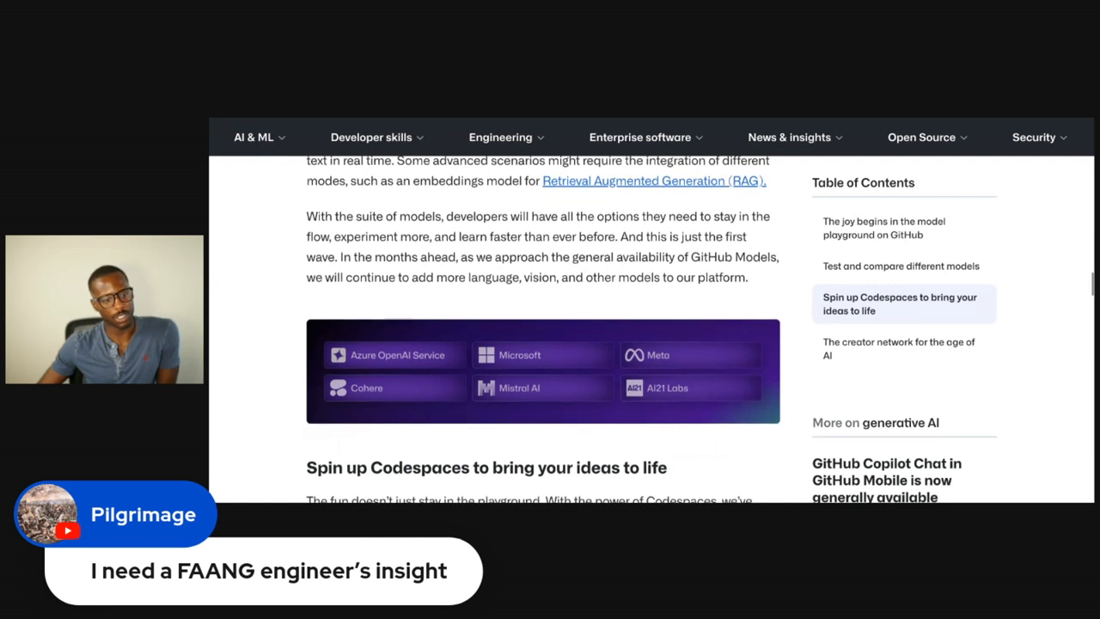
scroll(down, 3)
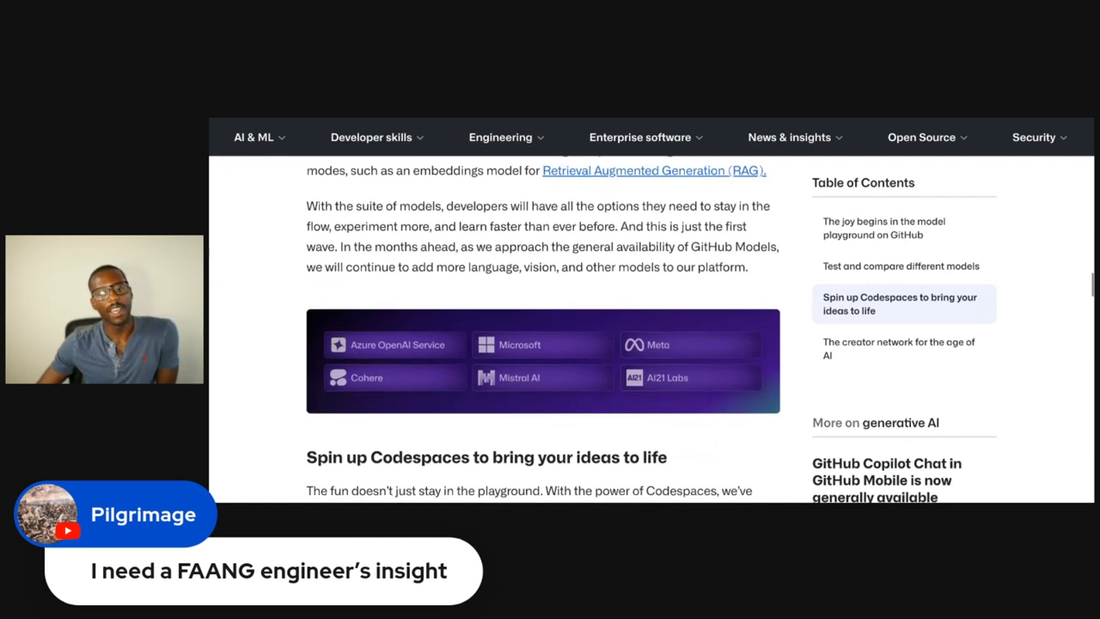
scroll(down, 3)
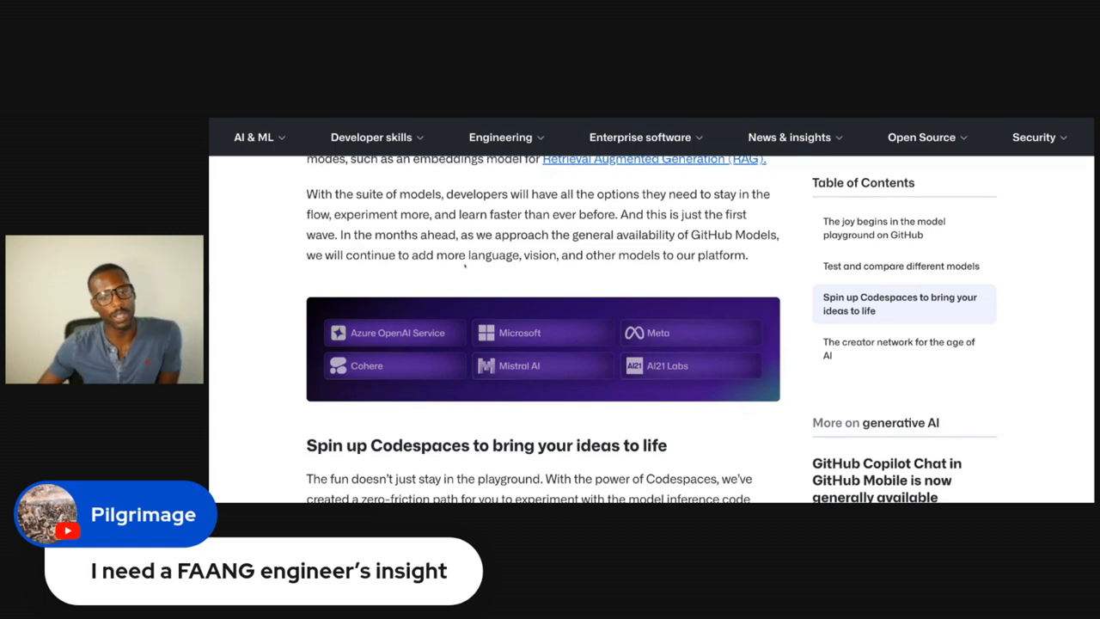
scroll(down, 3)
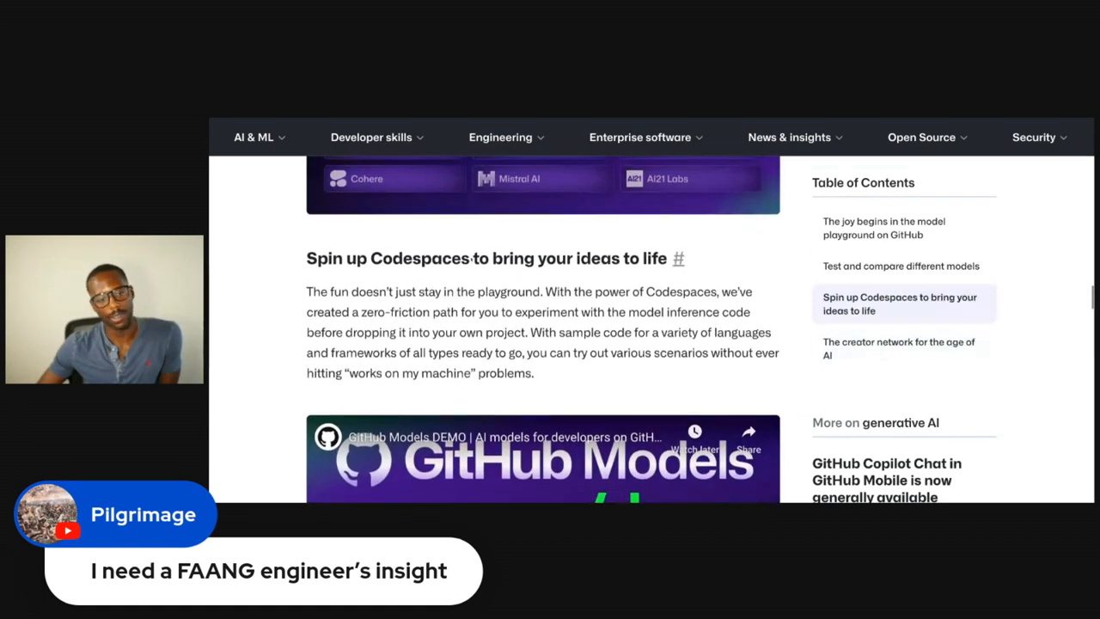
scroll(down, 3)
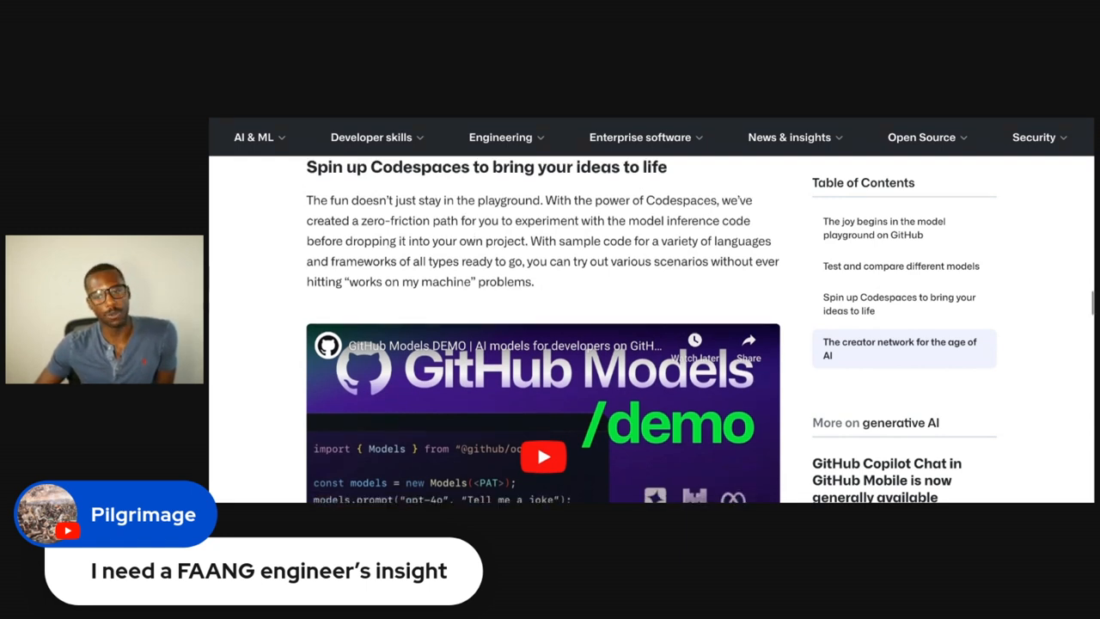
scroll(down, 3)
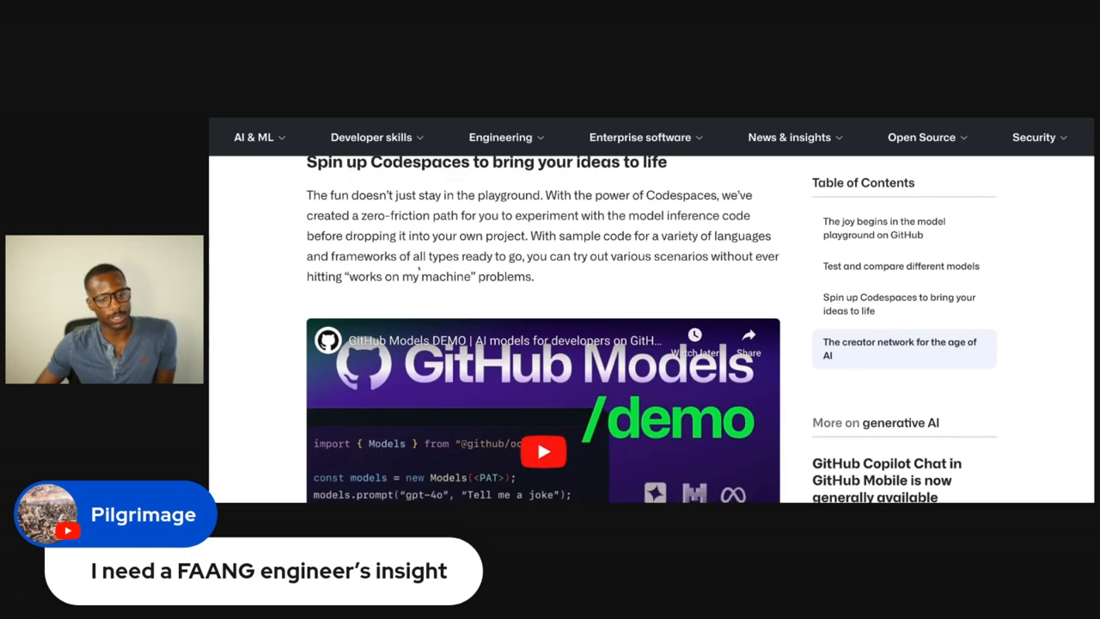
scroll(down, 3)
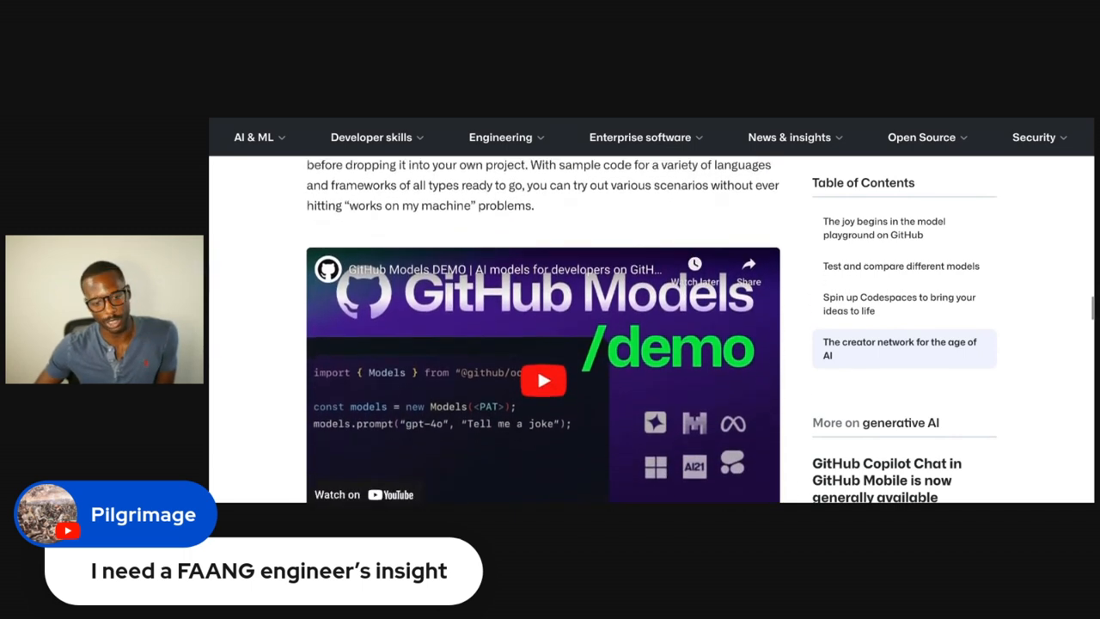
scroll(down, 3)
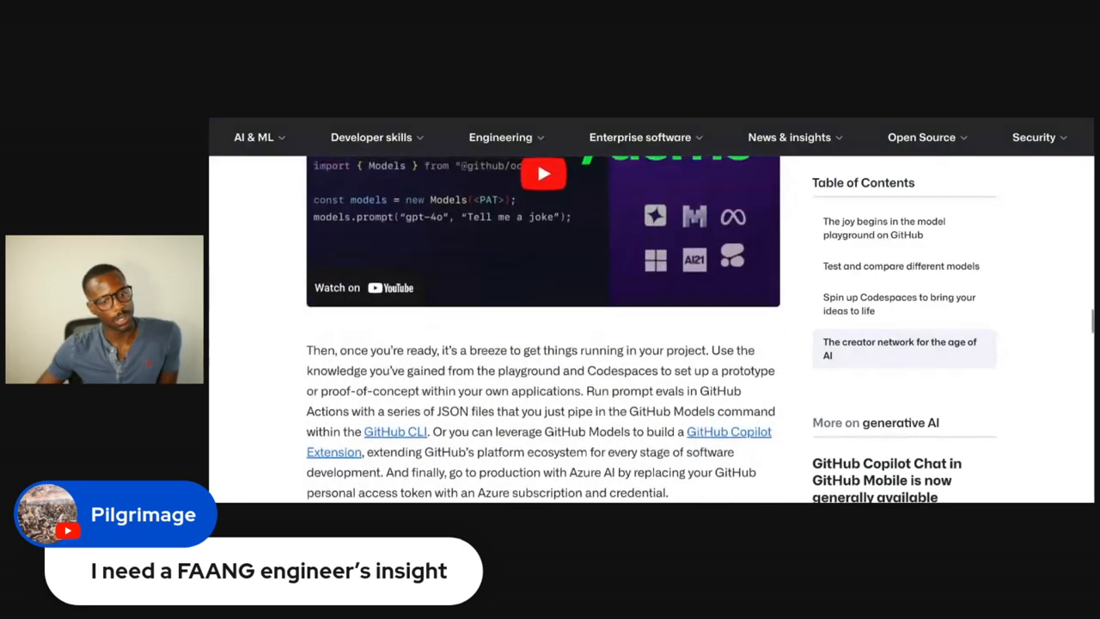
Scroll past the AI startup founder's quote to 'The creator network for the age of AI' heading
scroll(down, 3)
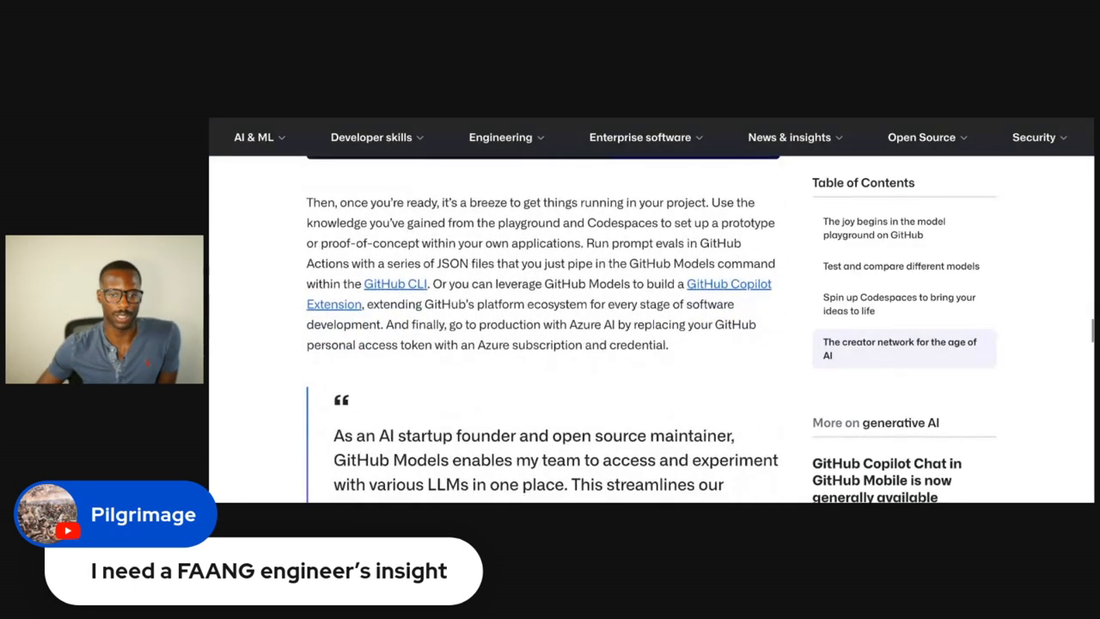
scroll(down, 3)
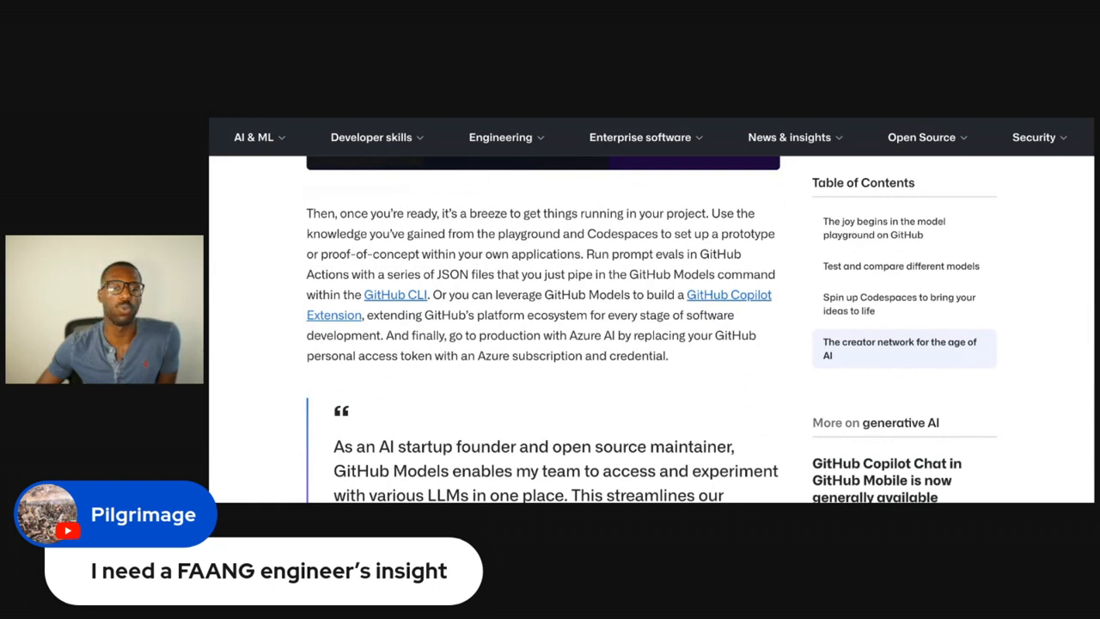
scroll(down, 3)
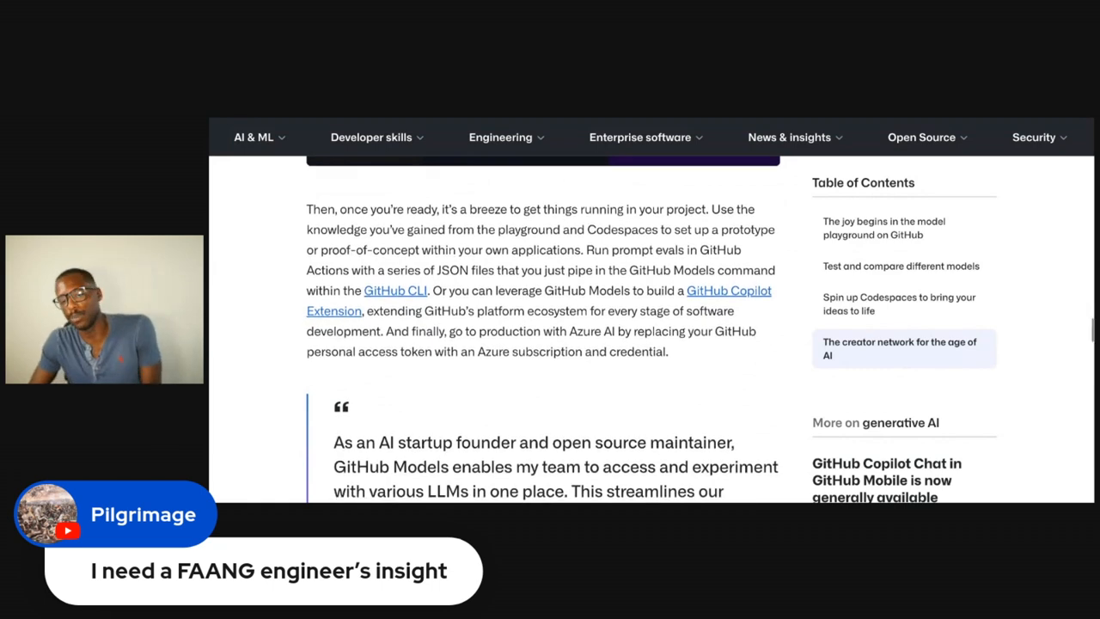
scroll(down, 3)
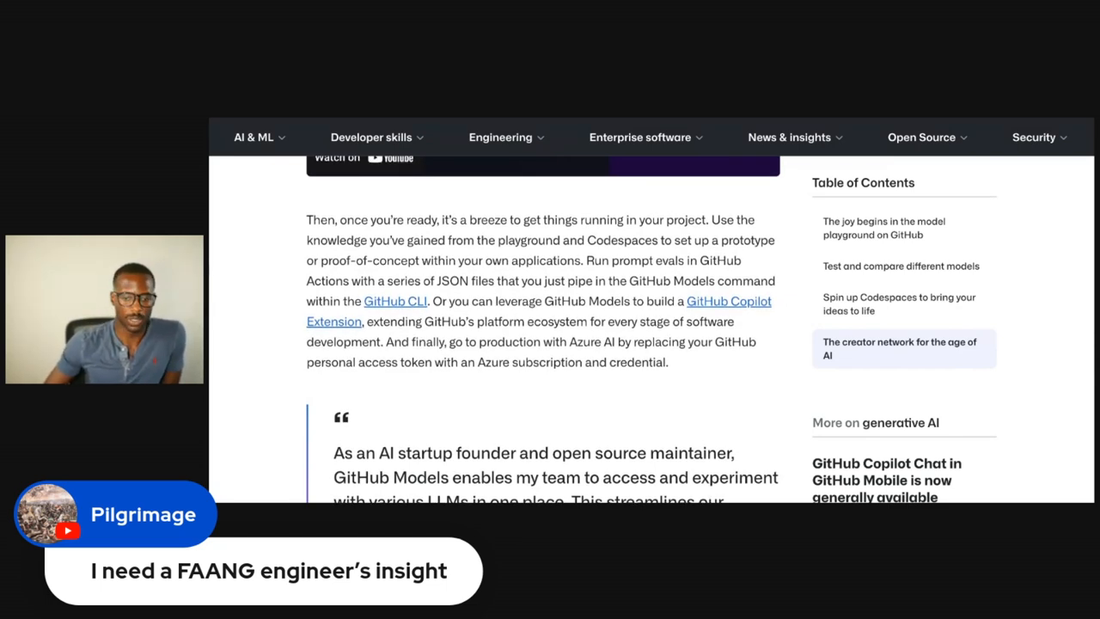
scroll(down, 3)
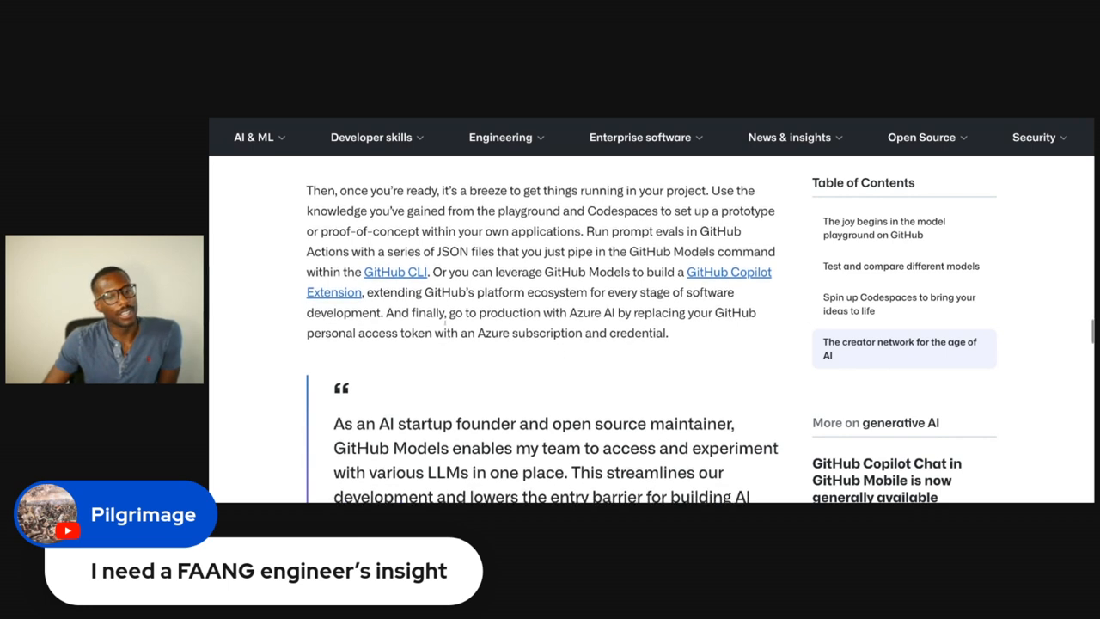
scroll(down, 3)
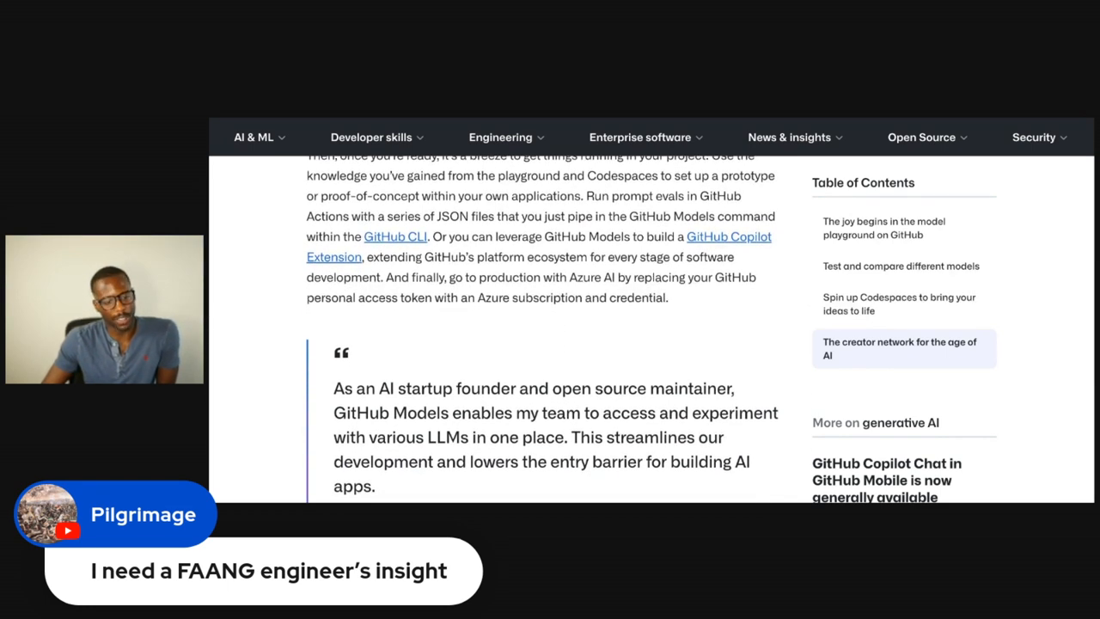
scroll(down, 3)
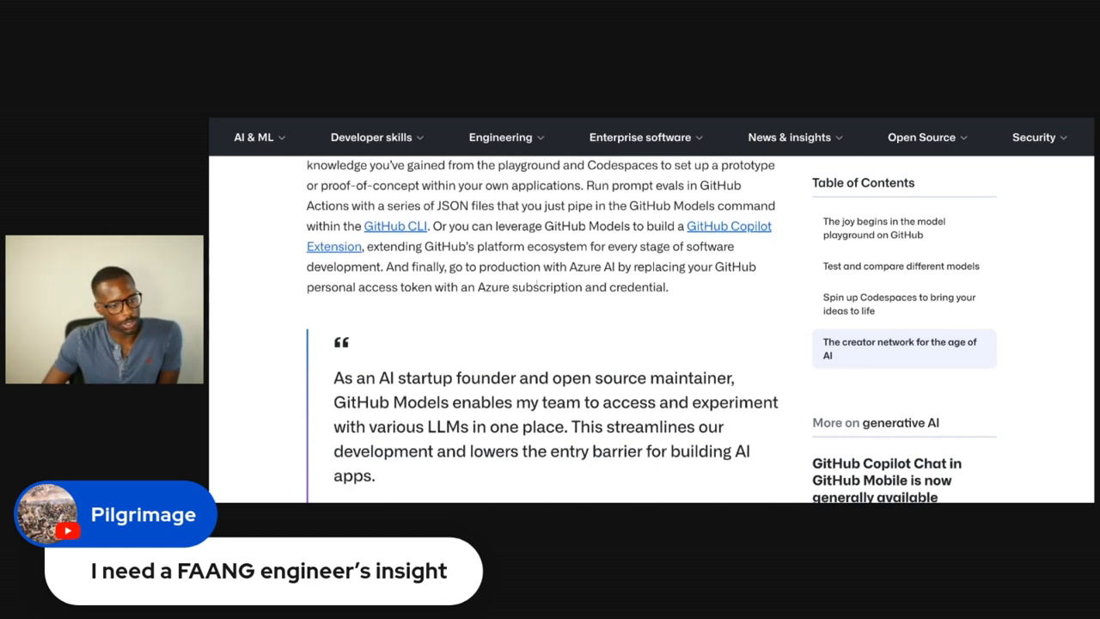
scroll(down, 3)
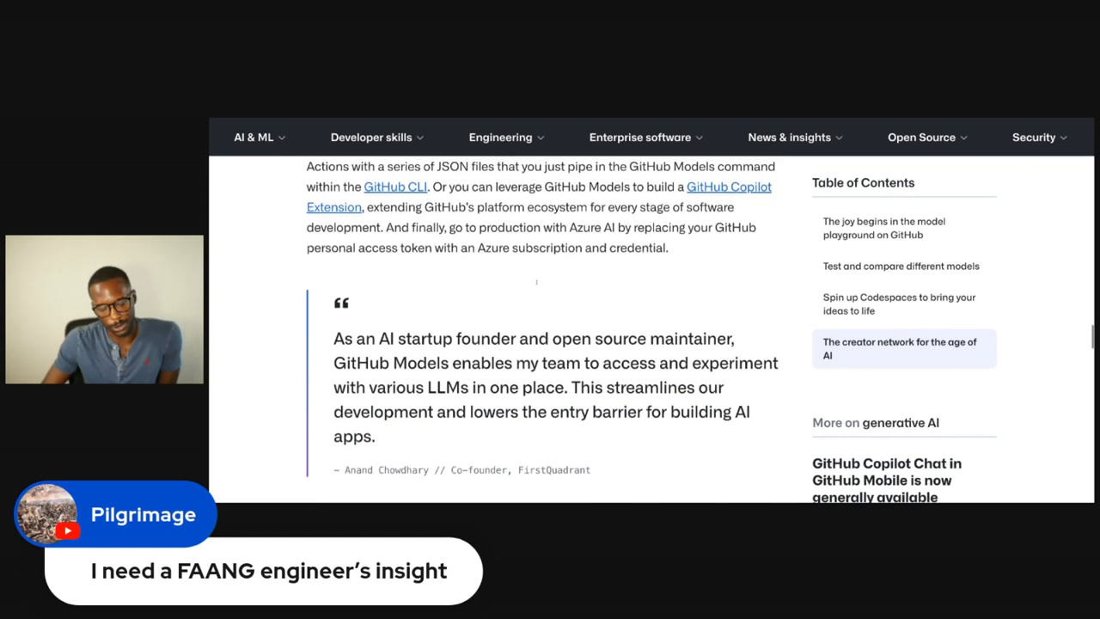
scroll(down, 3)
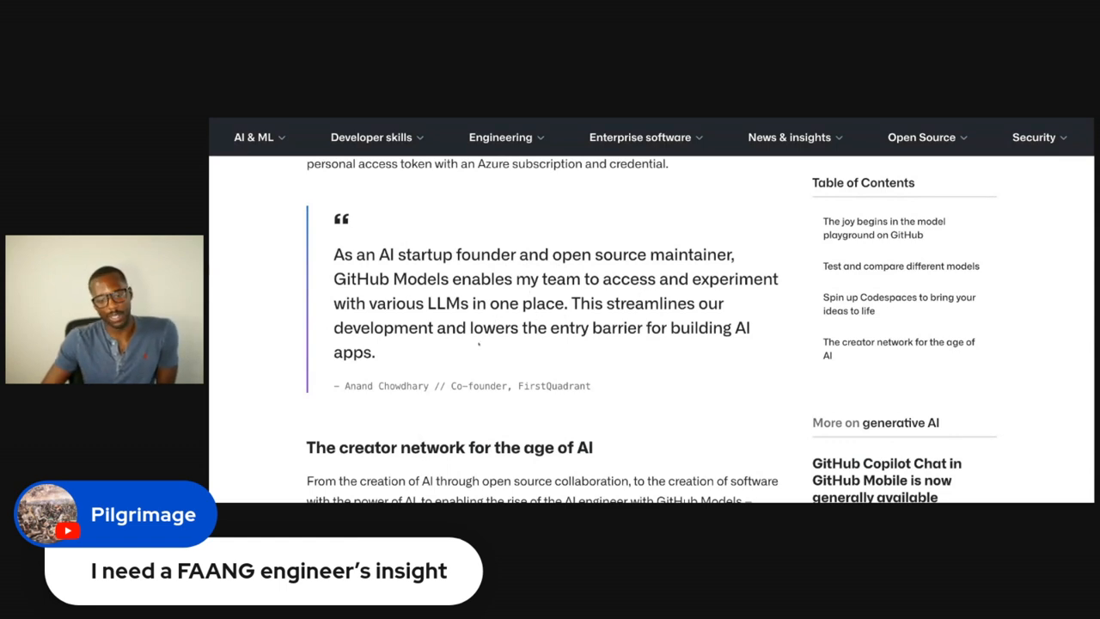
Scroll through the creator network section to the closing limited public beta sign-up line
scroll(down, 3)
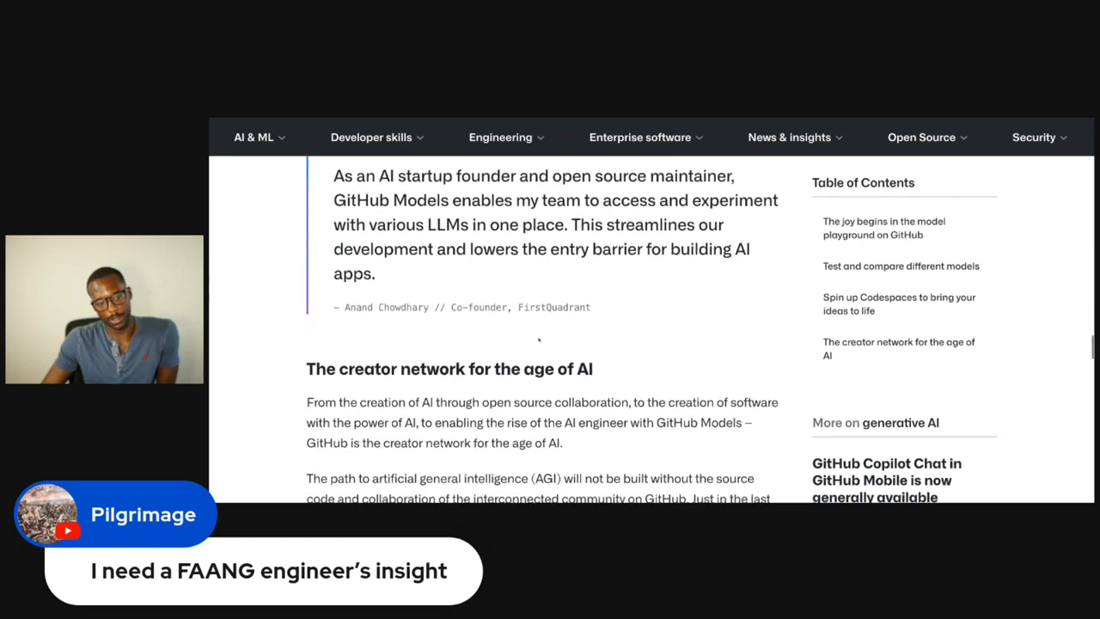
scroll(down, 3)
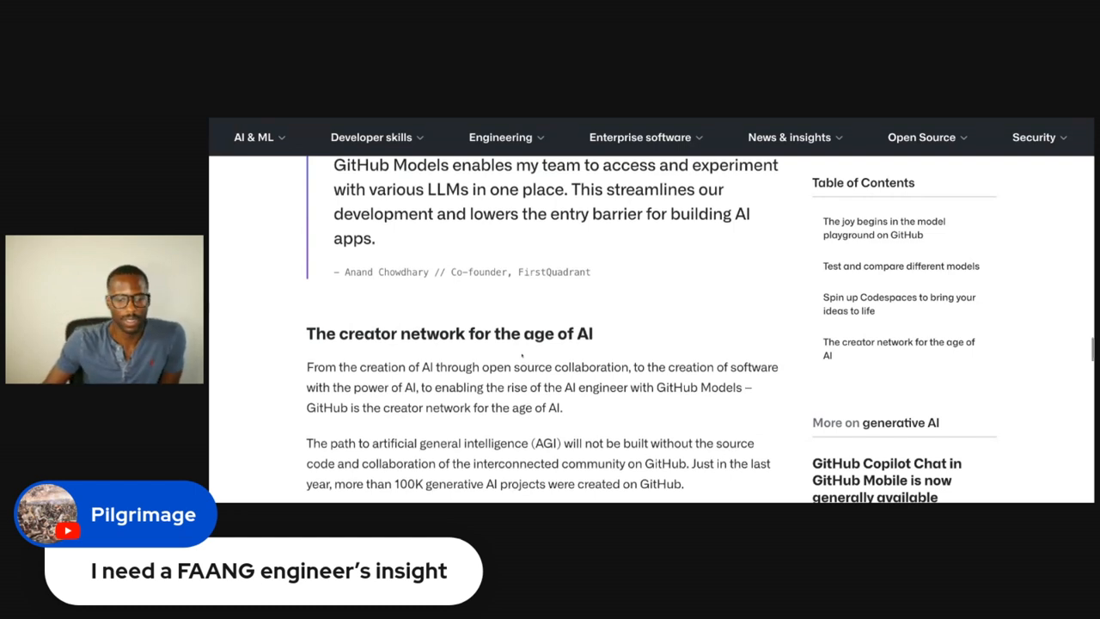
scroll(down, 3)
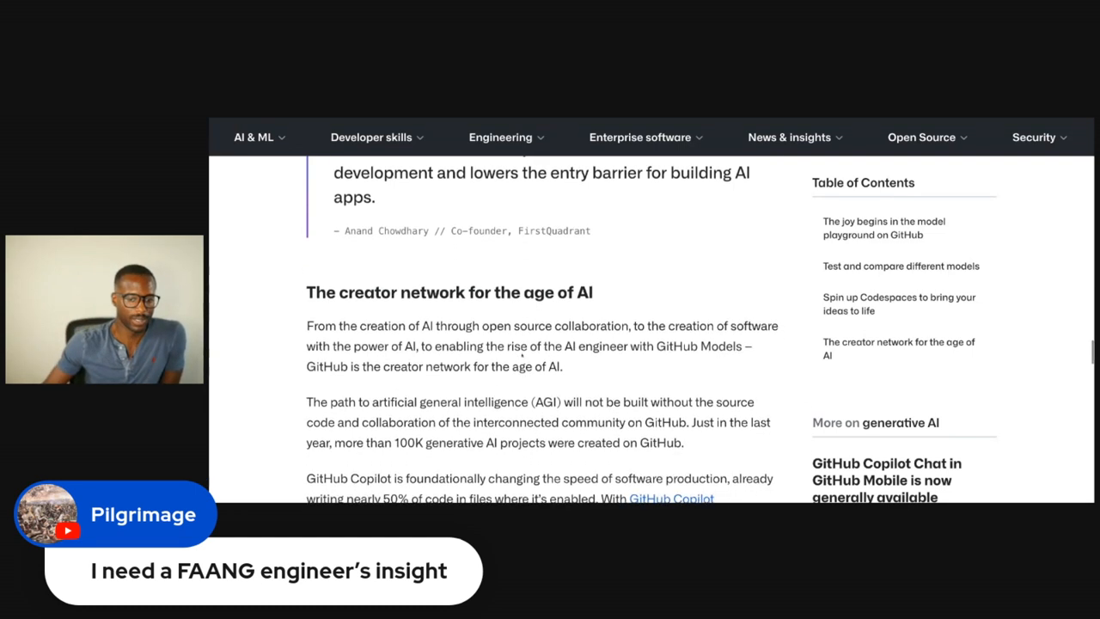
scroll(down, 3)
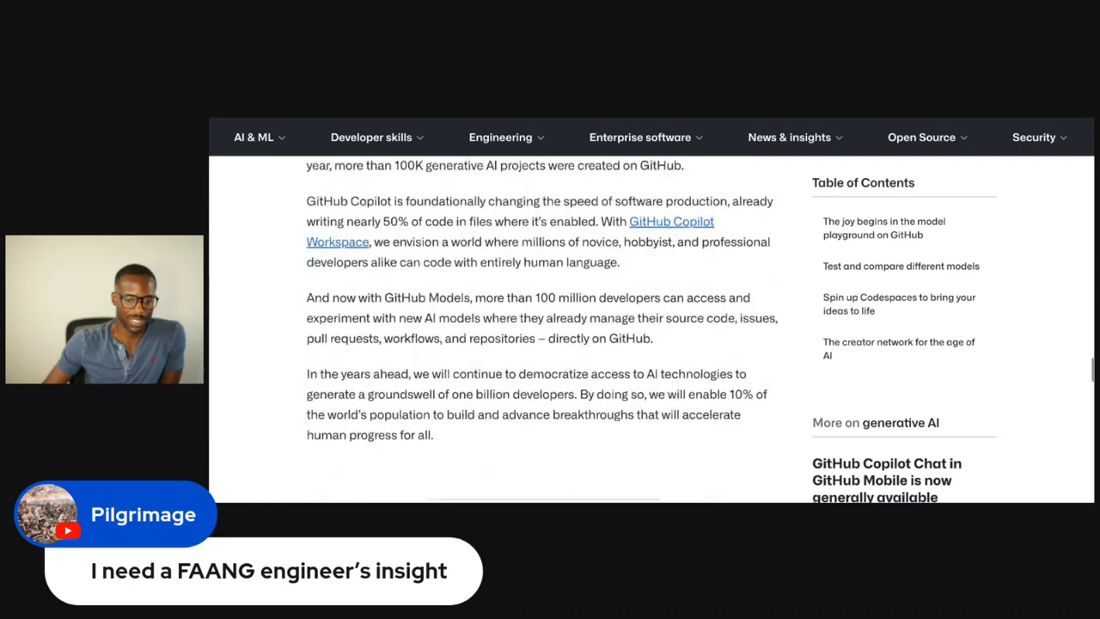
scroll(down, 3)
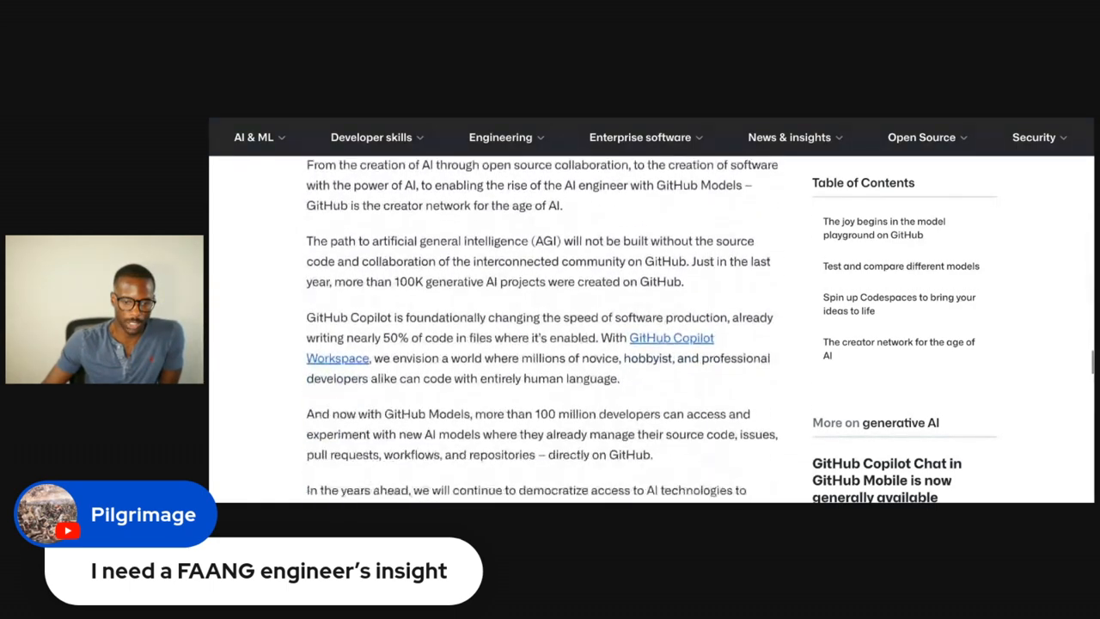
scroll(down, 3)
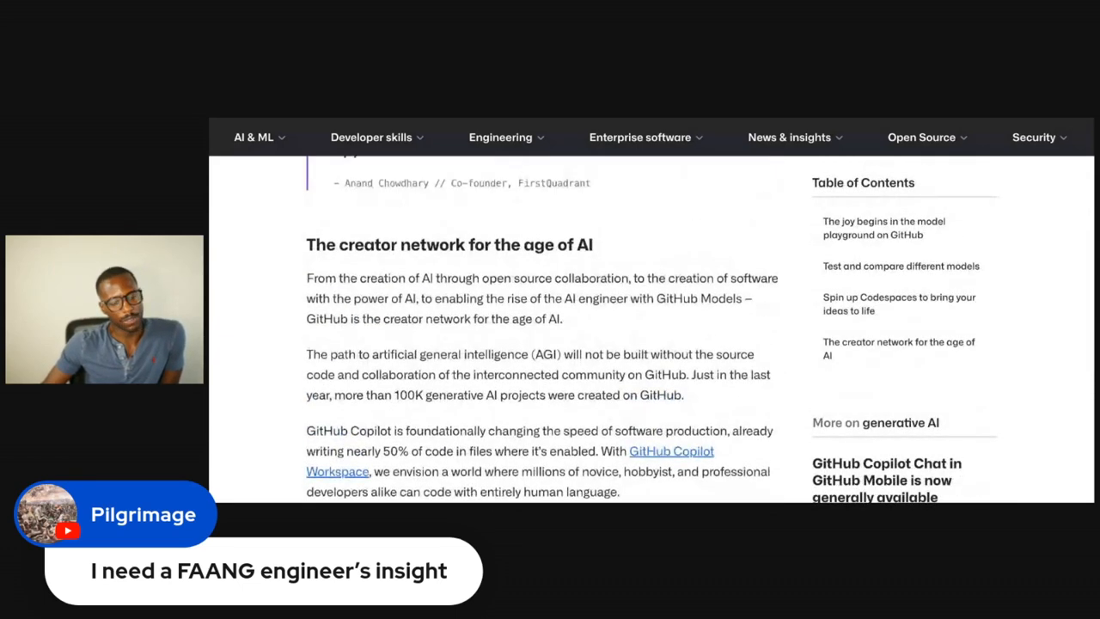
scroll(down, 3)
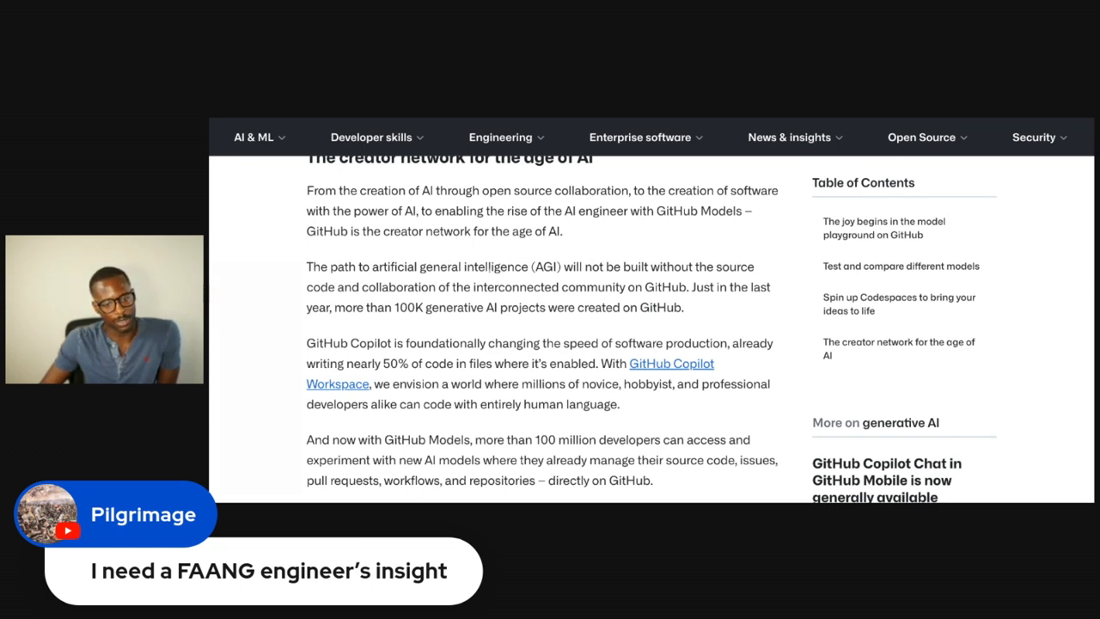
scroll(down, 3)
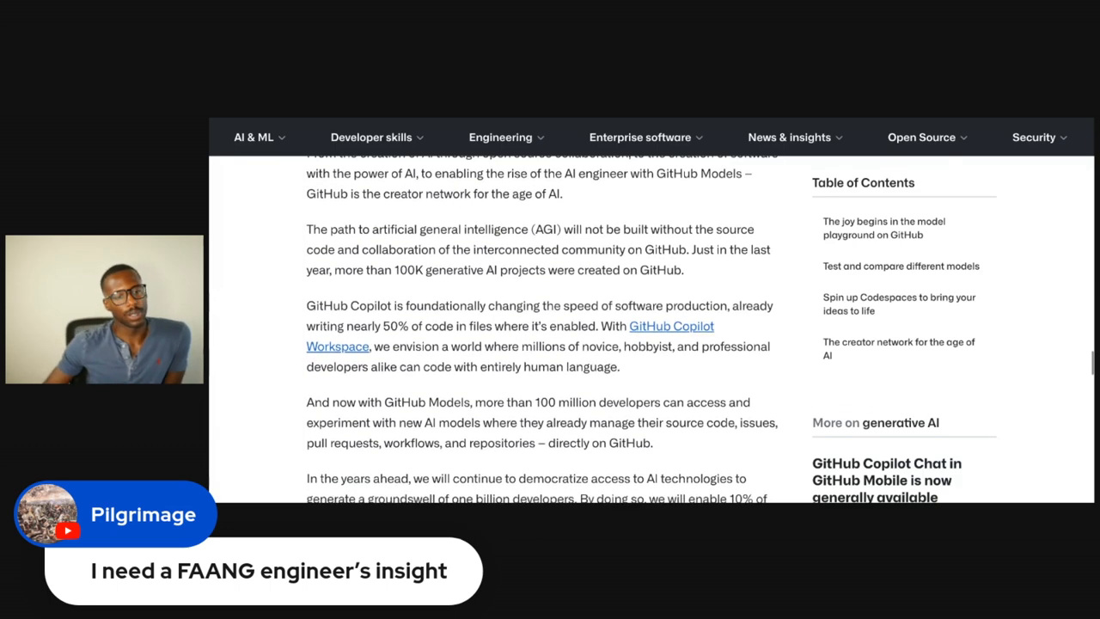
scroll(down, 3)
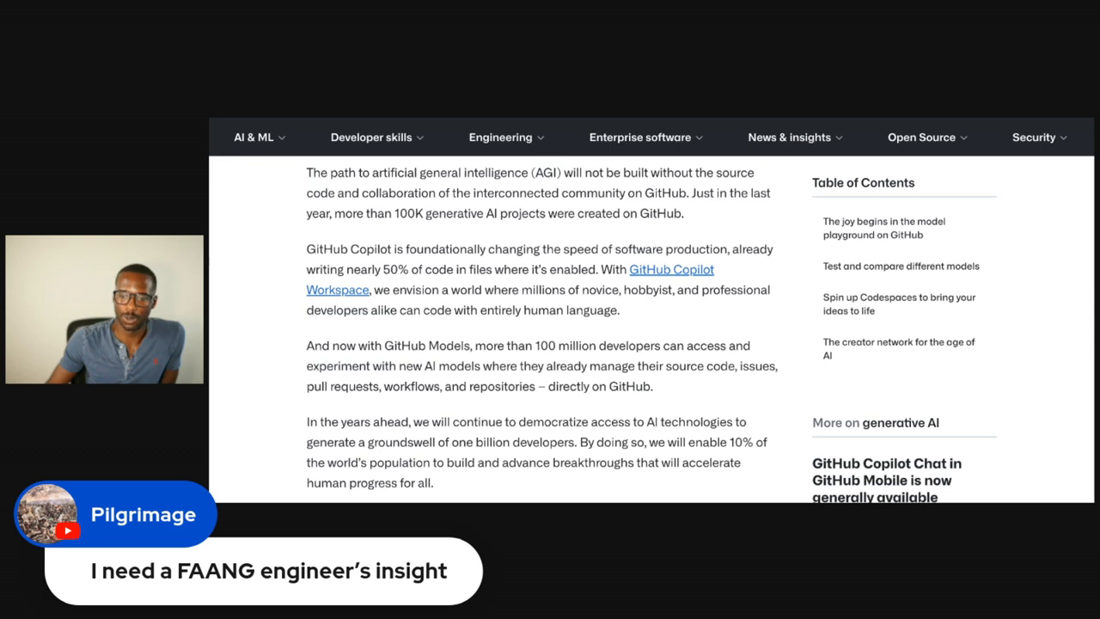
scroll(down, 3)
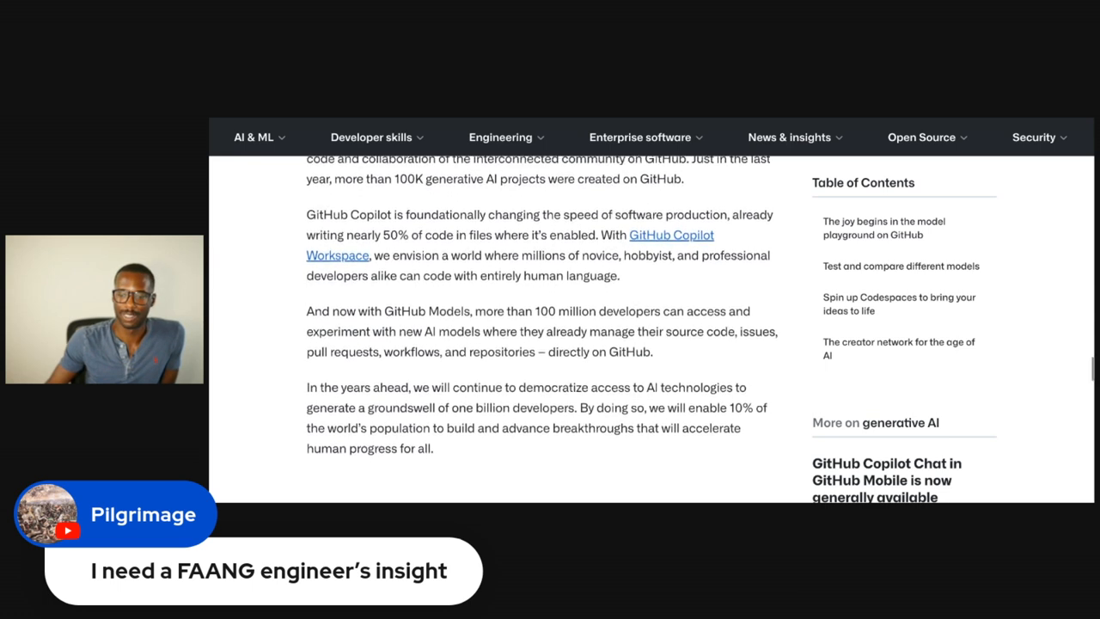
scroll(down, 3)
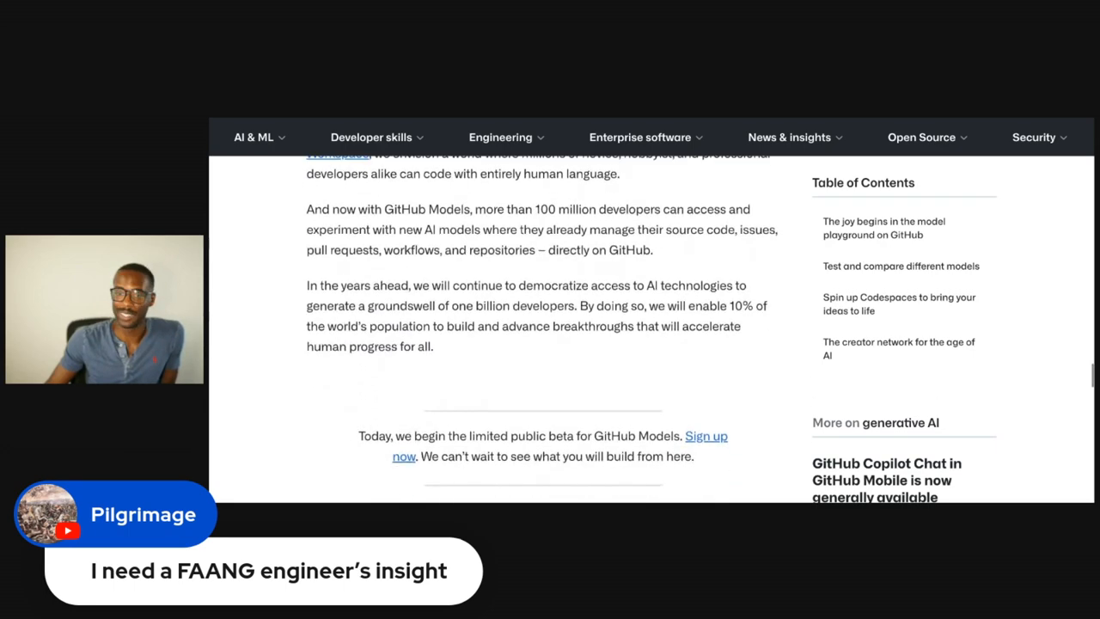
Scroll to the article's bottom showing the generative AI, GitHub Copilot and LLM tags and 'Written by' section
scroll(up, 3)
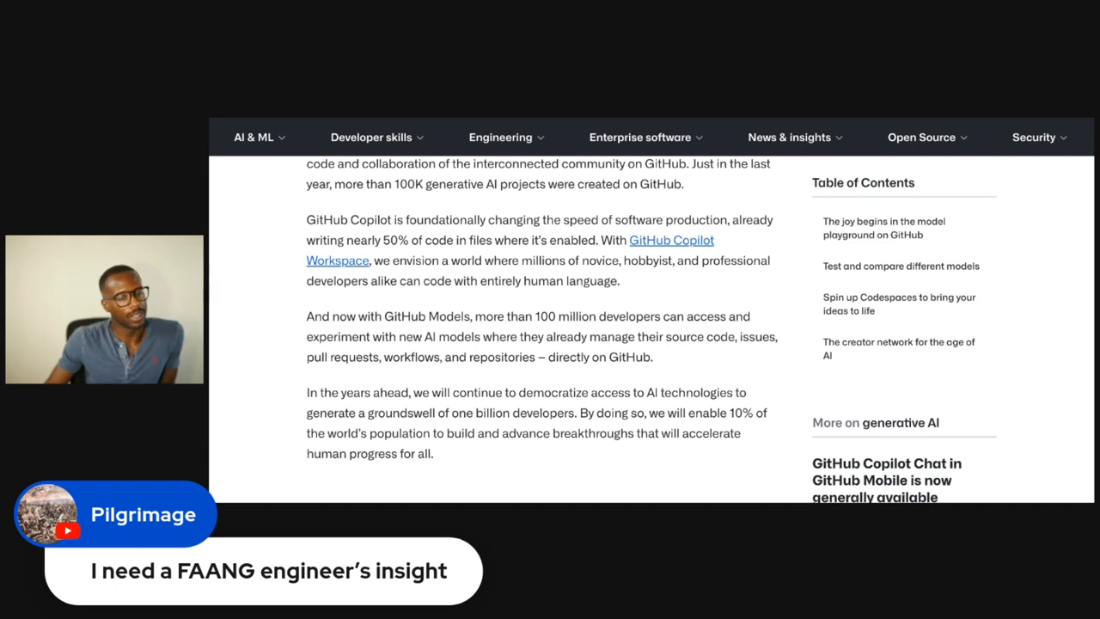
scroll(down, 3)
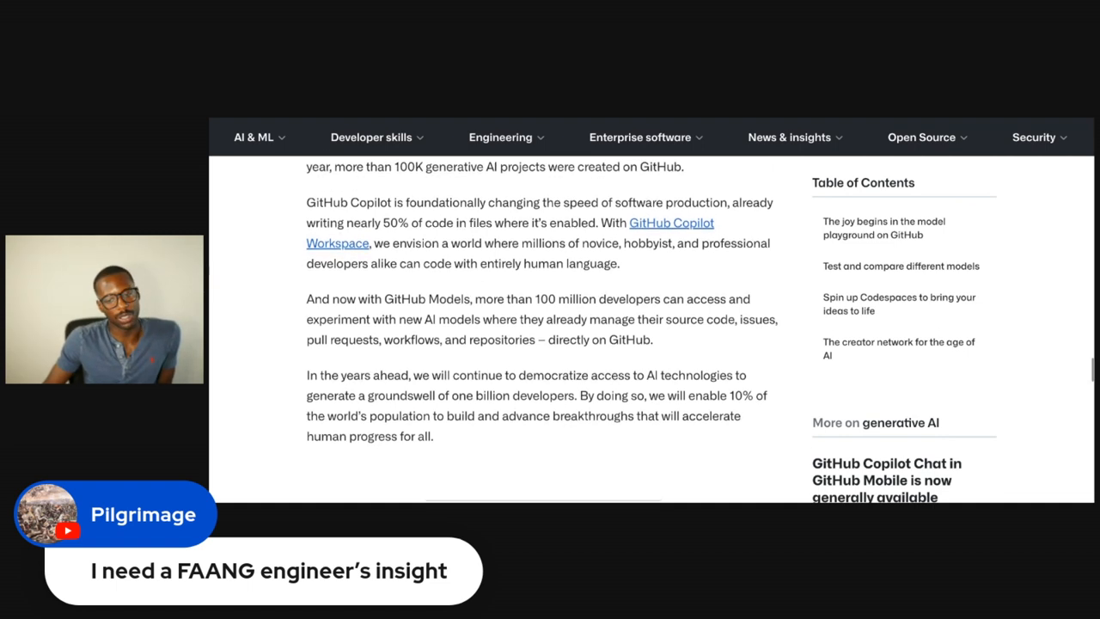
scroll(down, 3)
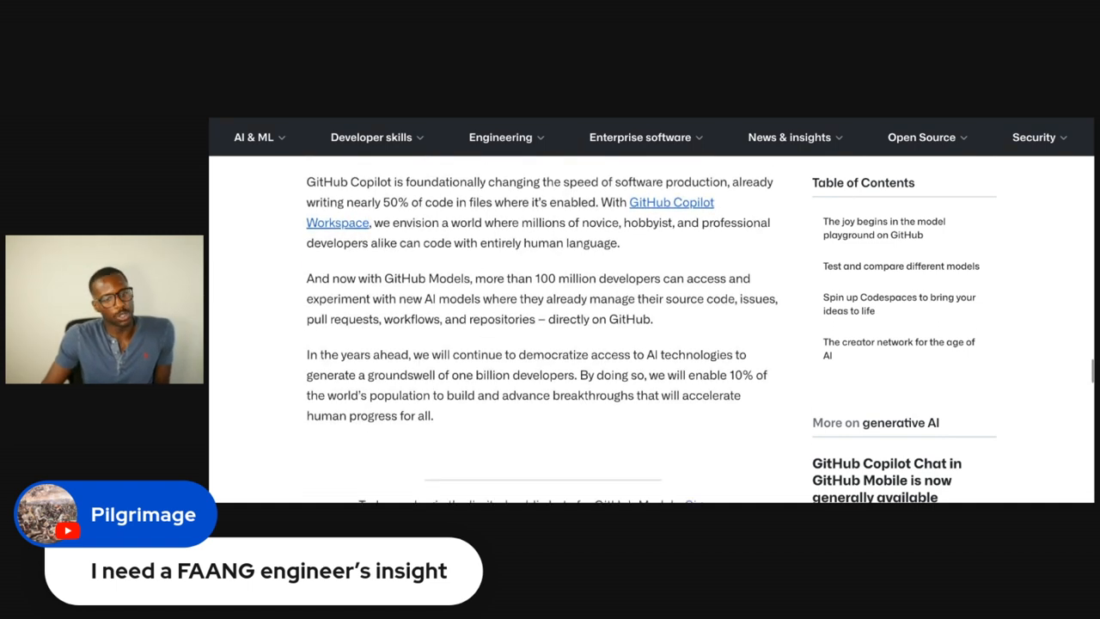
scroll(down, 3)
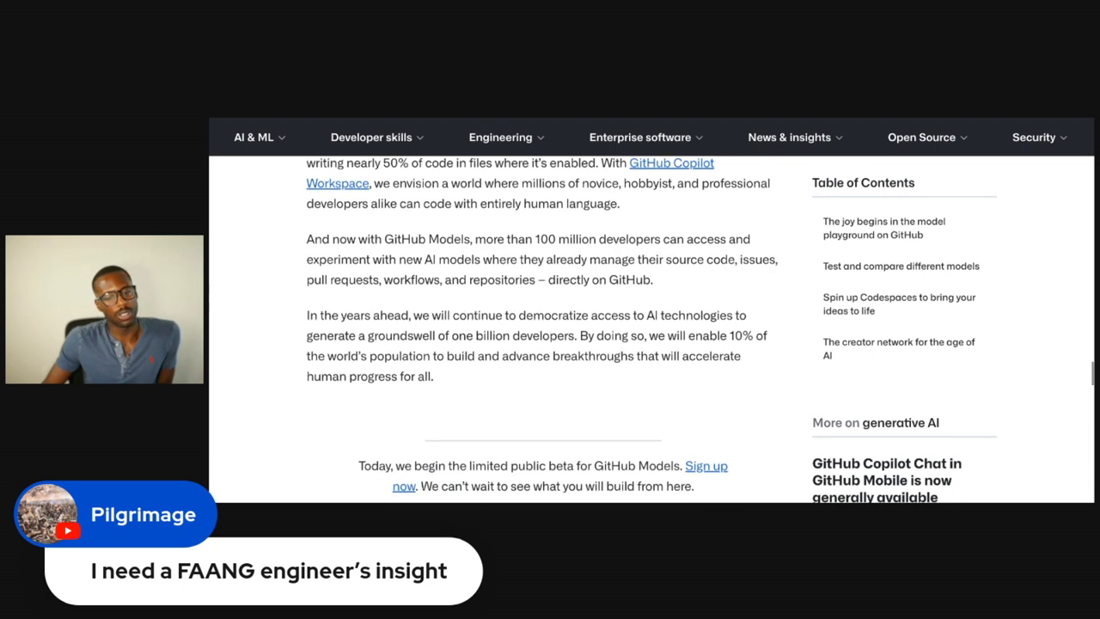
scroll(down, 3)
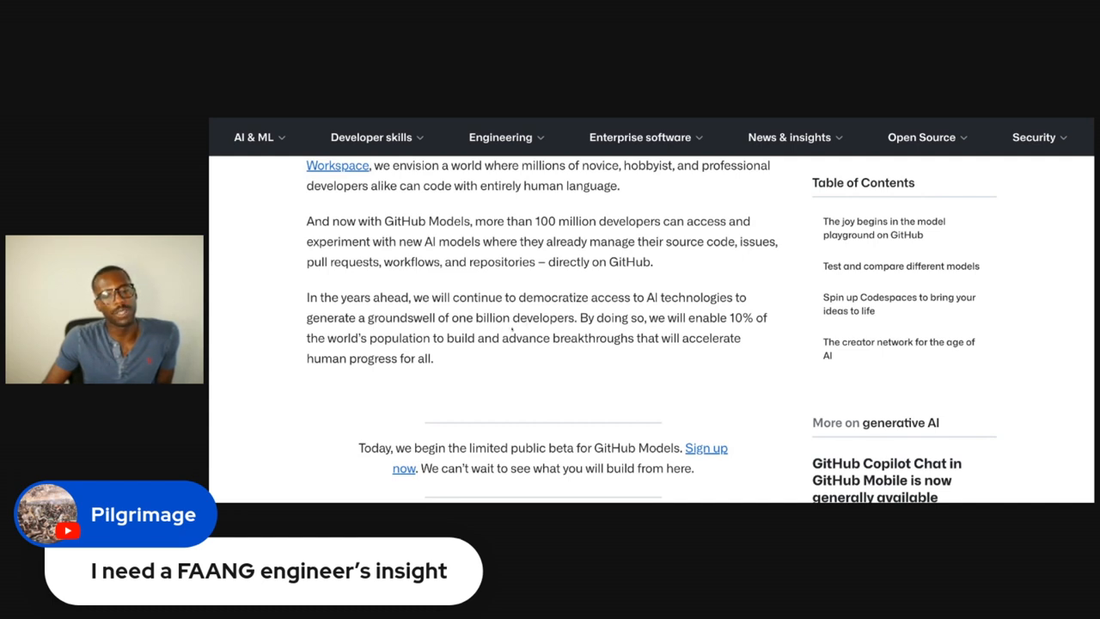
scroll(down, 3)
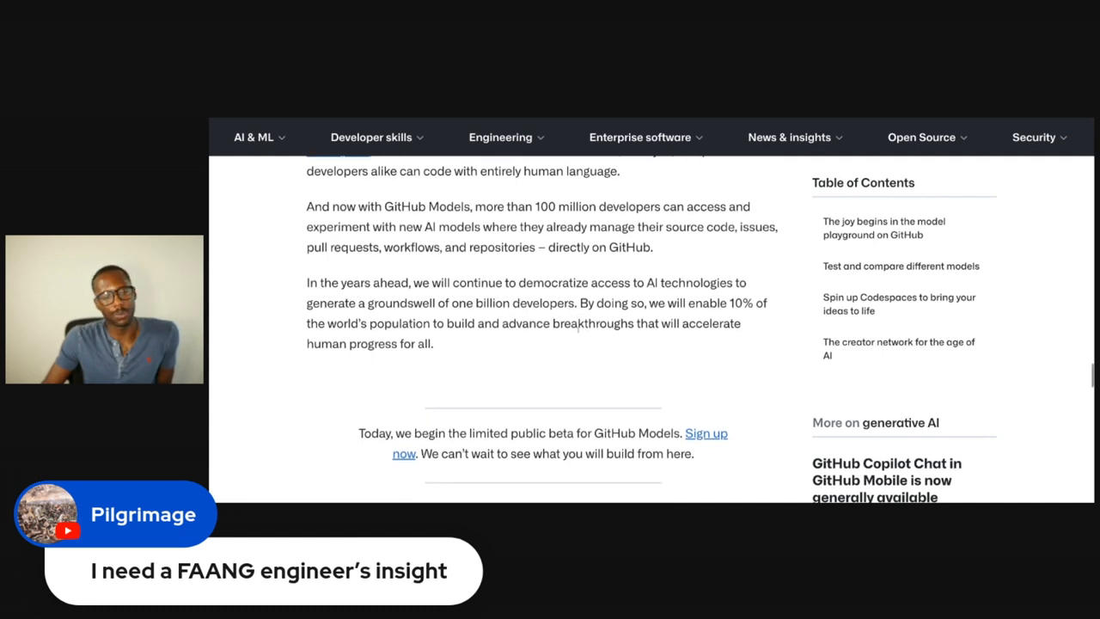
scroll(down, 3)
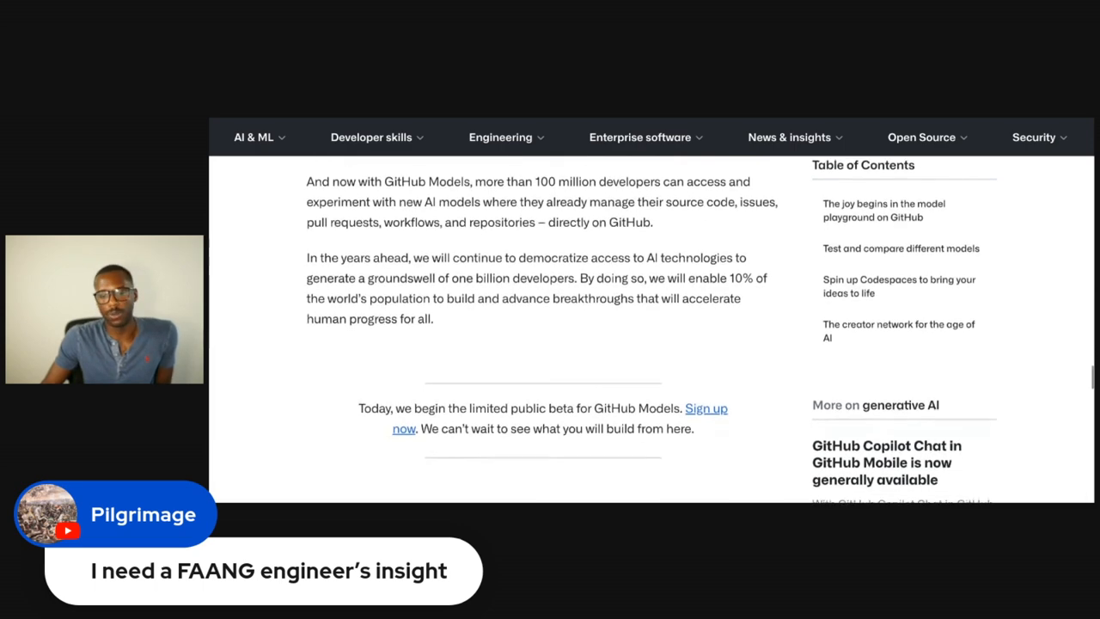
scroll(down, 3)
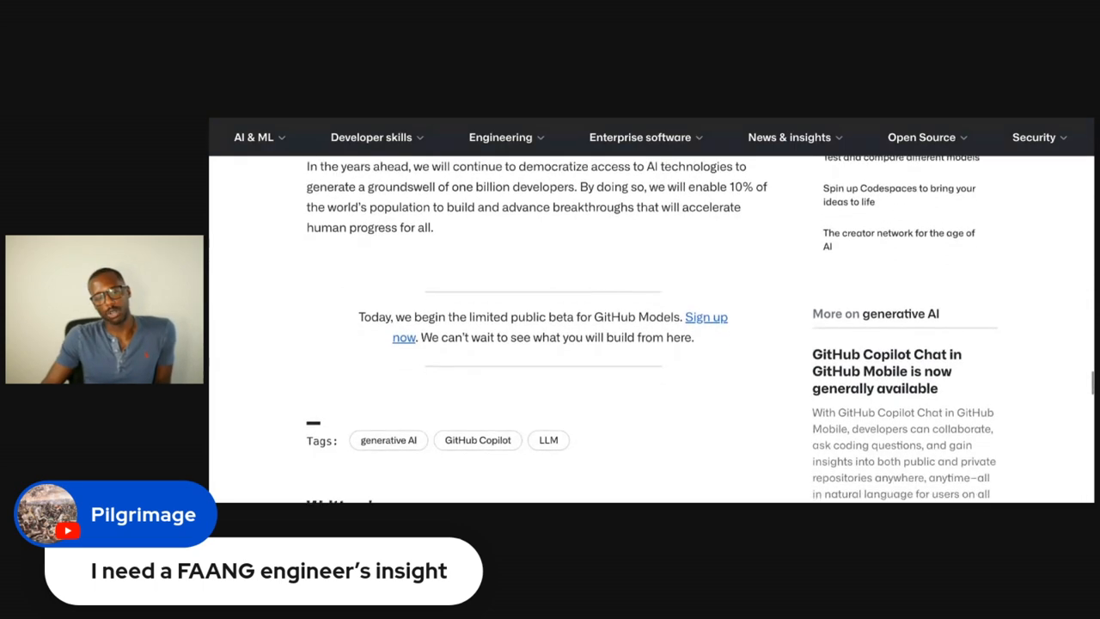
scroll(down, 3)
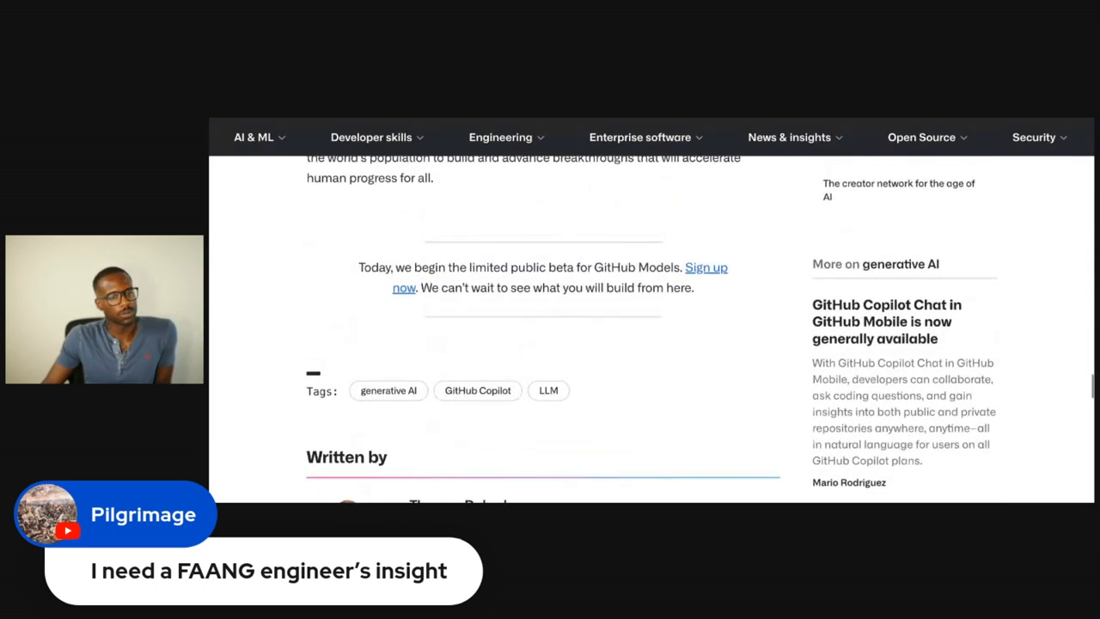